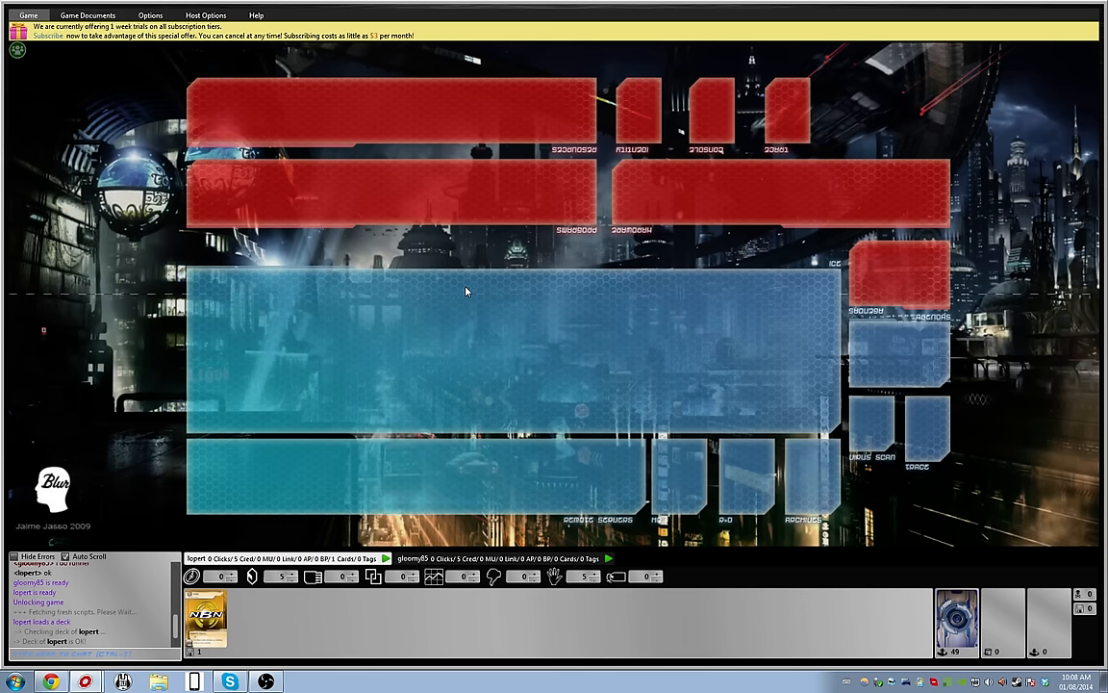
mouse_move(475, 279)
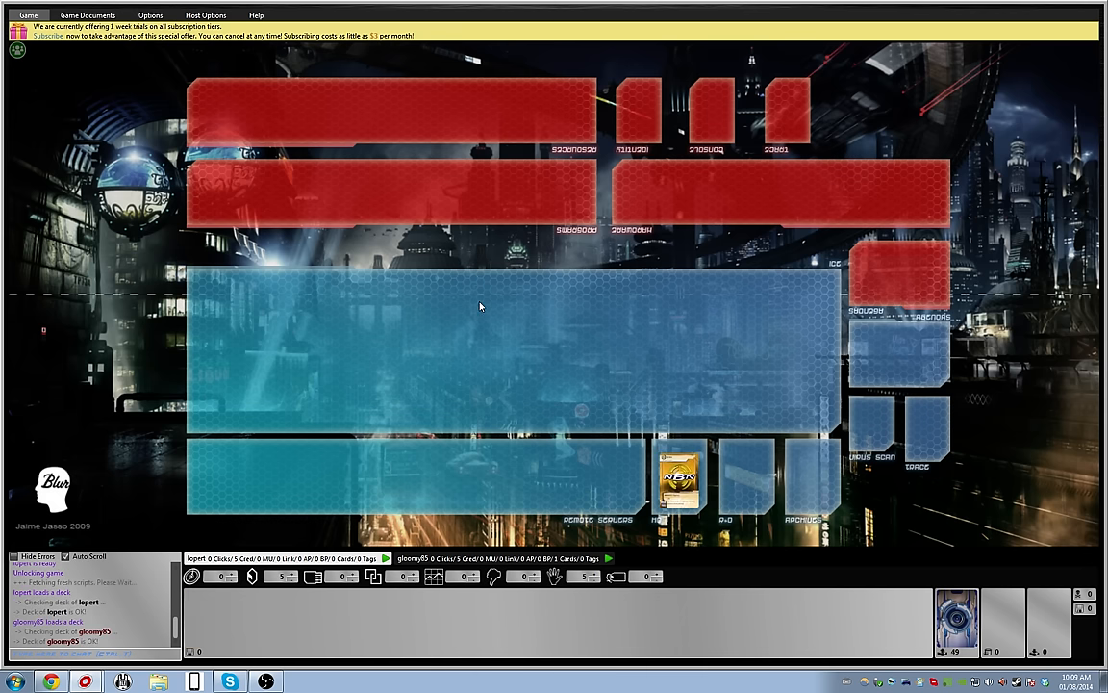
mouse_move(592, 282)
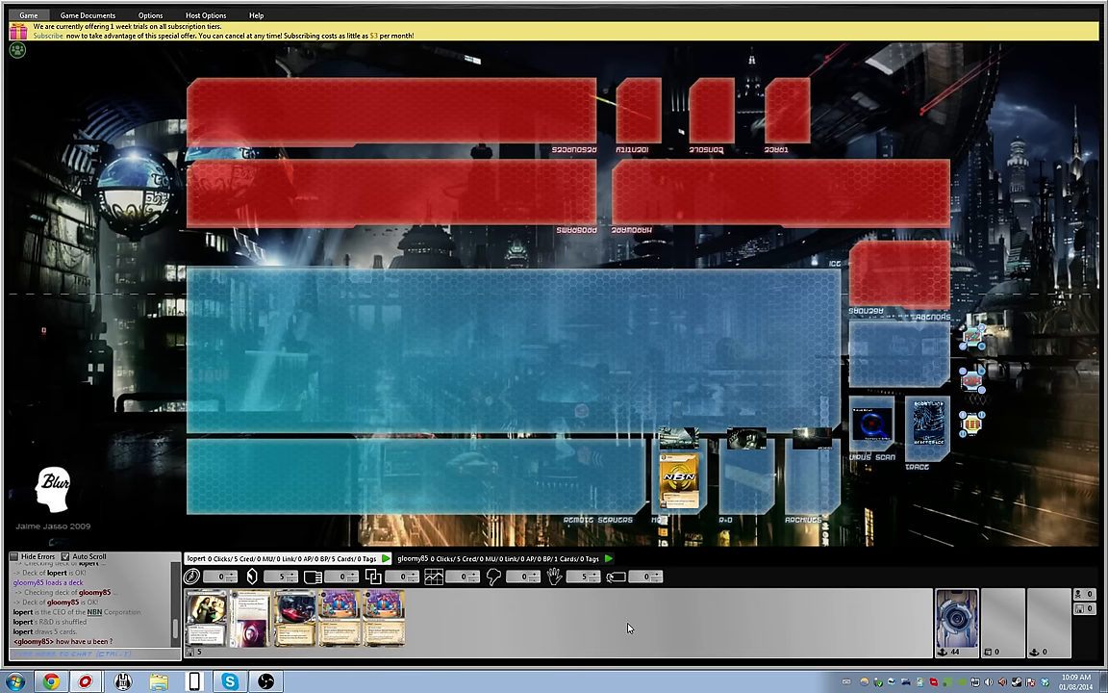
mouse_move(606, 607)
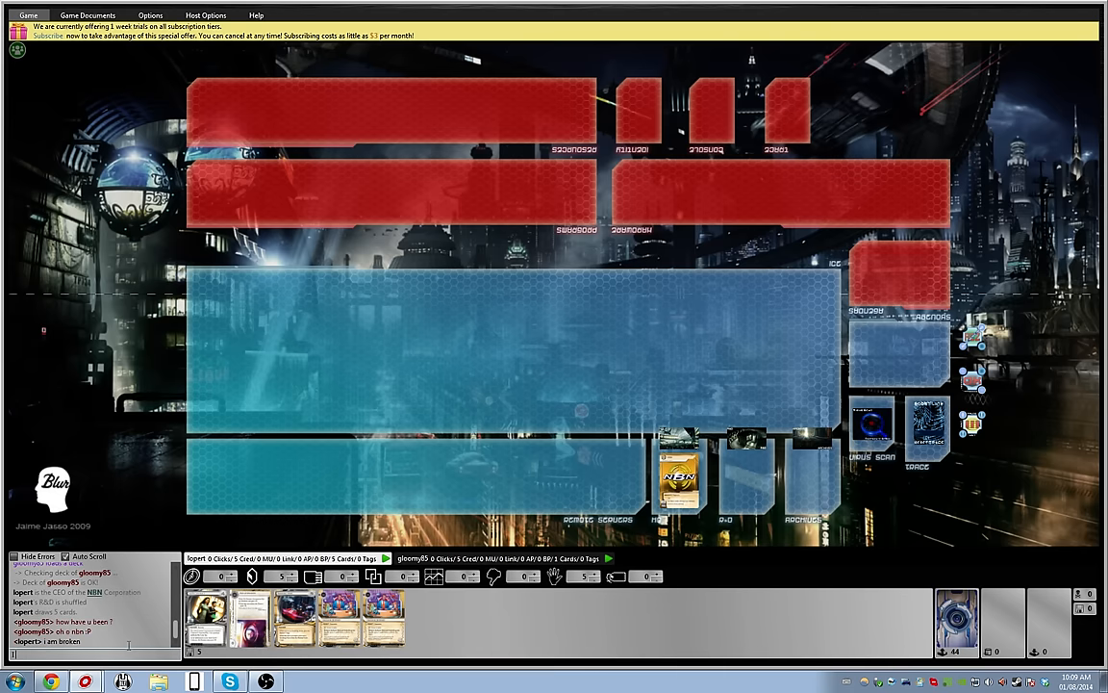
- Reply in chat with 'i broke my collarbone'
type("i broke my collarbone")
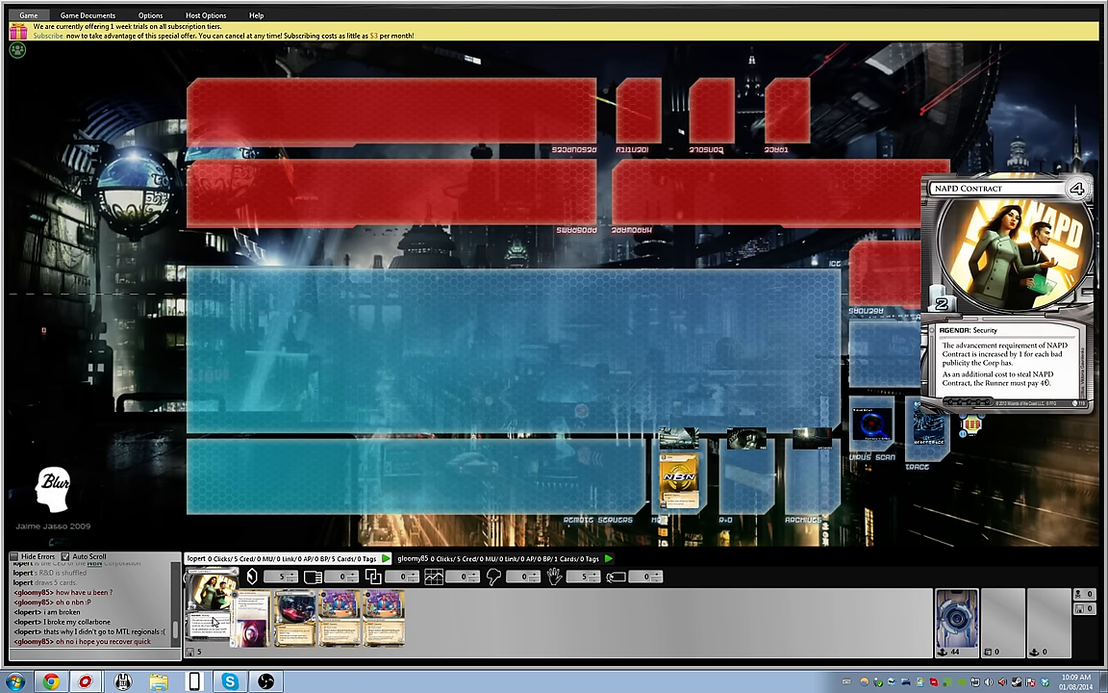
- Post 'i think i' in chat and start the corp's first turn
type("i think i")
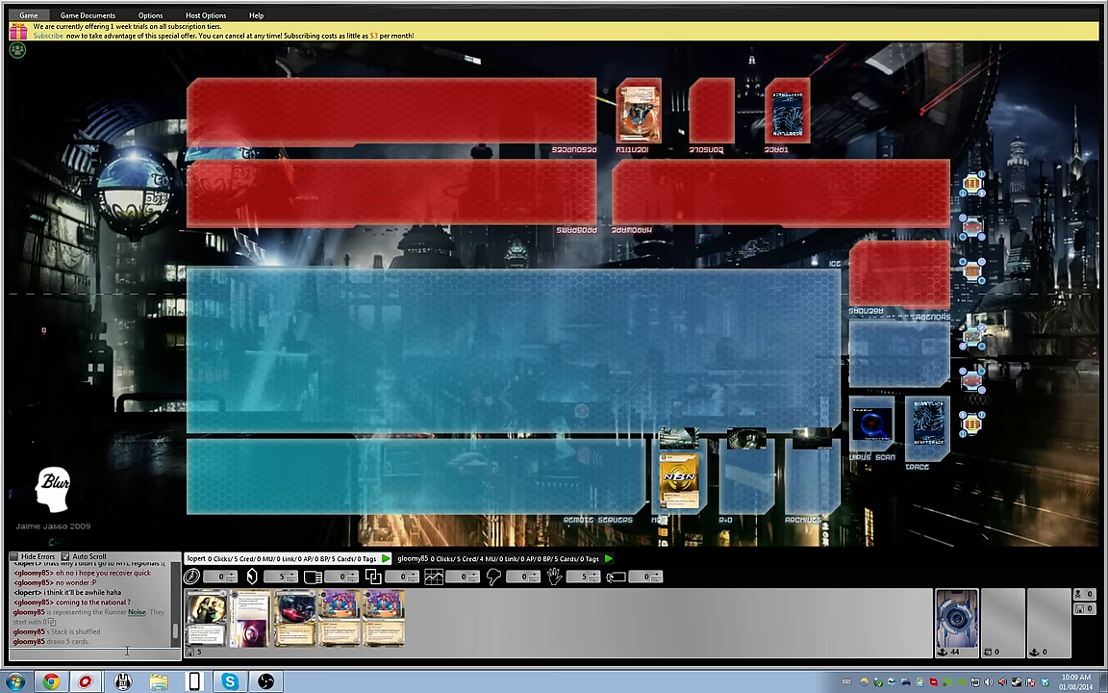
left_click(92, 652)
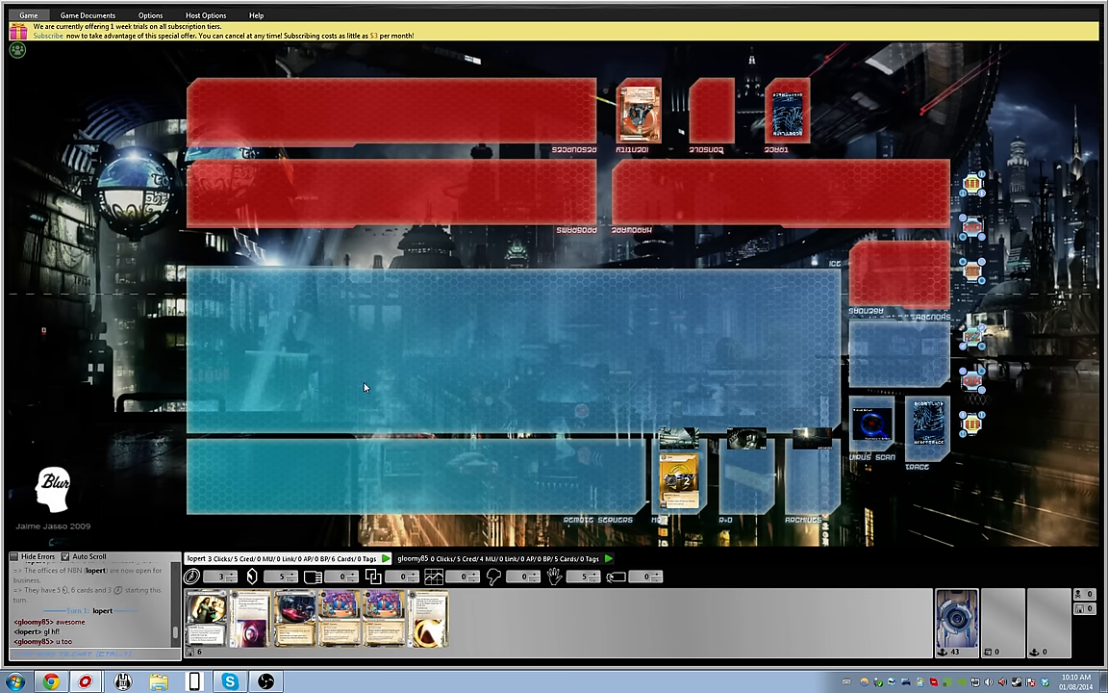
mouse_move(433, 611)
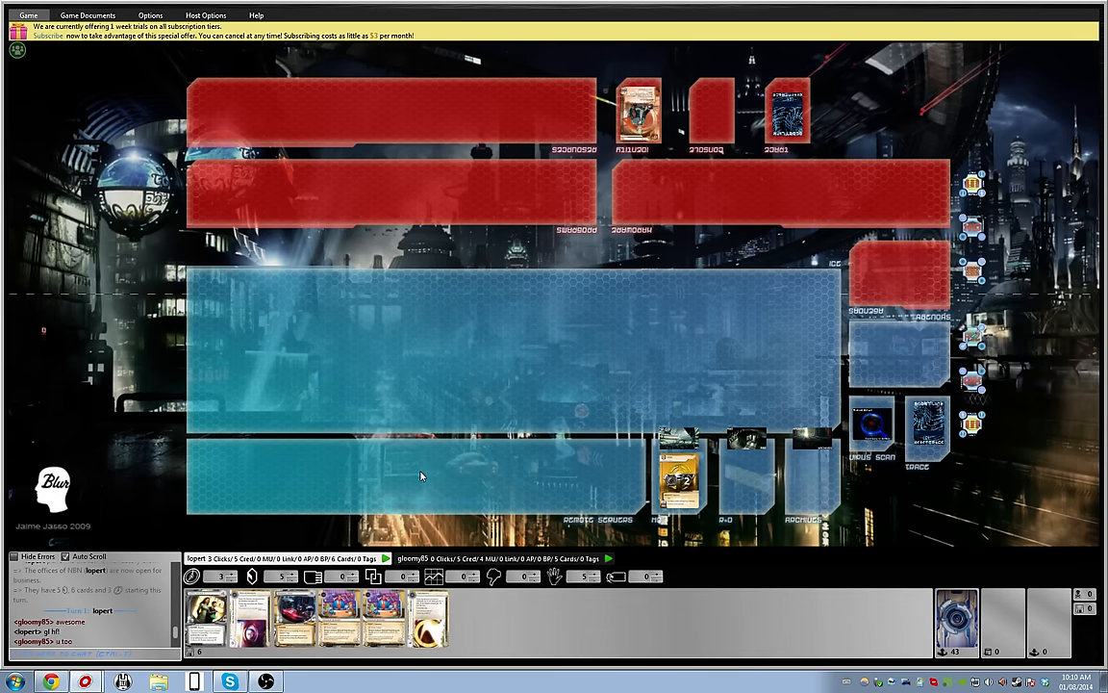
mouse_move(446, 507)
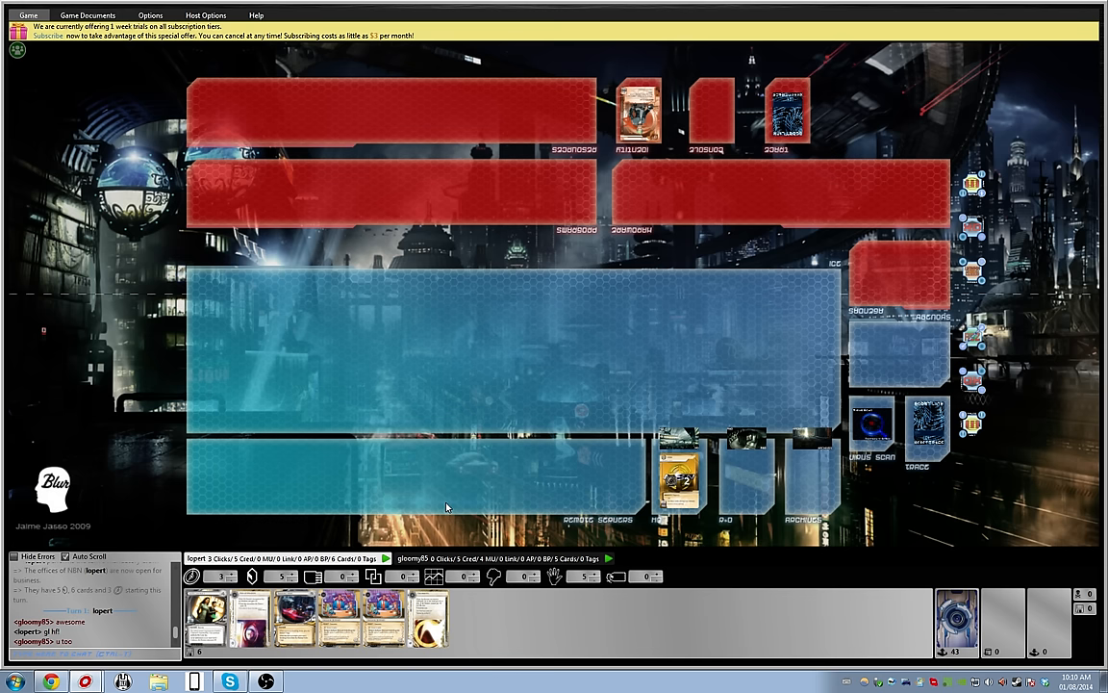
mouse_move(448, 495)
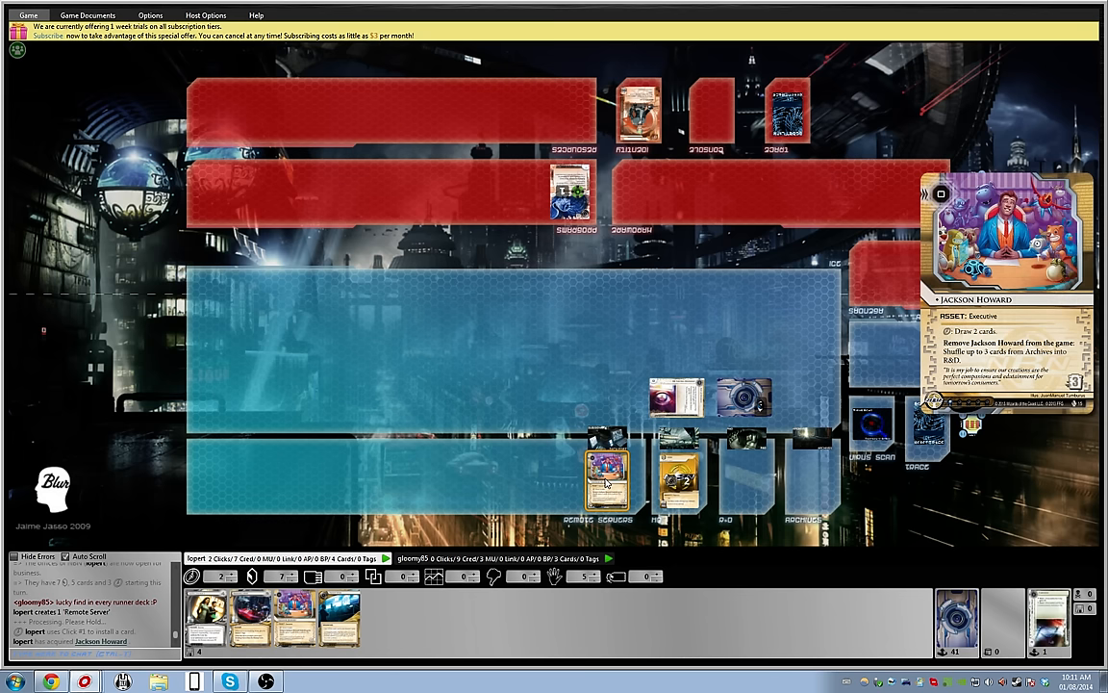
- Bring up Jackson Howard's abilities, then cancel without using any
left_click(606, 478)
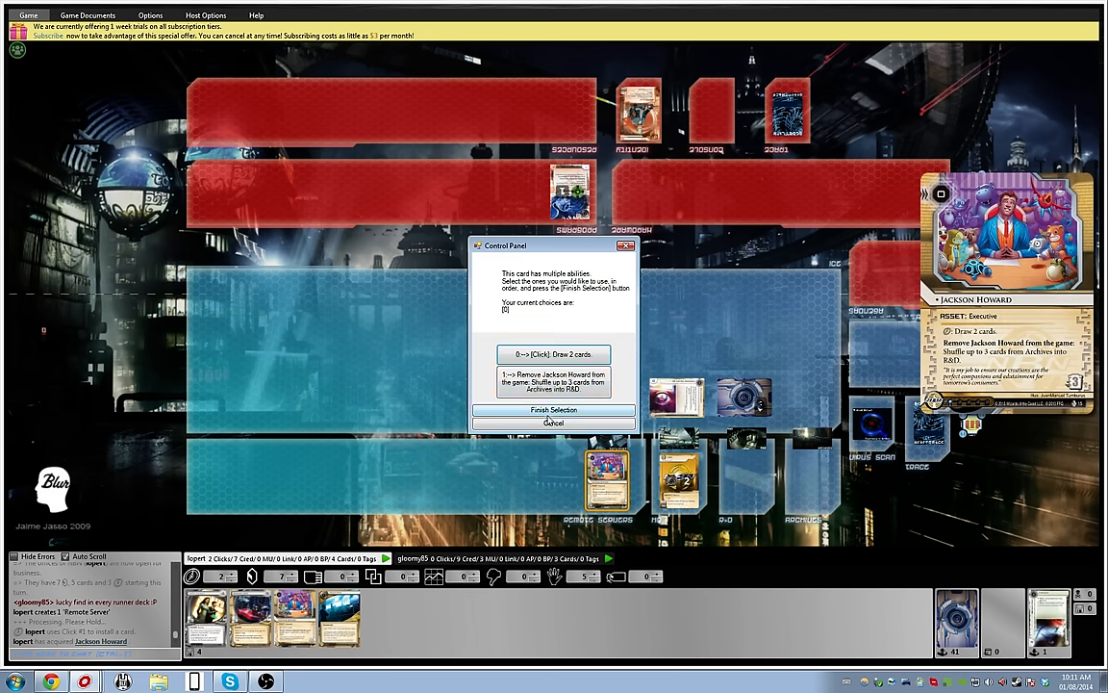
left_click(553, 354)
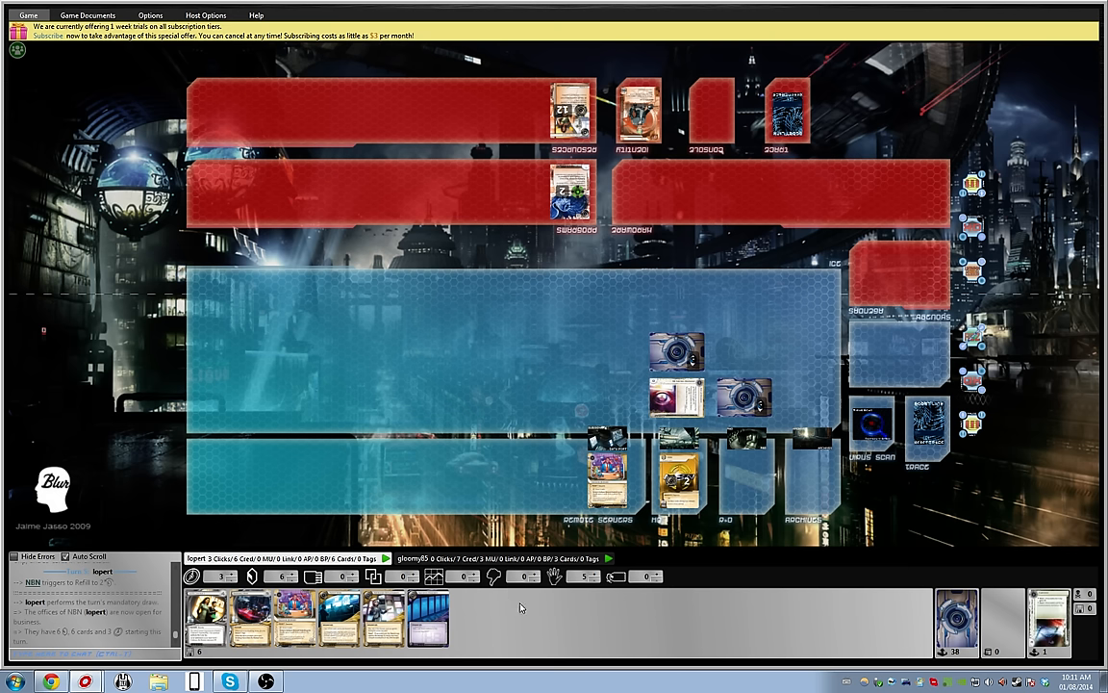
mouse_move(516, 609)
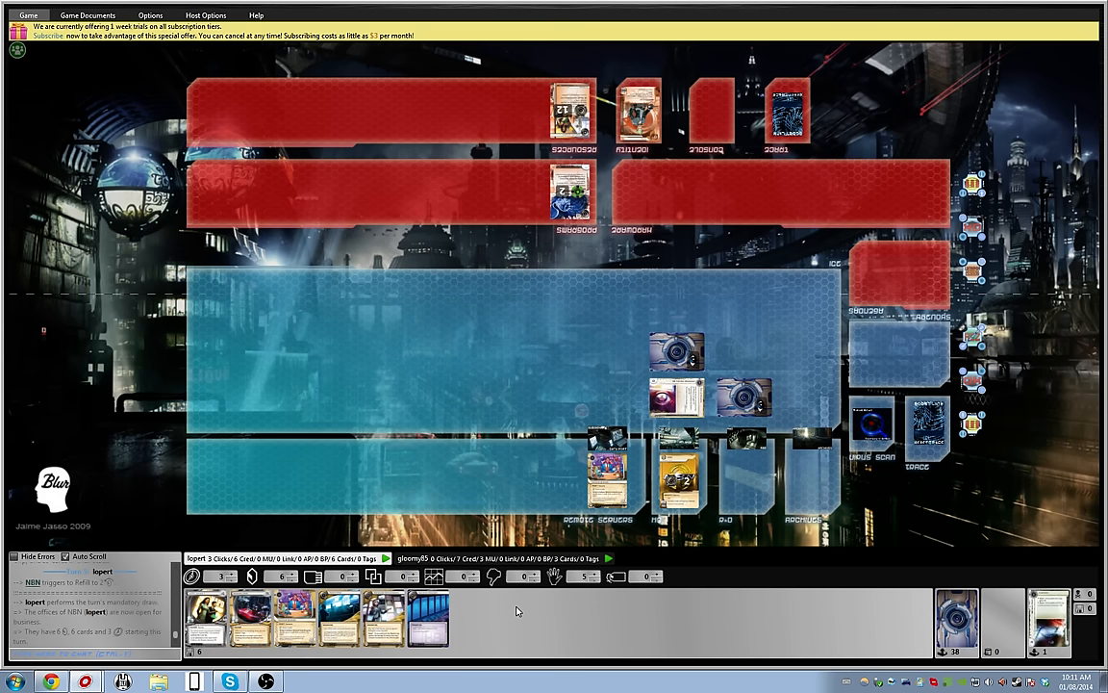
mouse_move(508, 592)
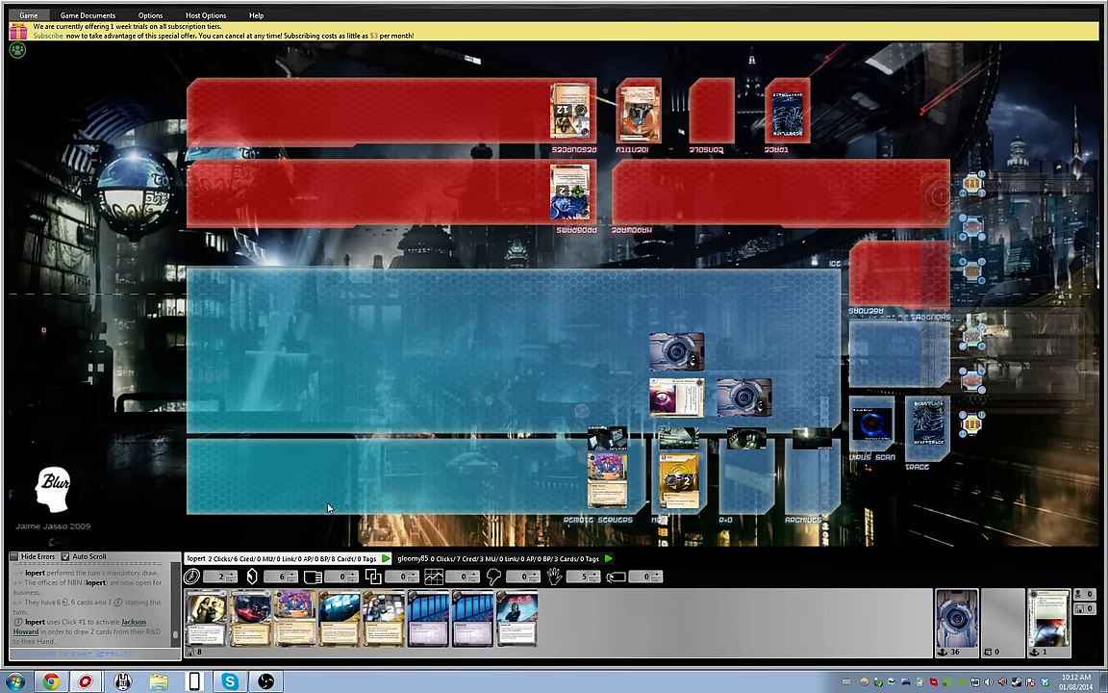
mouse_move(292, 461)
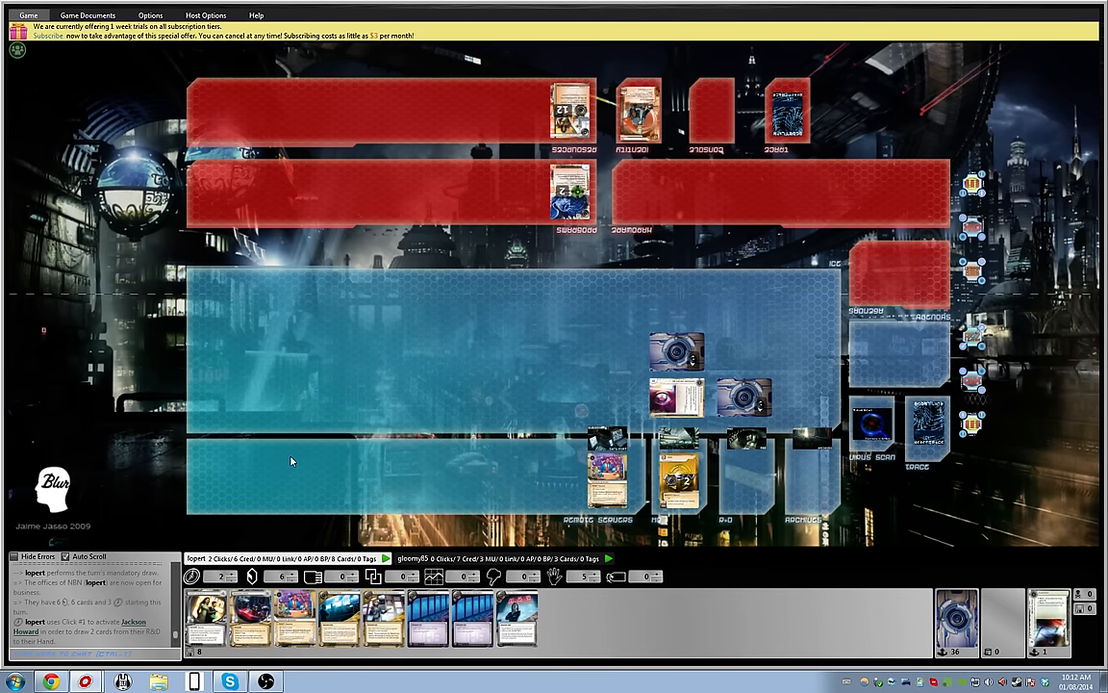
mouse_move(258, 475)
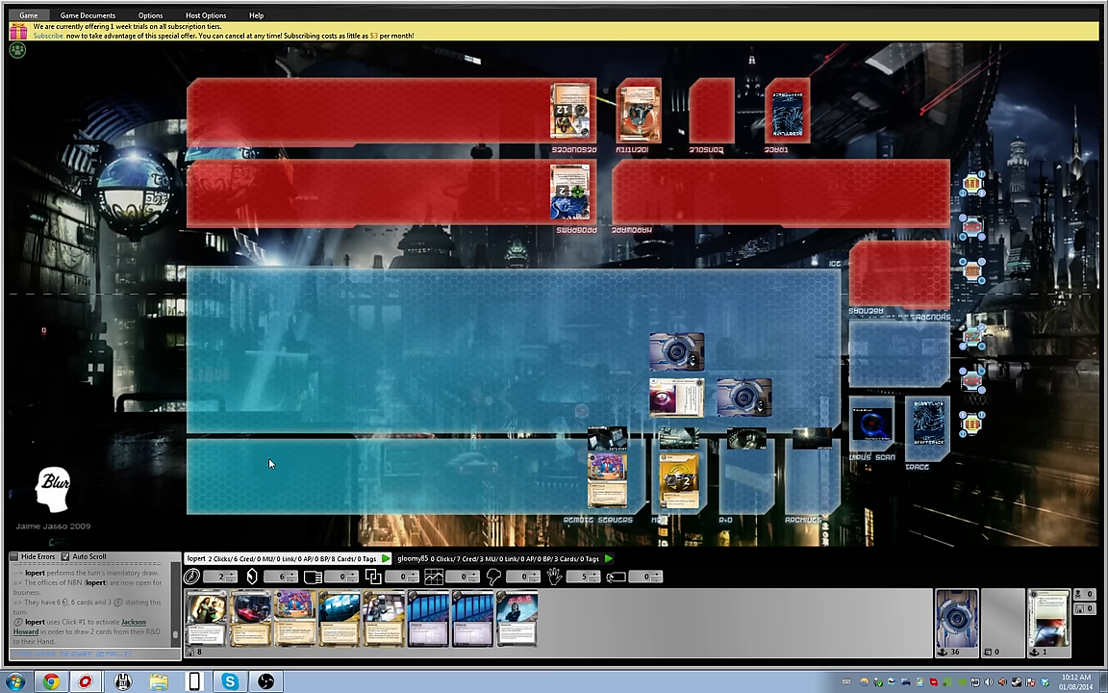
mouse_move(270, 532)
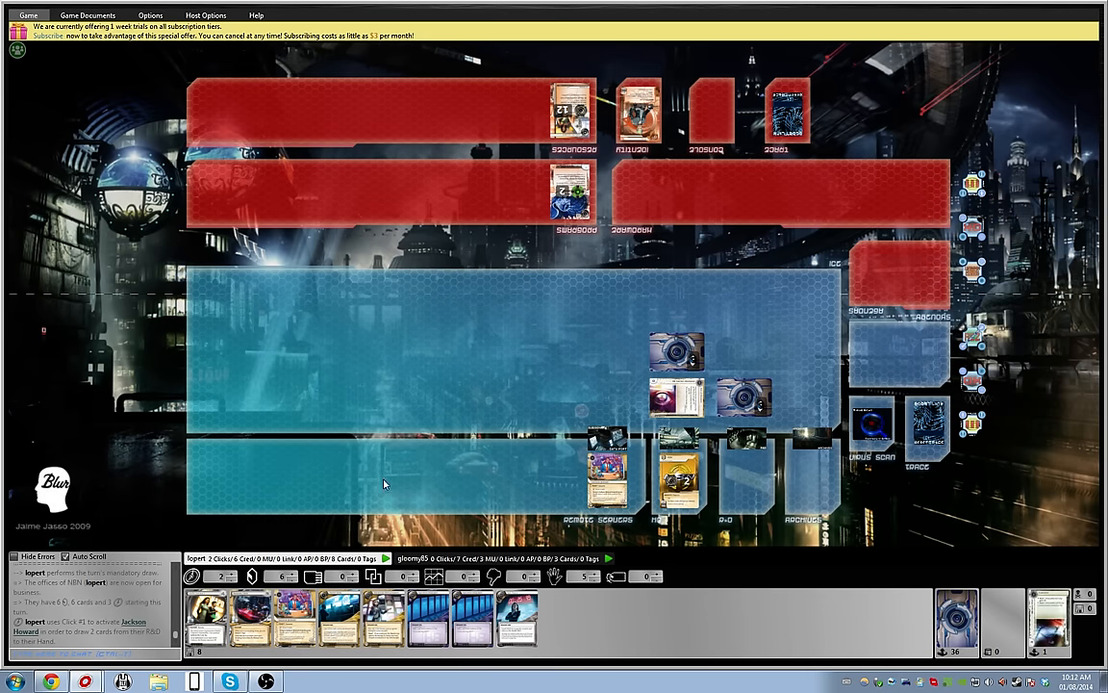
mouse_move(736, 418)
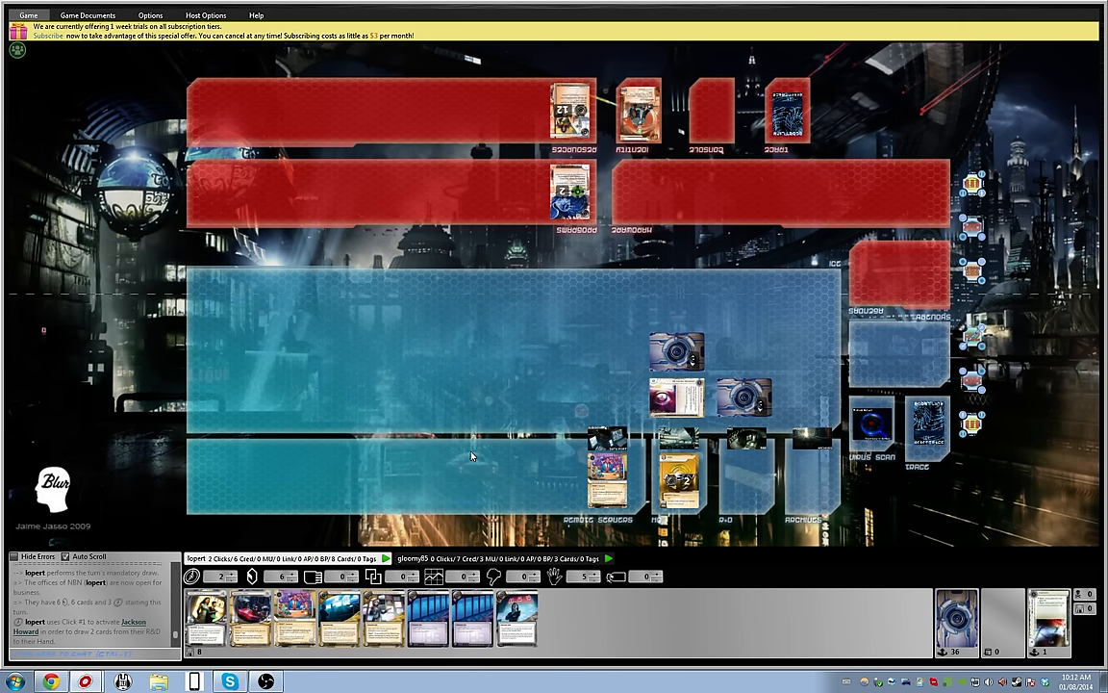
mouse_move(380, 418)
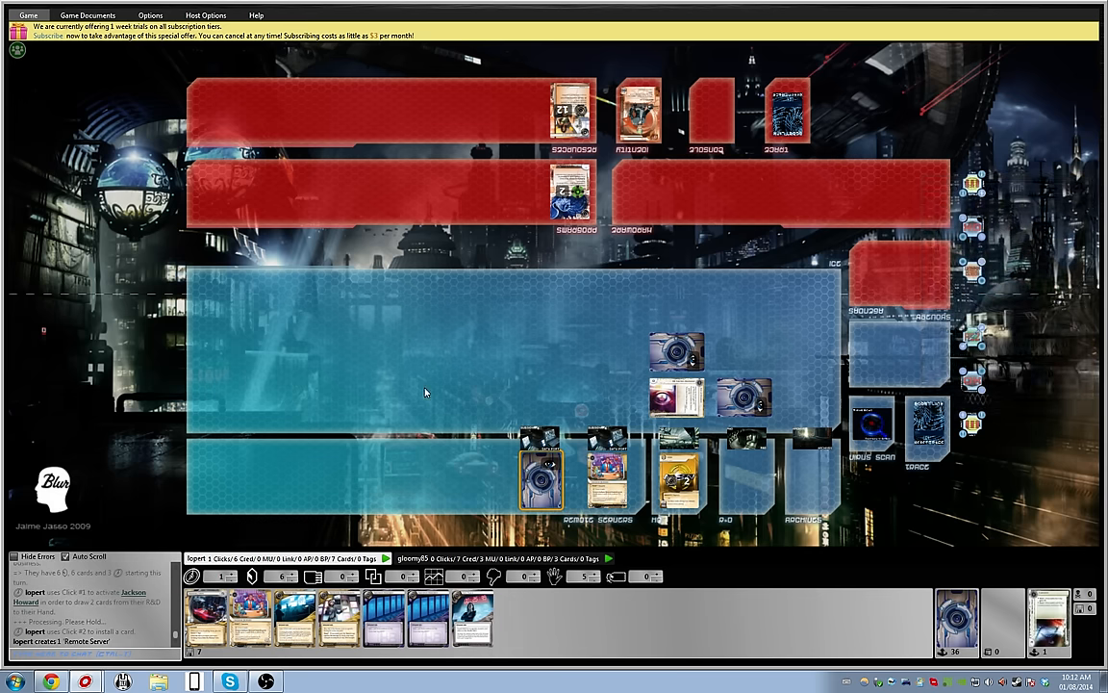
mouse_move(407, 474)
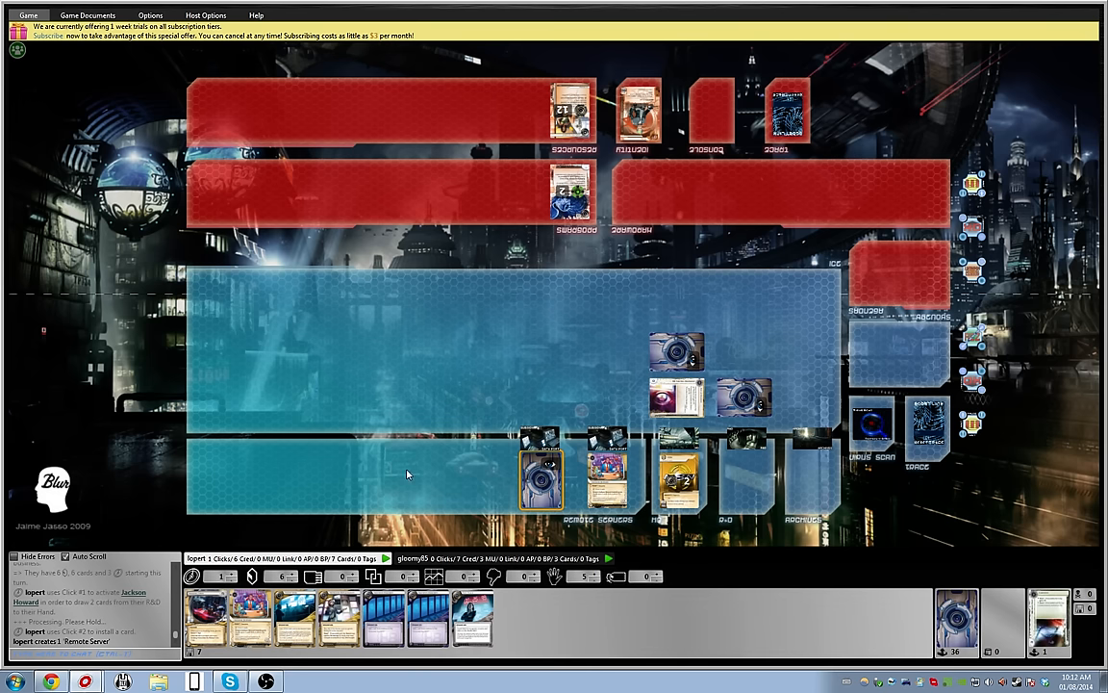
mouse_move(347, 508)
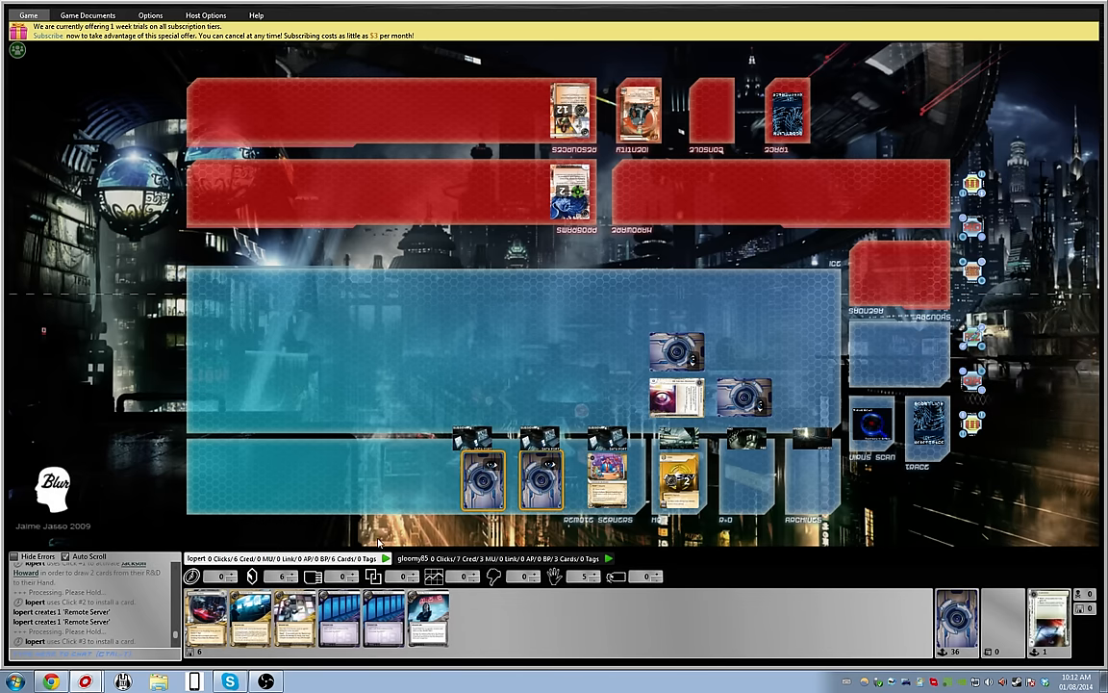
mouse_move(433, 615)
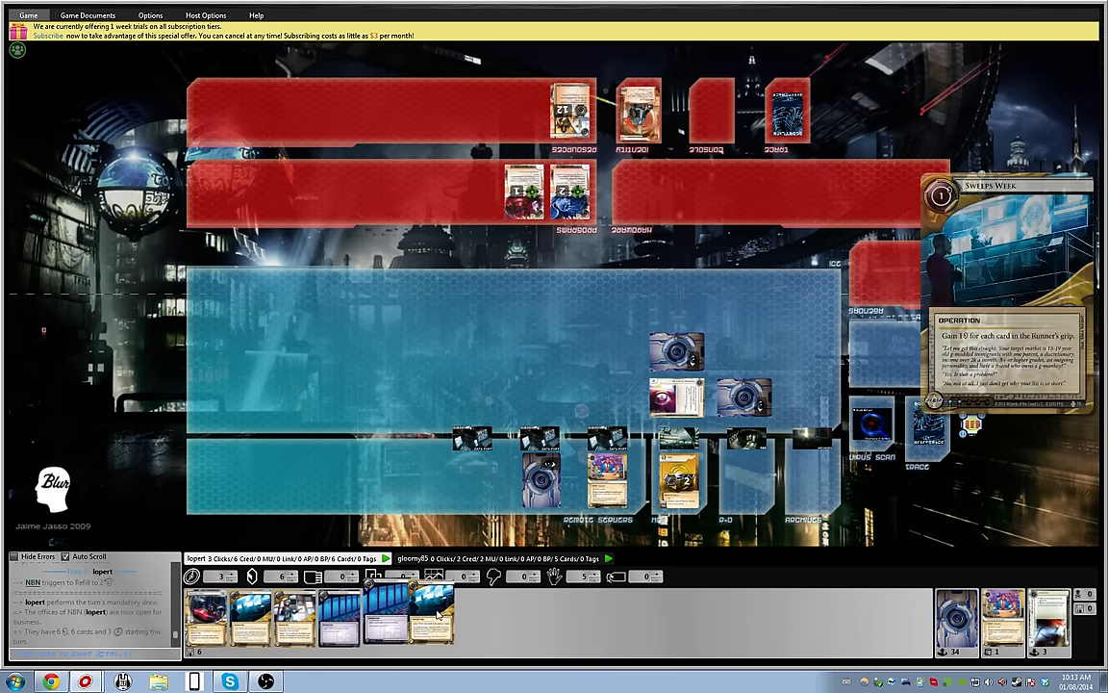
- Play both Sweeps Week operations from hand, reaching 14 credits
left_click(433, 616)
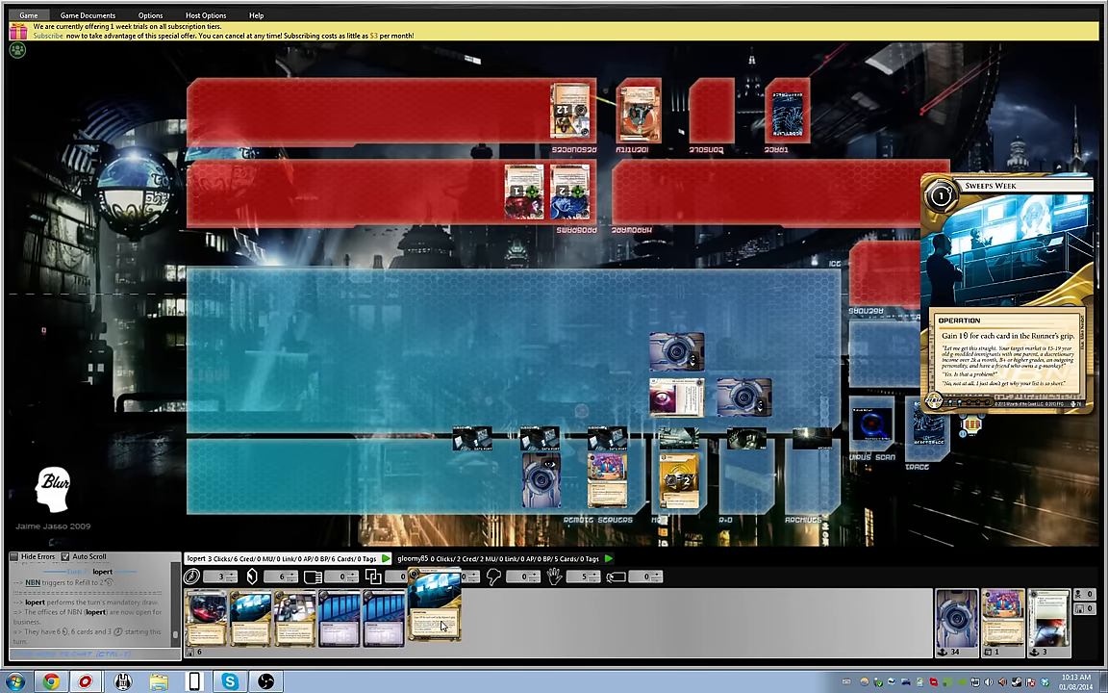
left_click(435, 618)
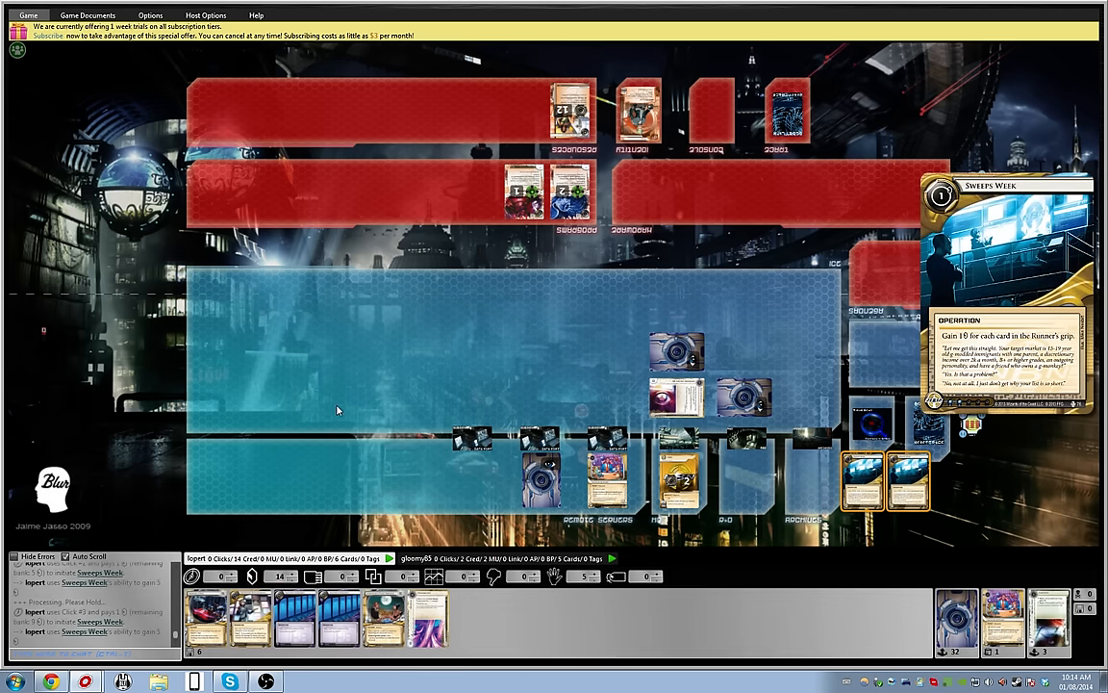
mouse_move(351, 484)
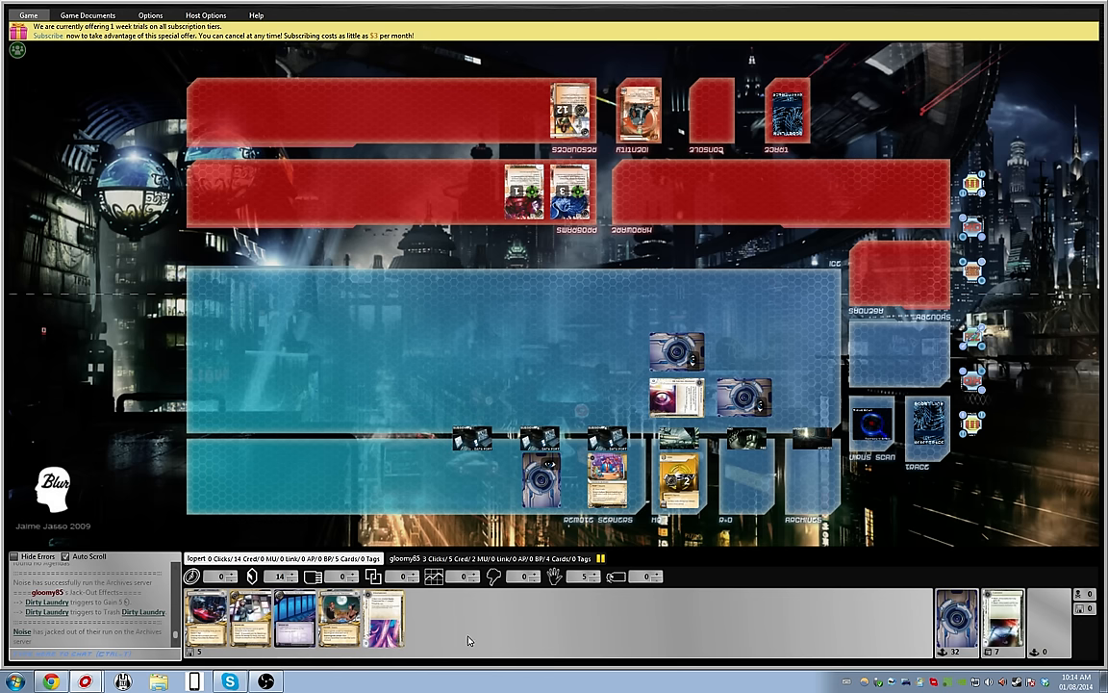
mouse_move(630, 409)
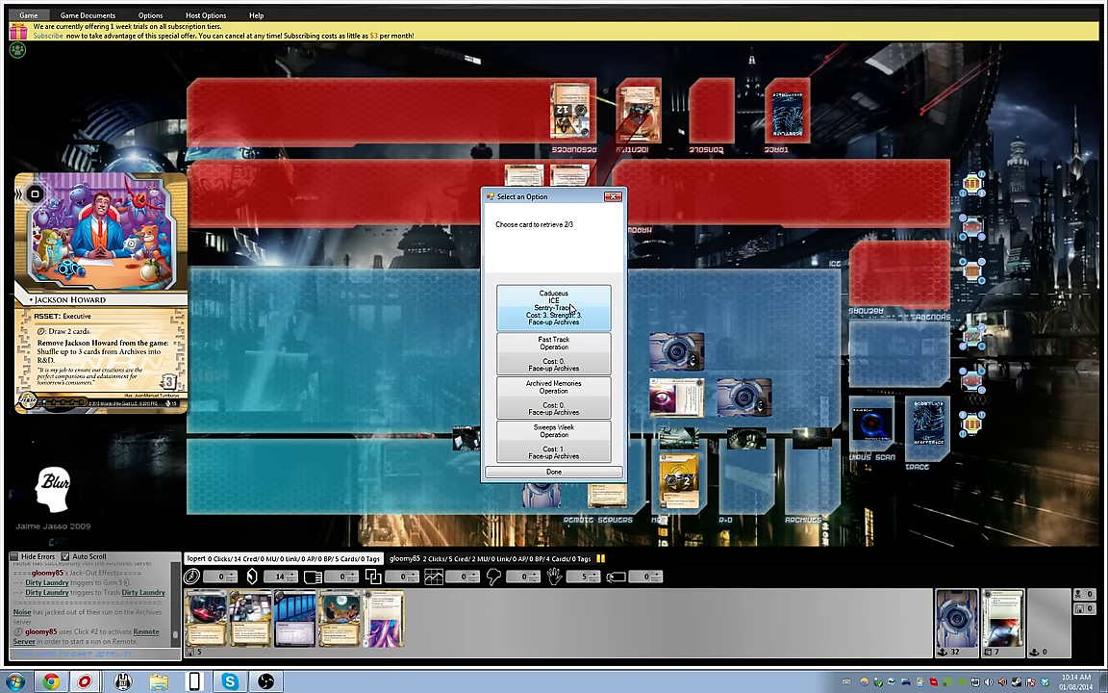
- Choose Caduceus and a third Archives card to shuffle into R&D
left_click(553, 307)
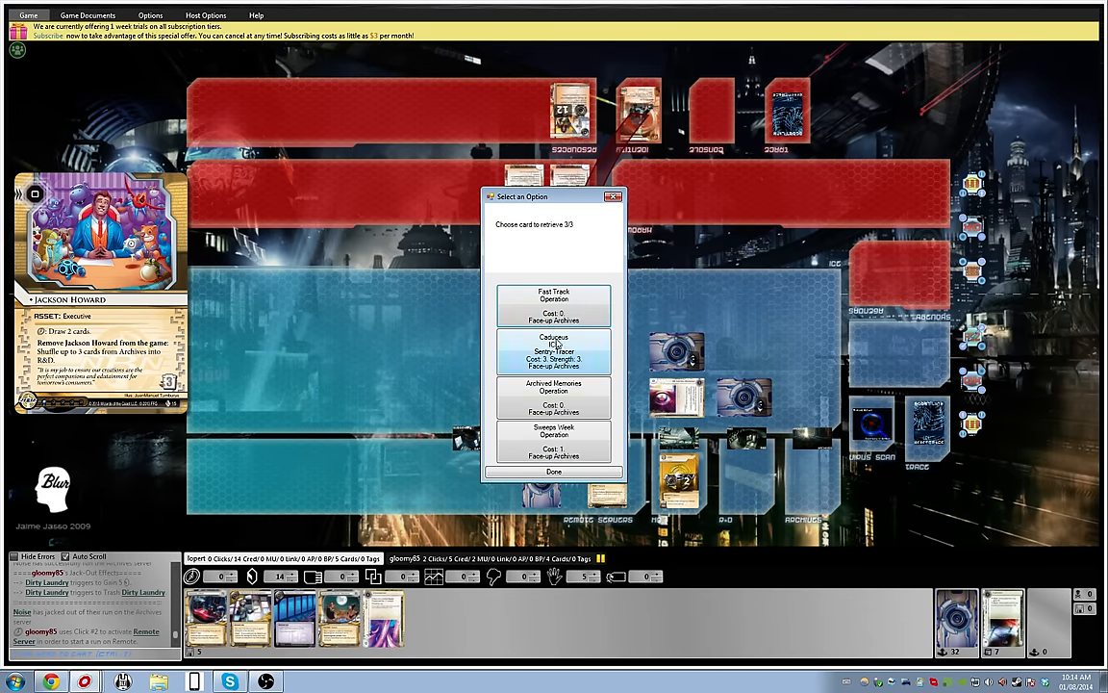
mouse_move(553, 441)
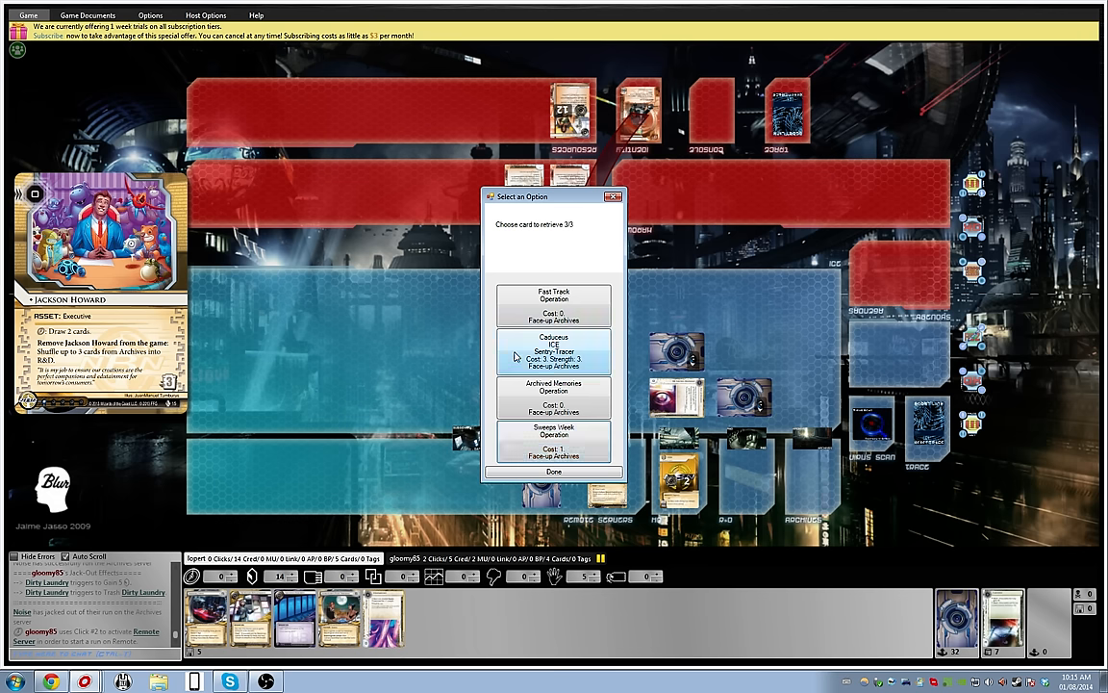
left_click(553, 351)
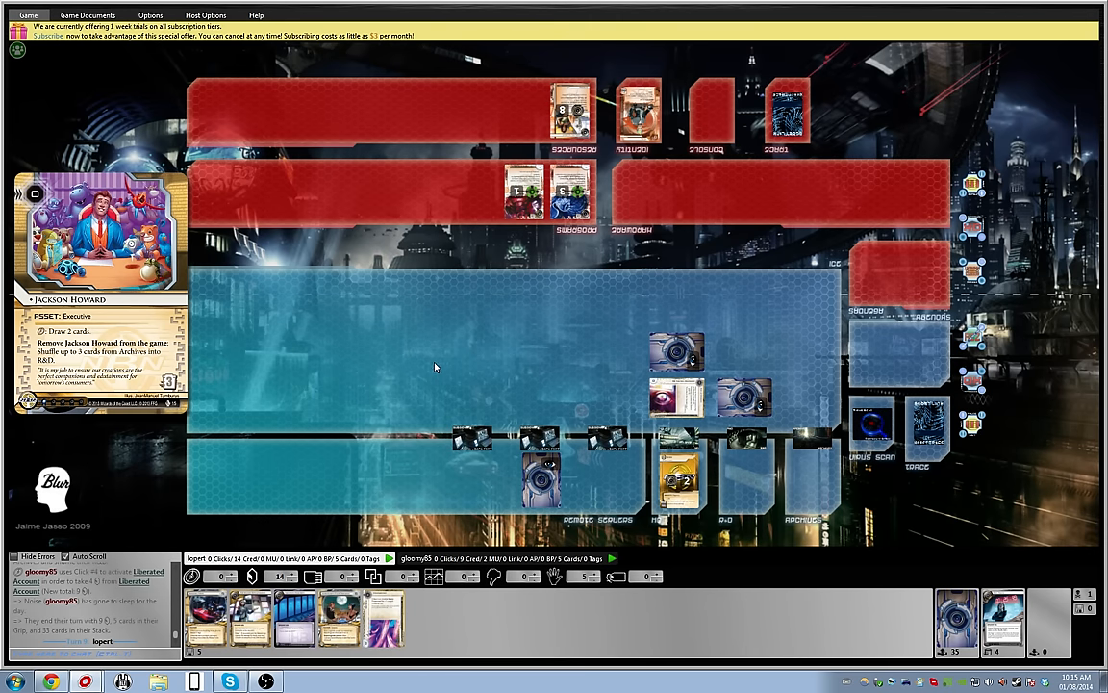
mouse_move(435, 370)
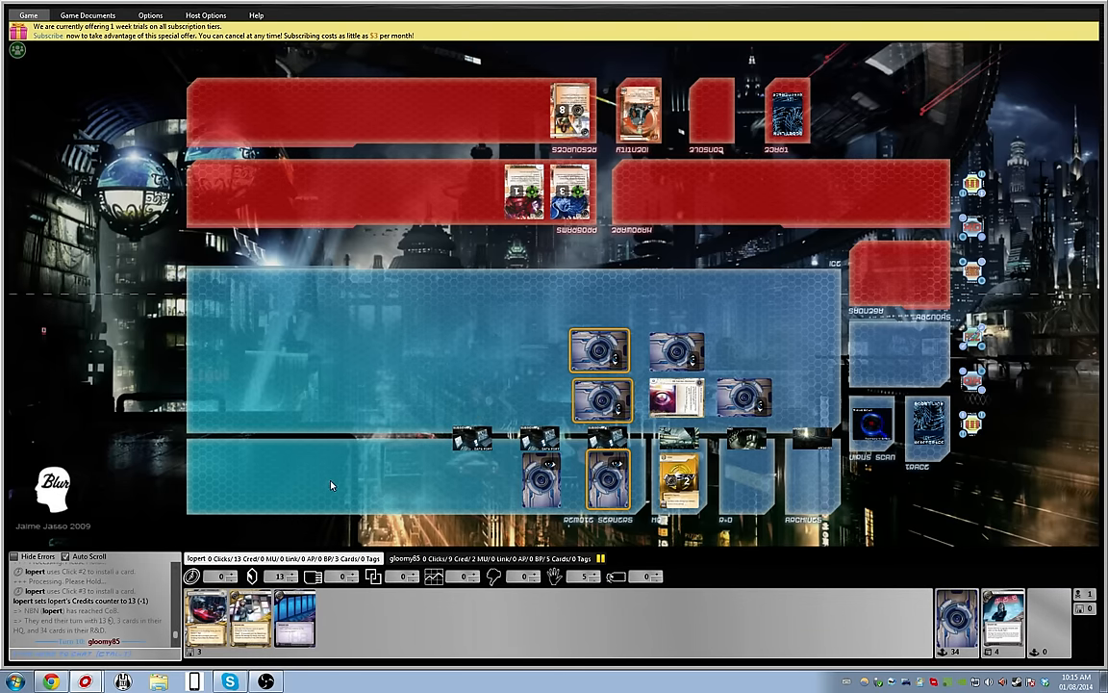
mouse_move(542, 649)
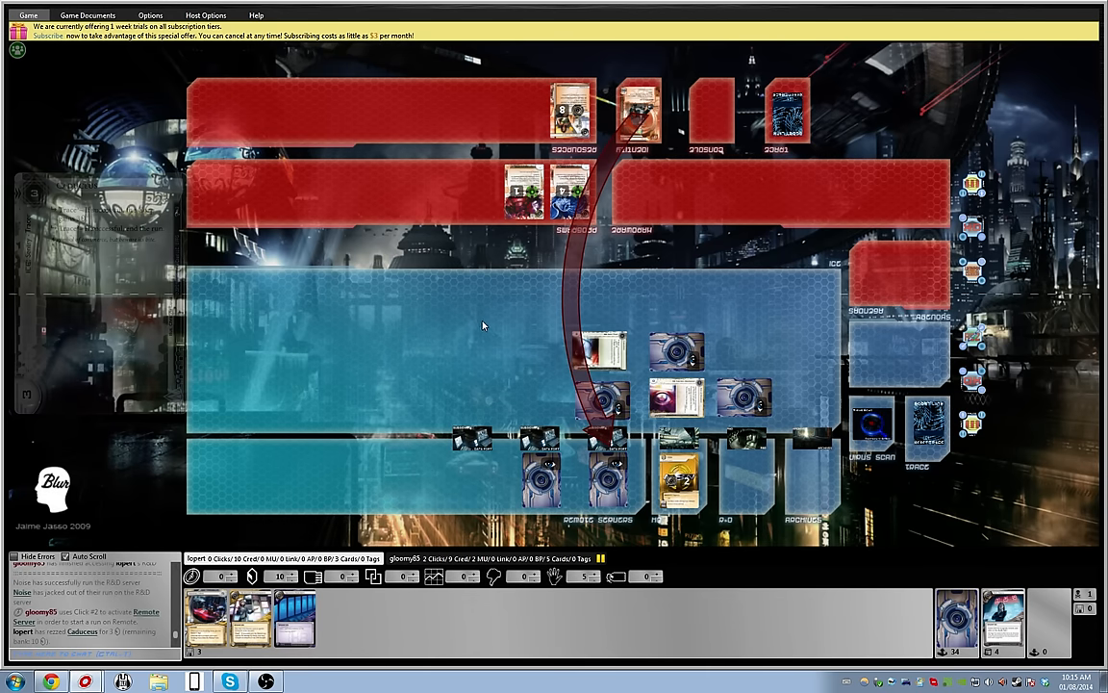
mouse_move(611, 343)
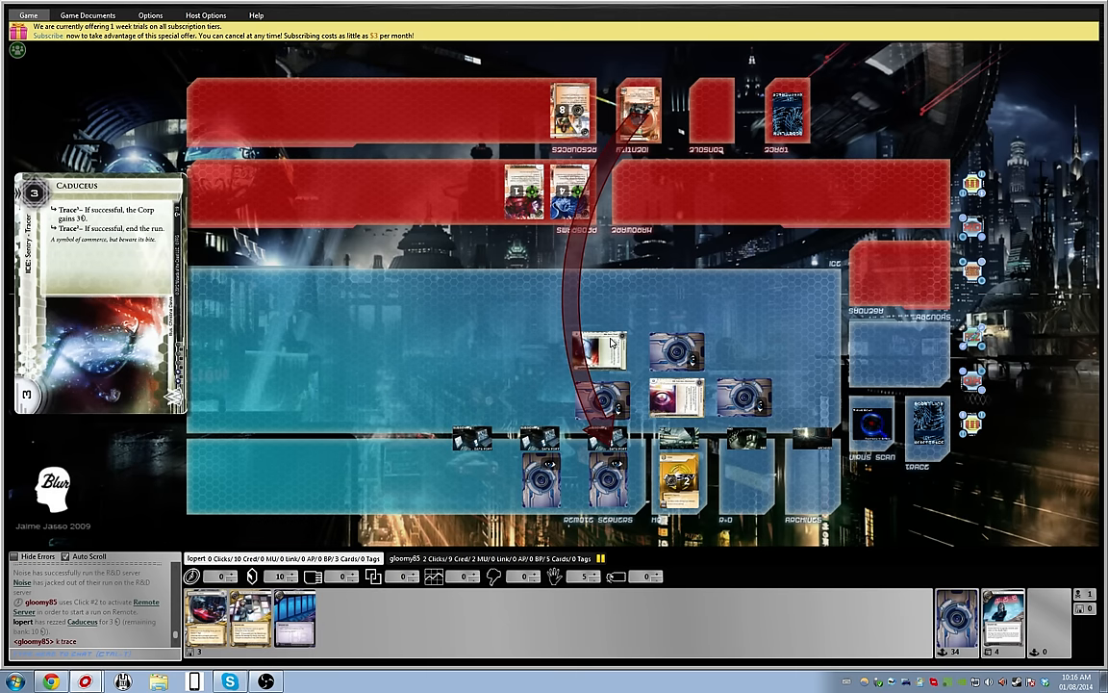
- Fire both Caduceus subroutines, launching each trace with zero boost
left_click(602, 346)
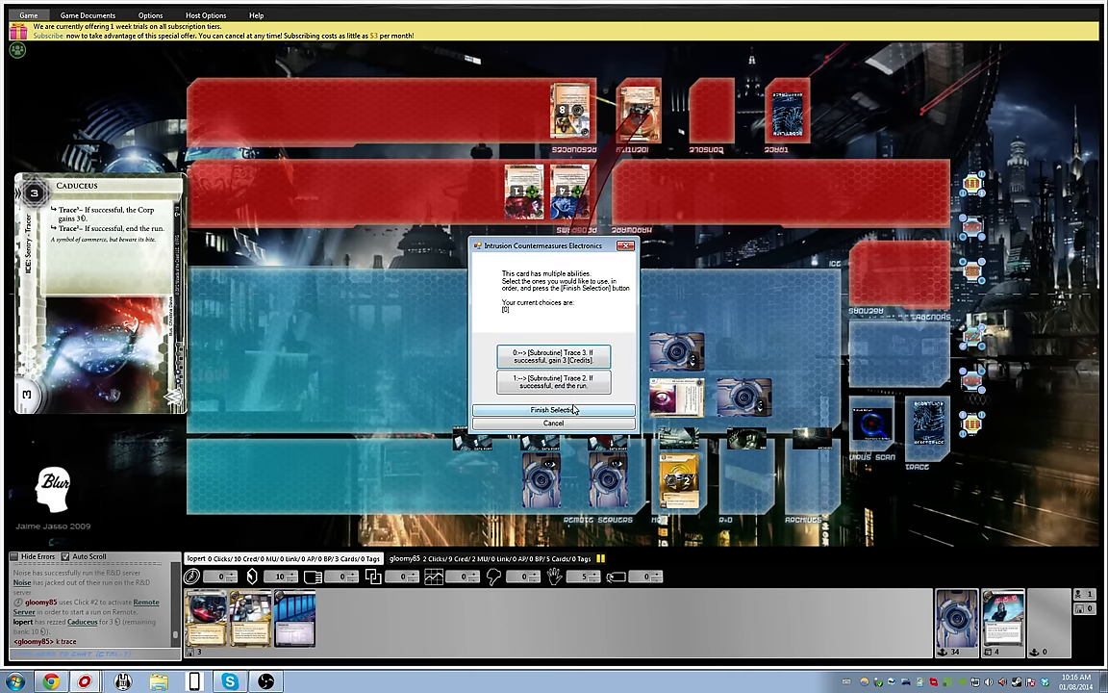
left_click(553, 410)
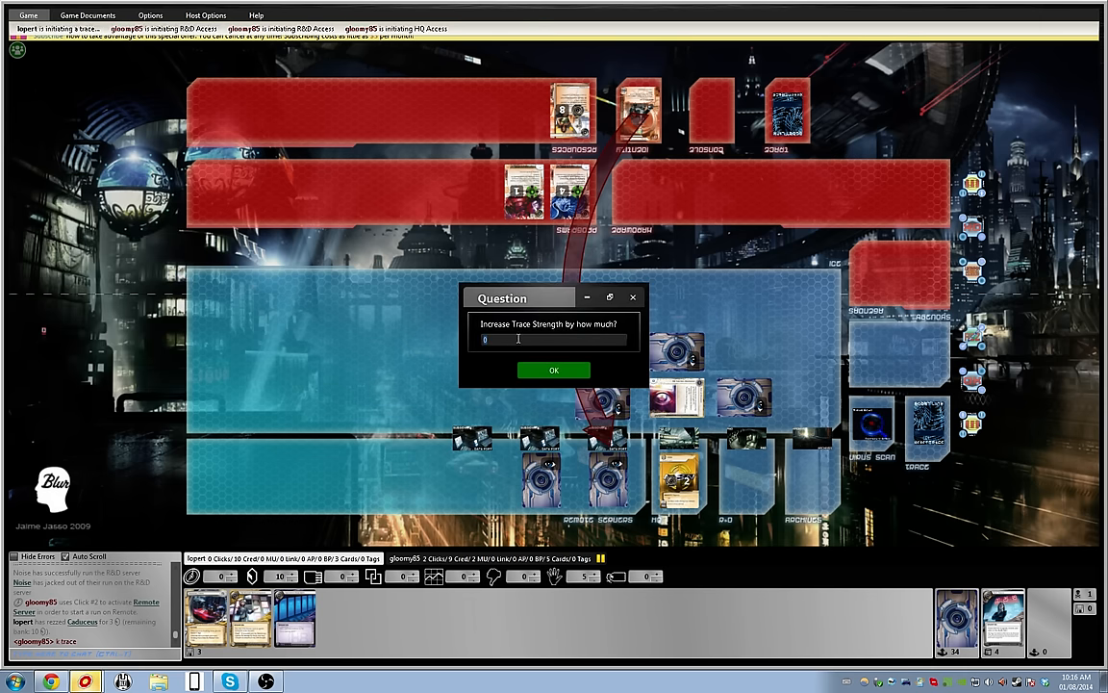
mouse_move(535, 362)
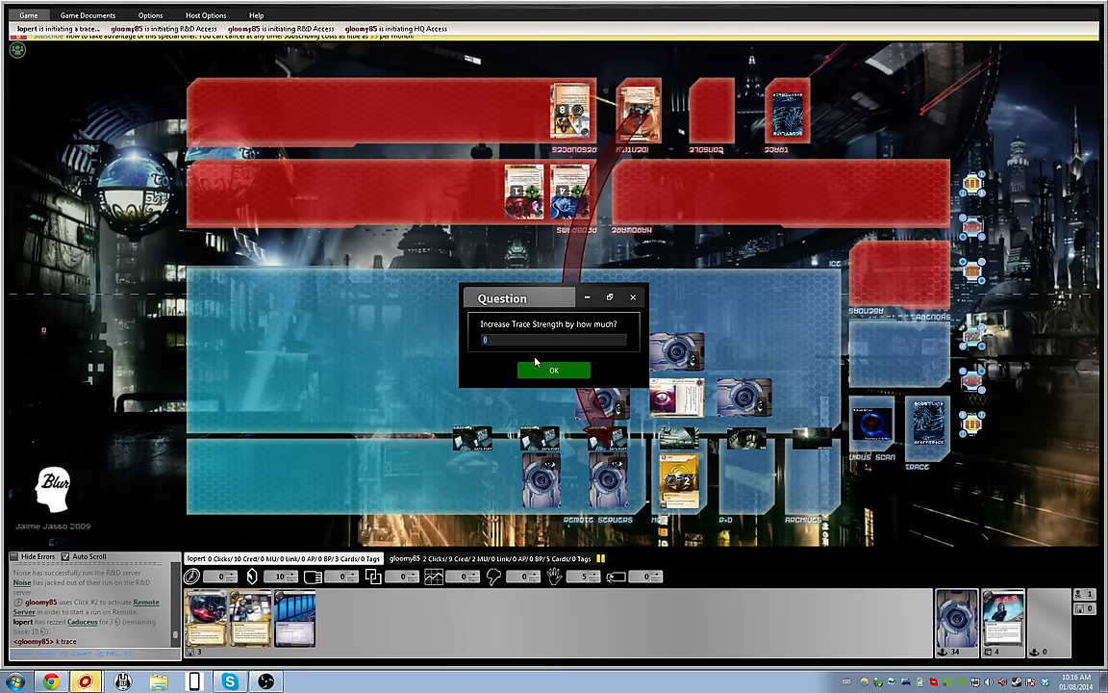
mouse_move(541, 358)
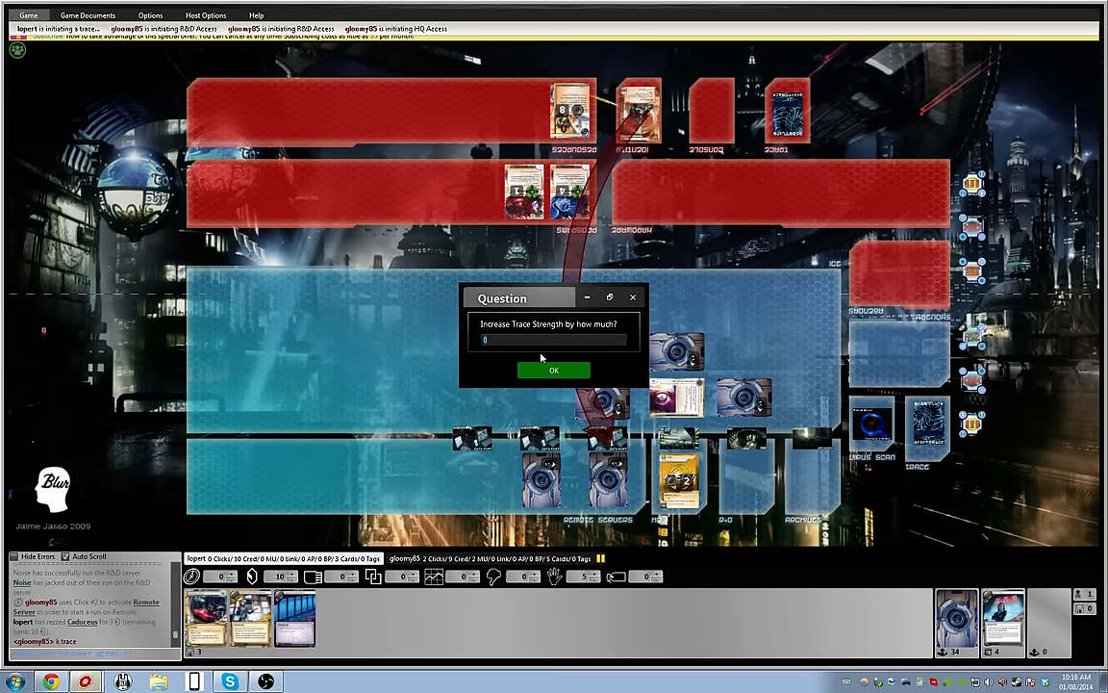
left_click(553, 369)
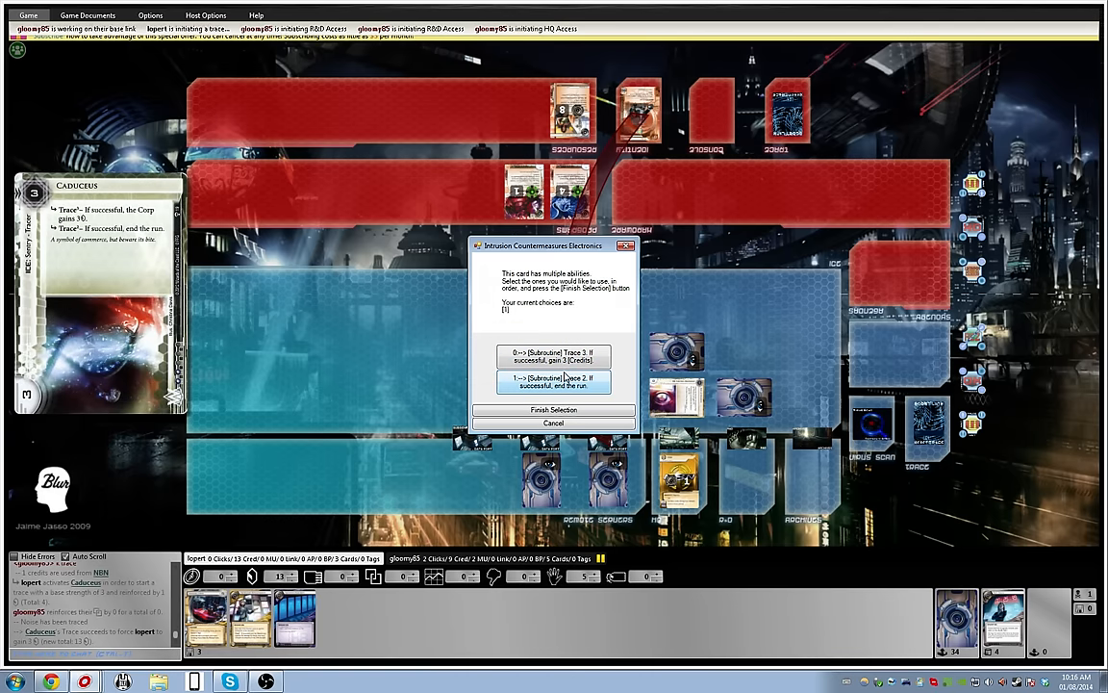
left_click(553, 409)
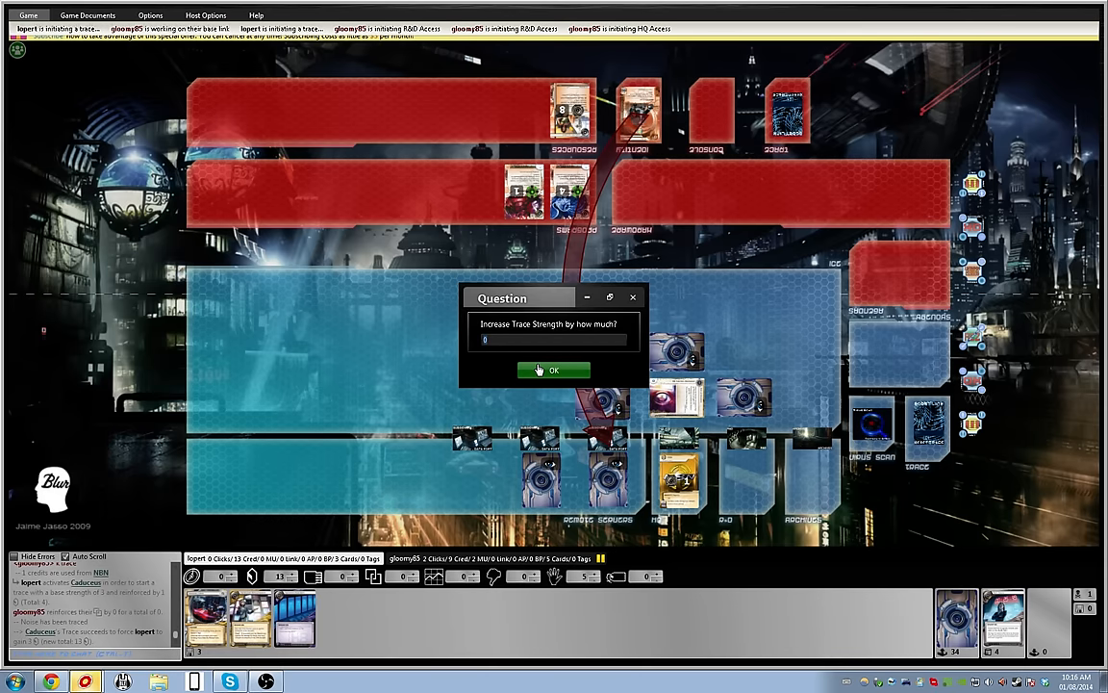
left_click(553, 371)
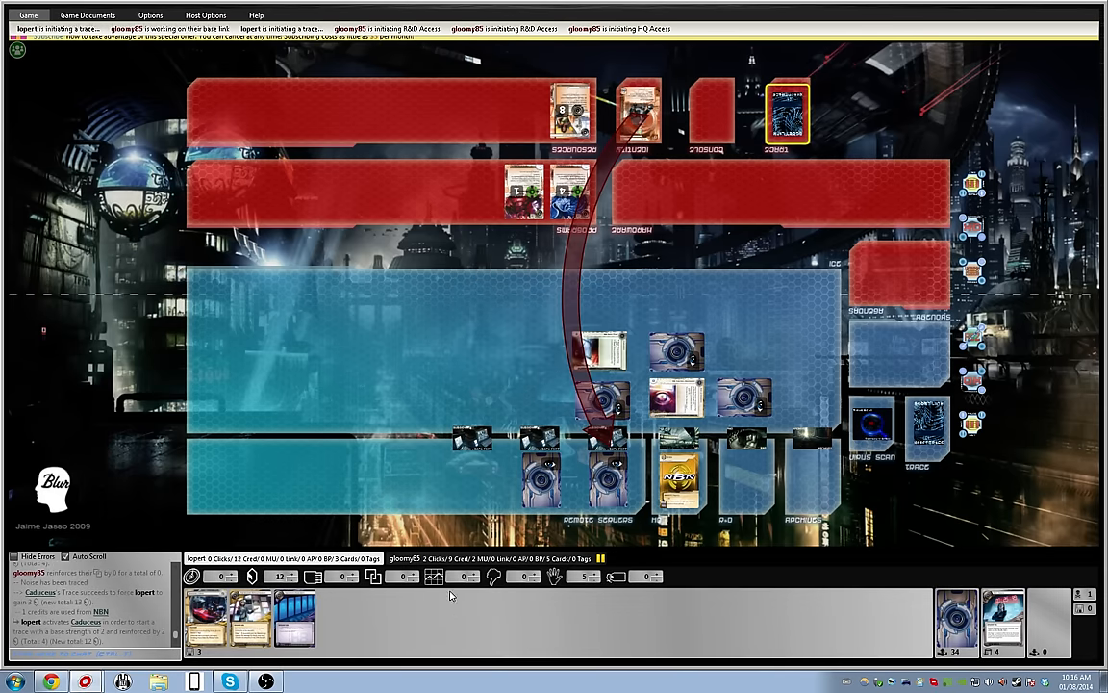
mouse_move(478, 634)
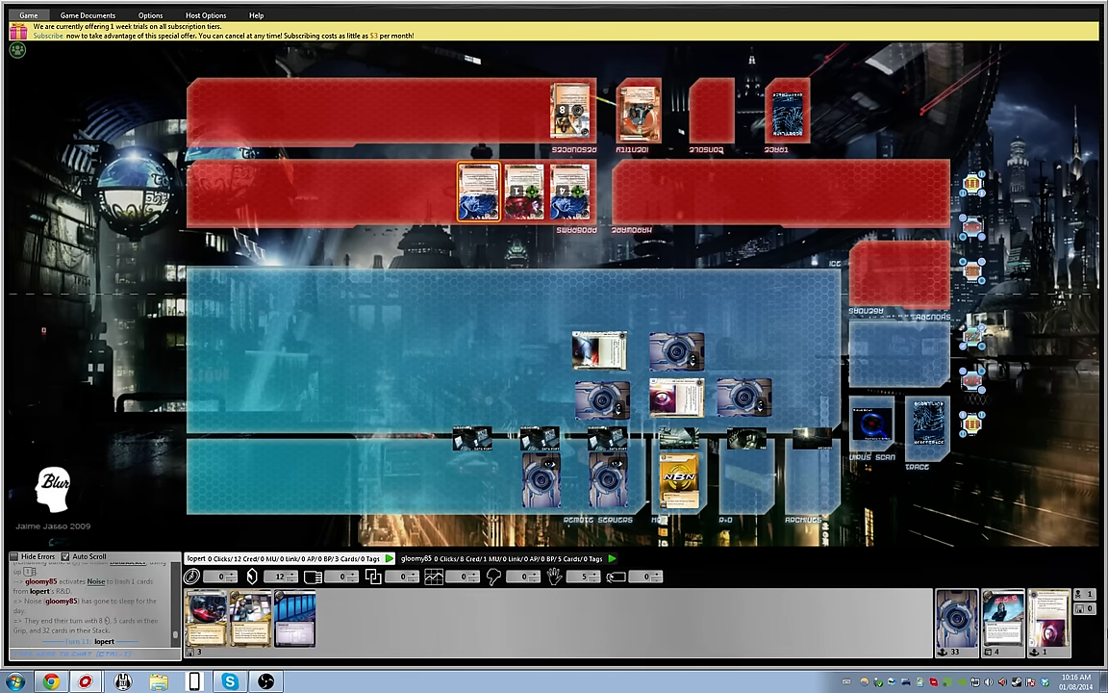
mouse_move(365, 395)
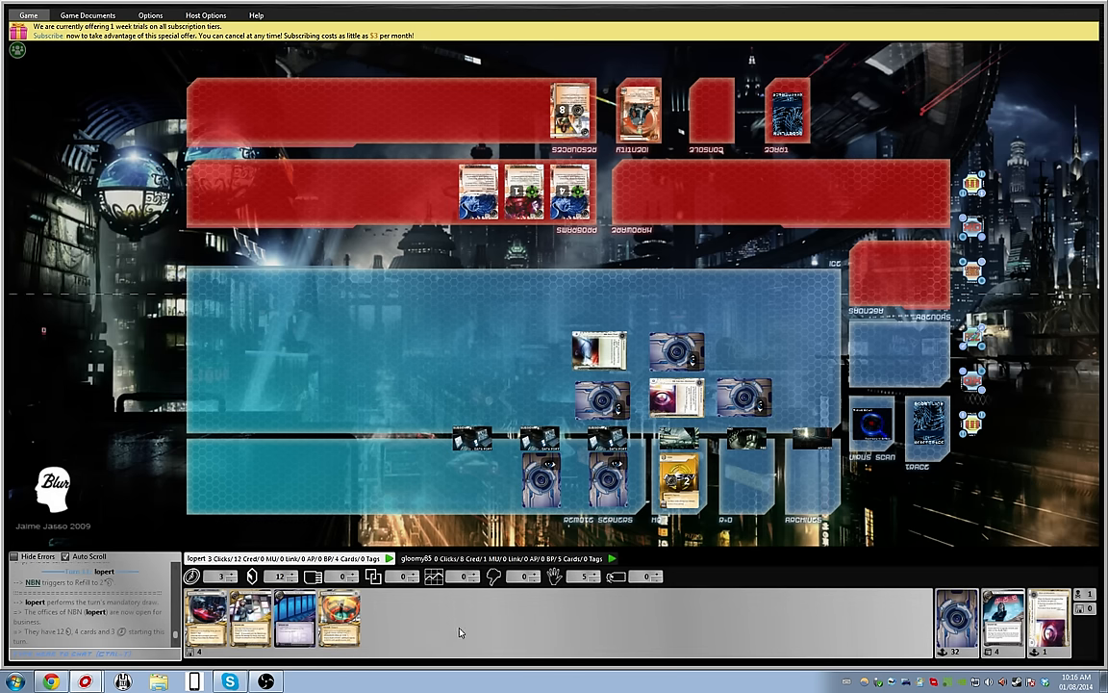
- Advance the remote agenda and score AstroScript Pilot Program for 2 points
left_click(610, 478)
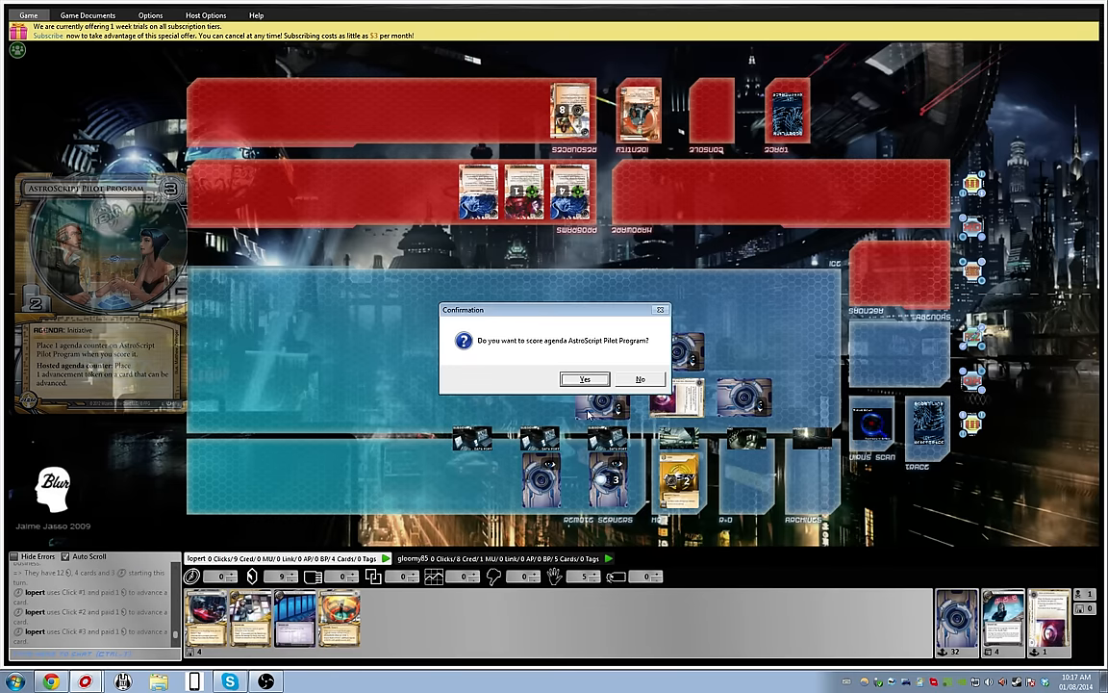
left_click(584, 378)
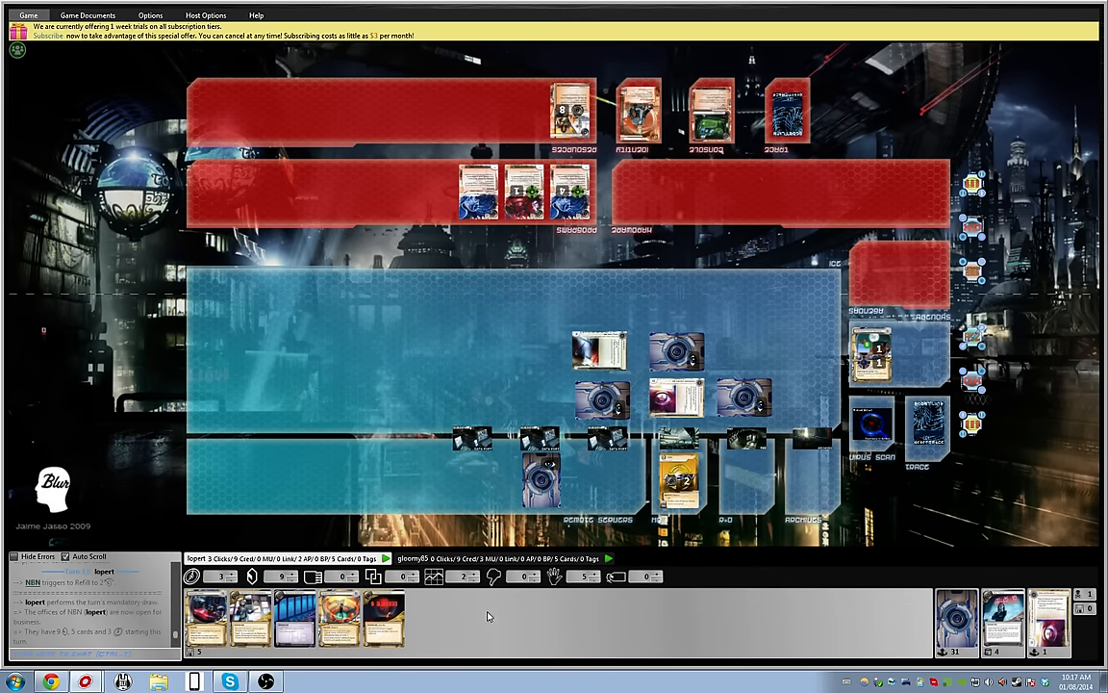
mouse_move(485, 614)
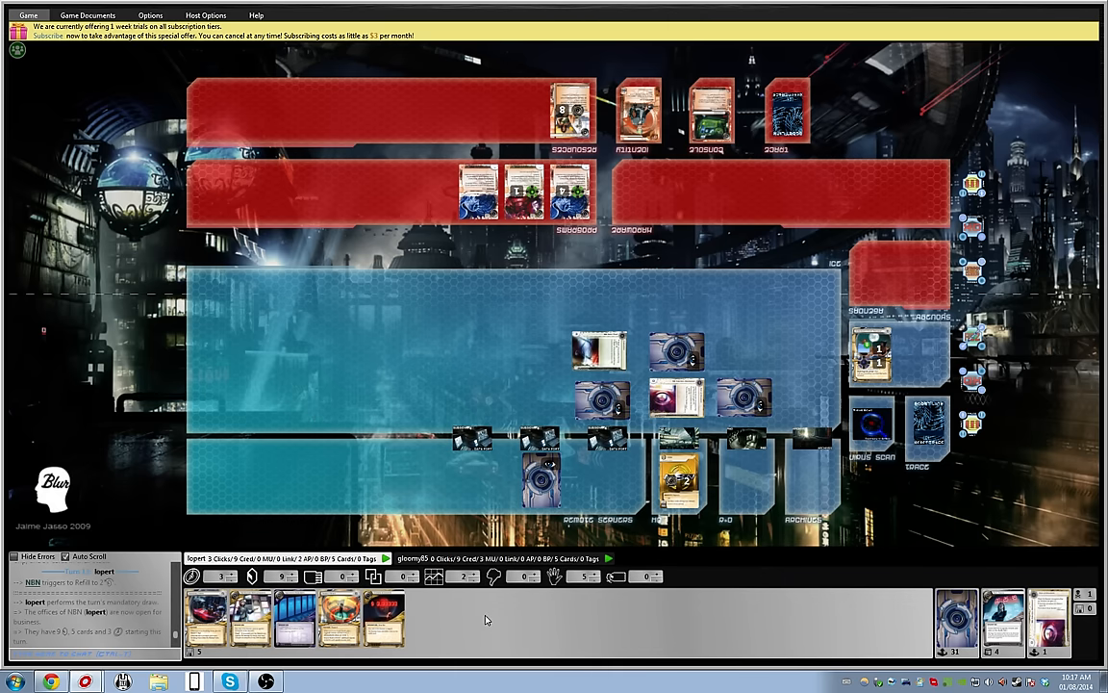
mouse_move(473, 604)
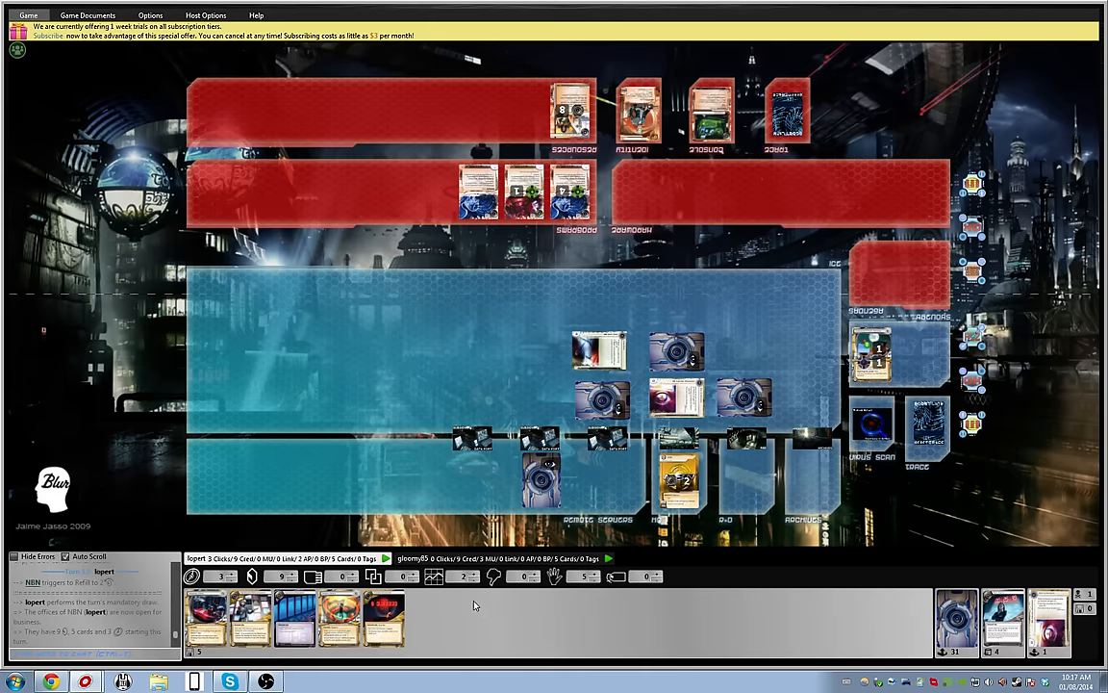
mouse_move(458, 608)
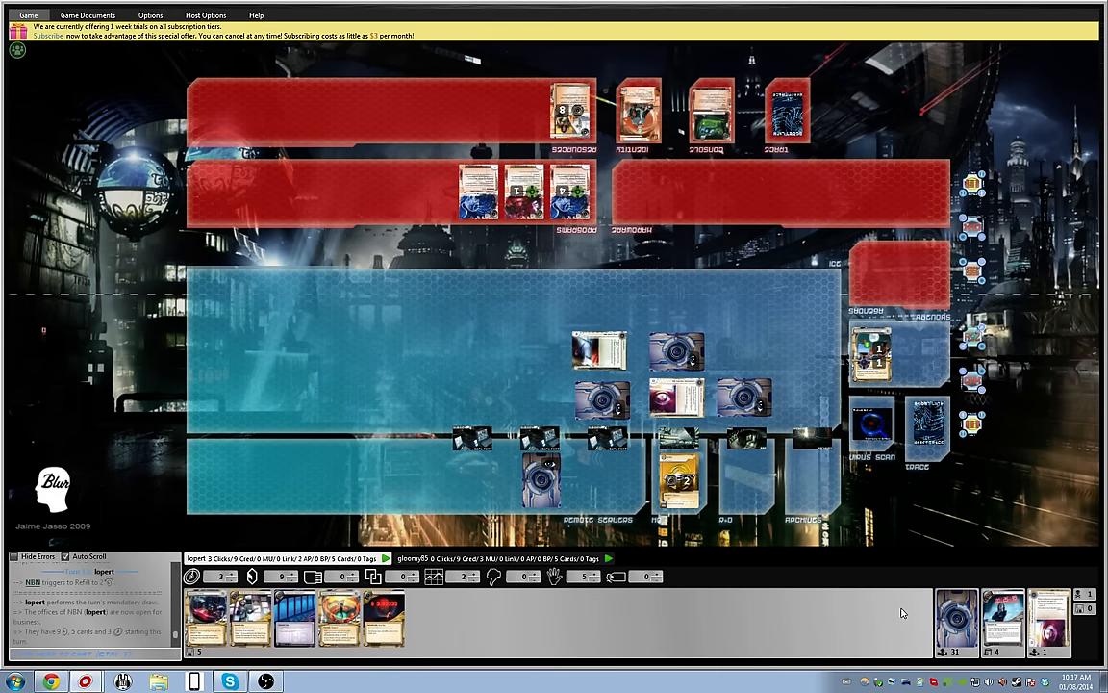
mouse_move(986, 593)
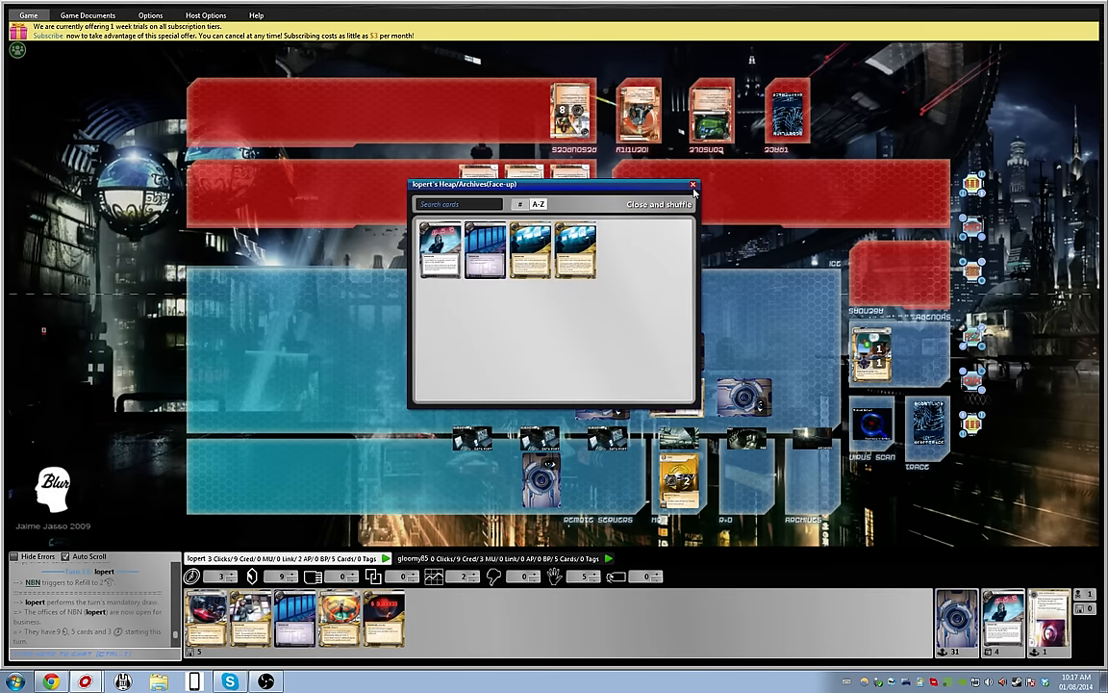
left_click(691, 184)
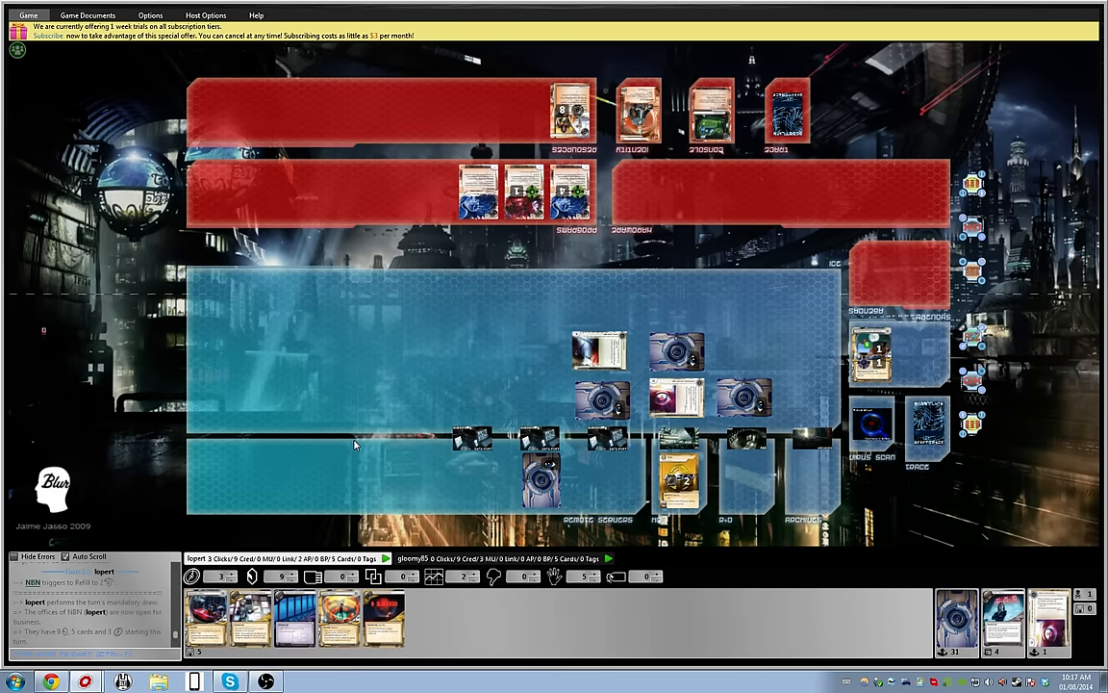
mouse_move(453, 623)
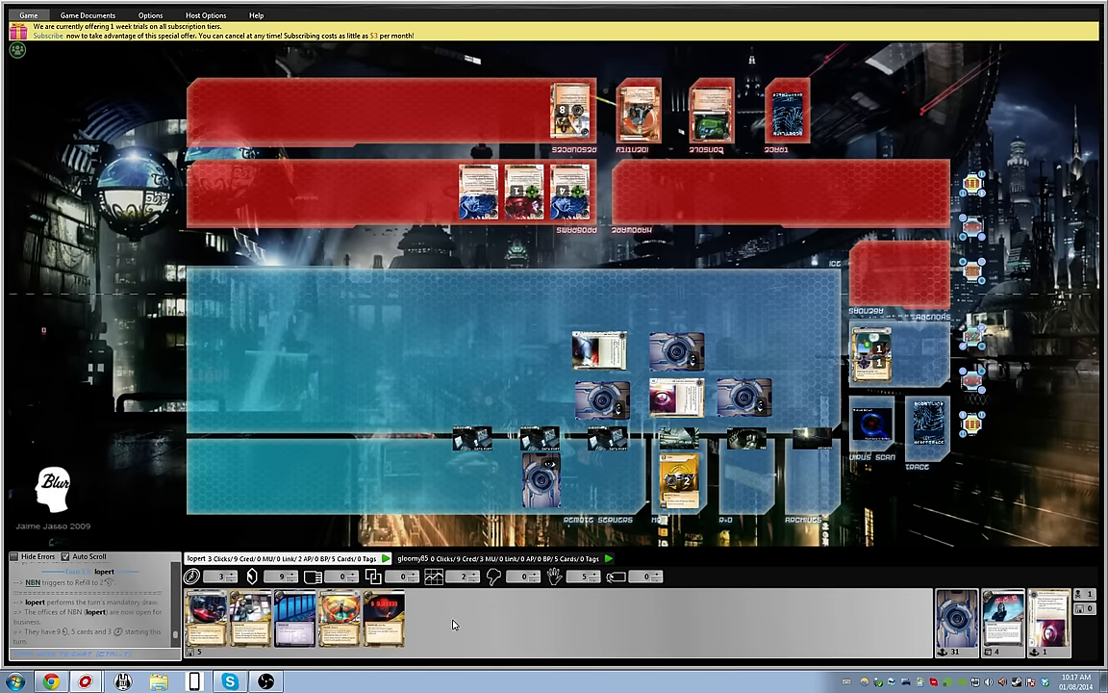
mouse_move(296, 618)
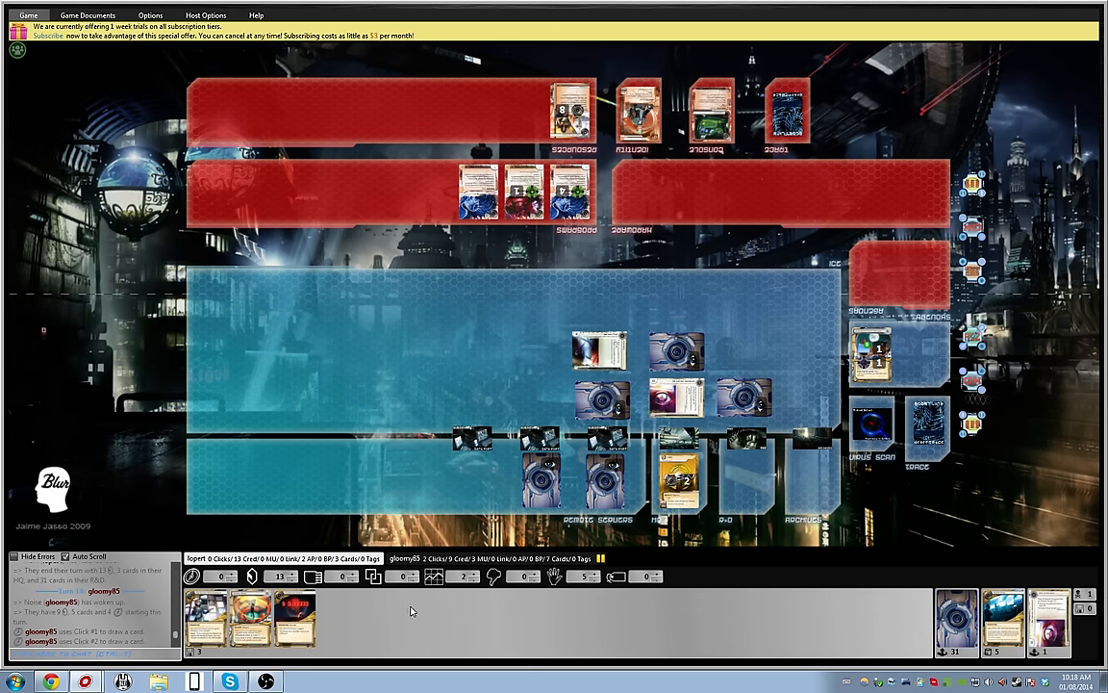
mouse_move(419, 630)
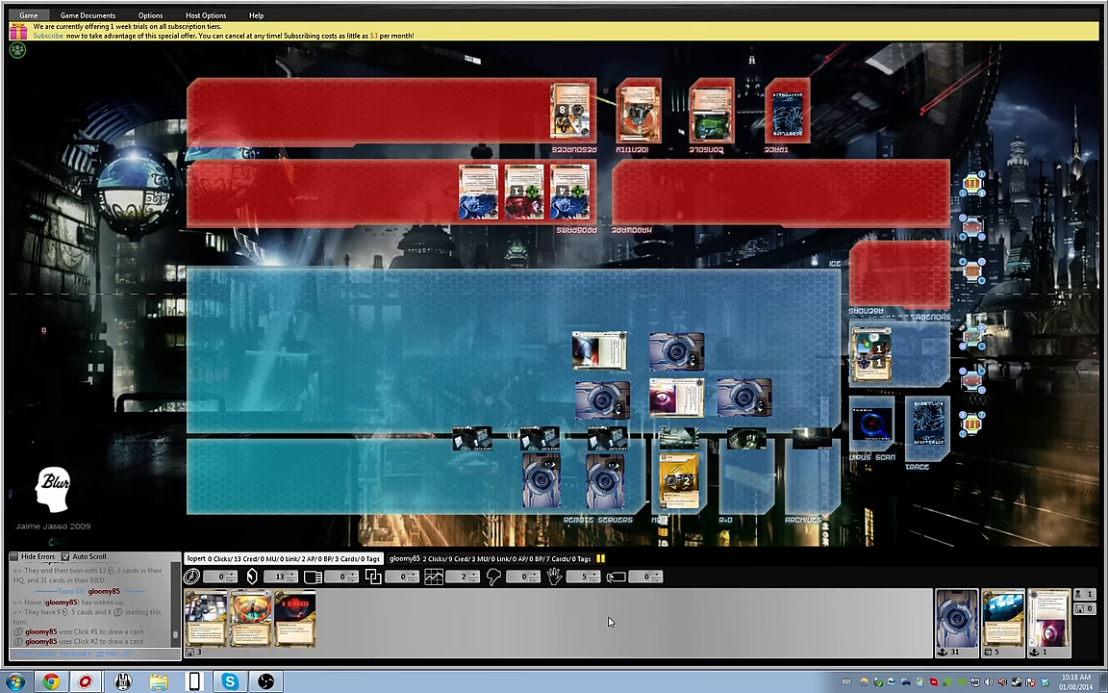
mouse_move(627, 638)
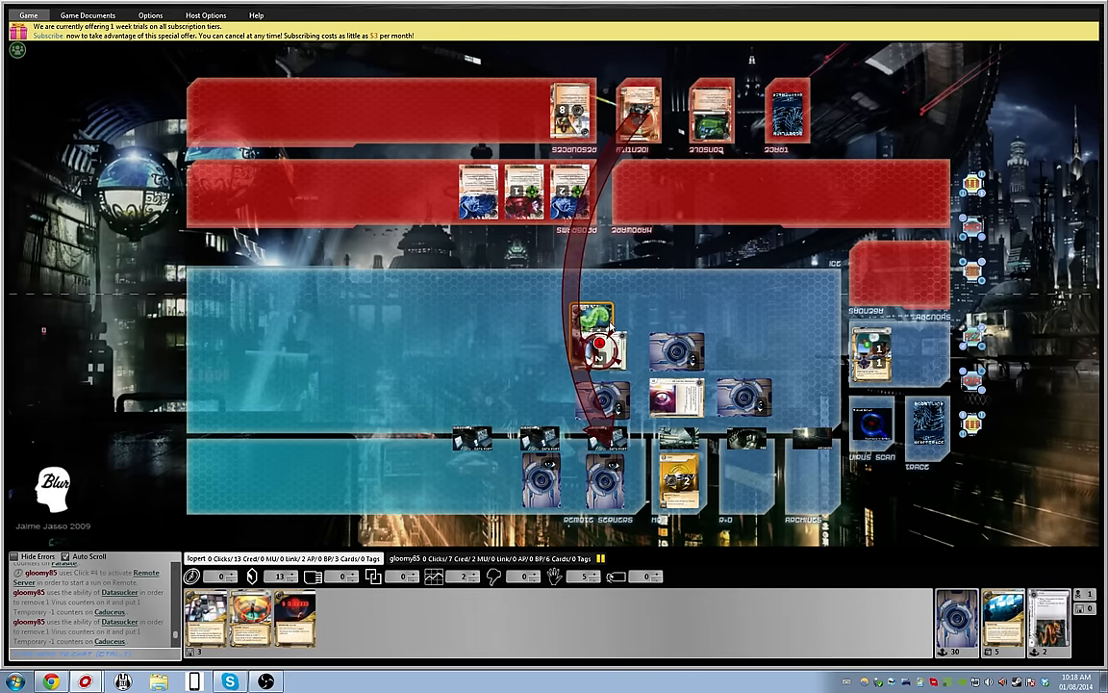
mouse_move(596, 342)
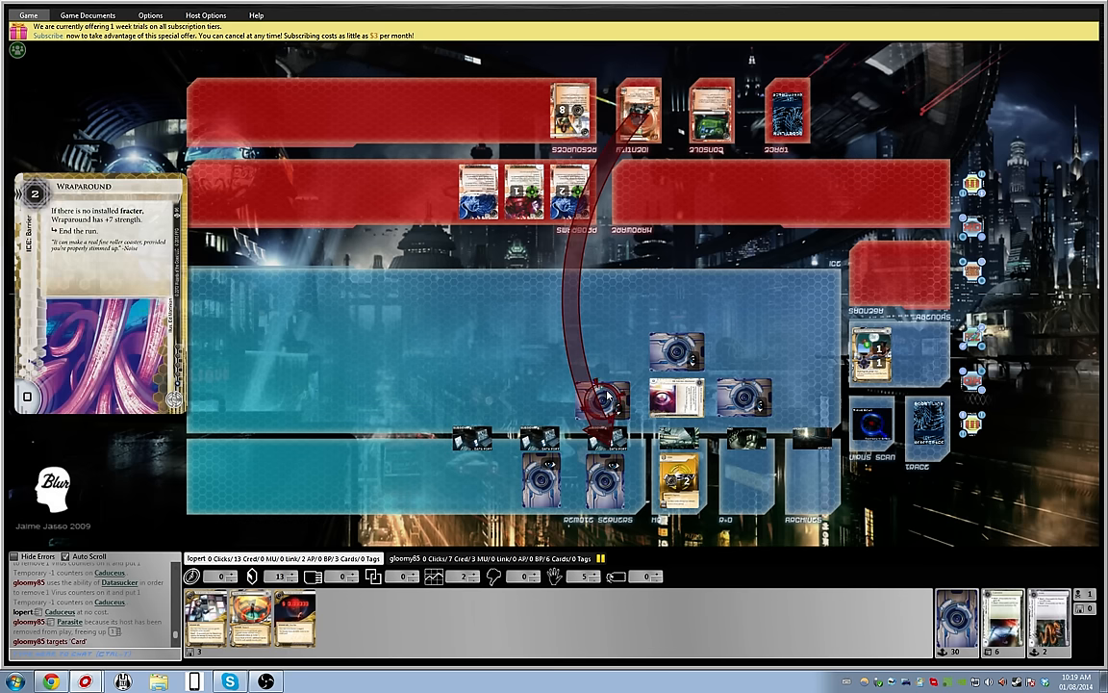
- Rez Wraparound in the remote server for 2 credits
left_click(601, 399)
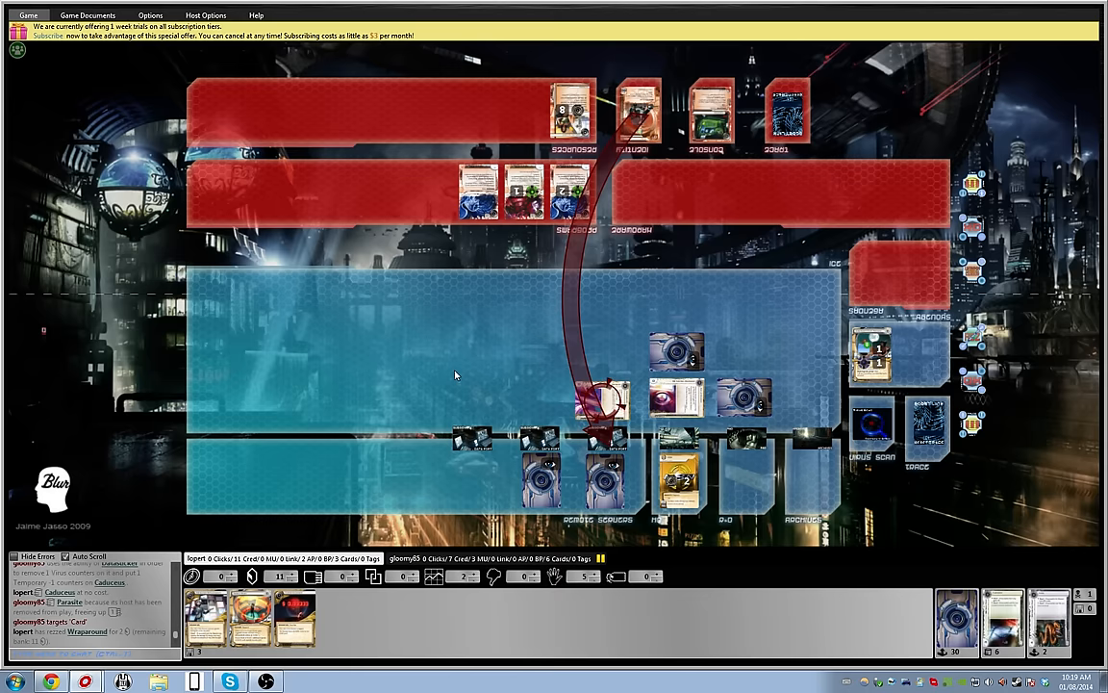
mouse_move(611, 397)
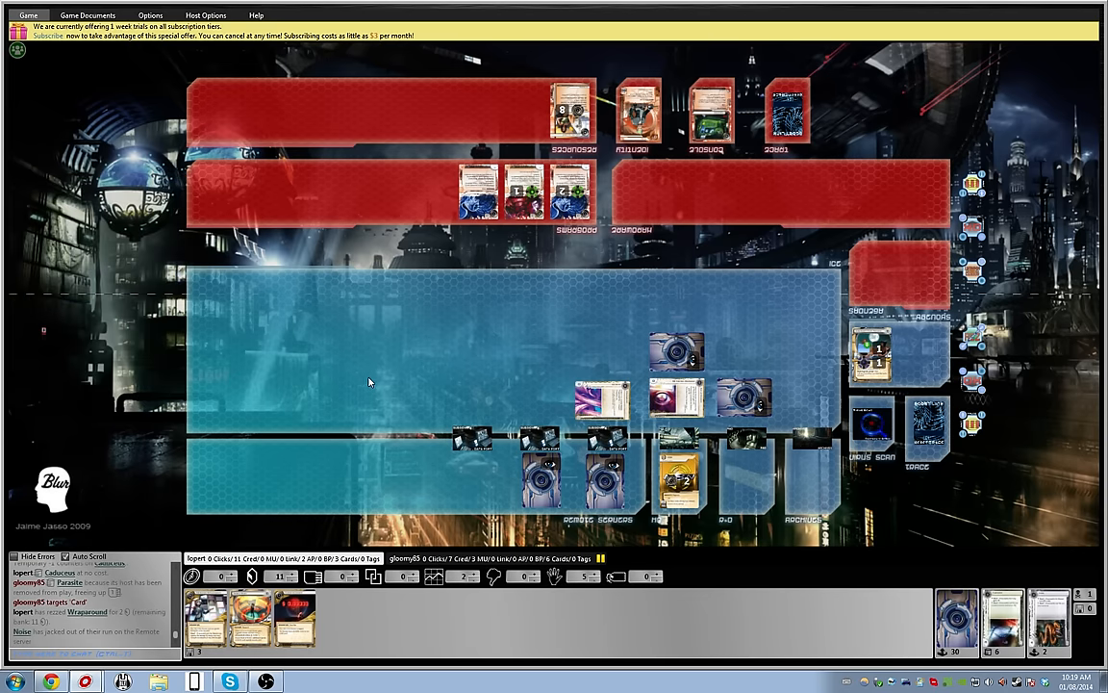
mouse_move(365, 377)
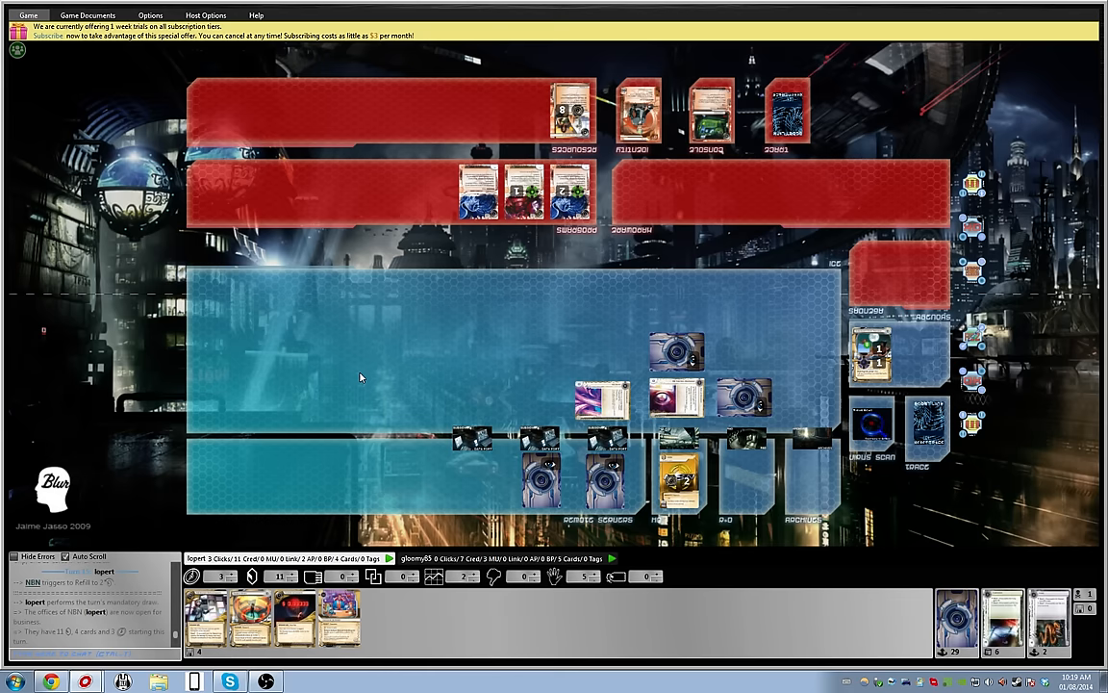
mouse_move(598, 462)
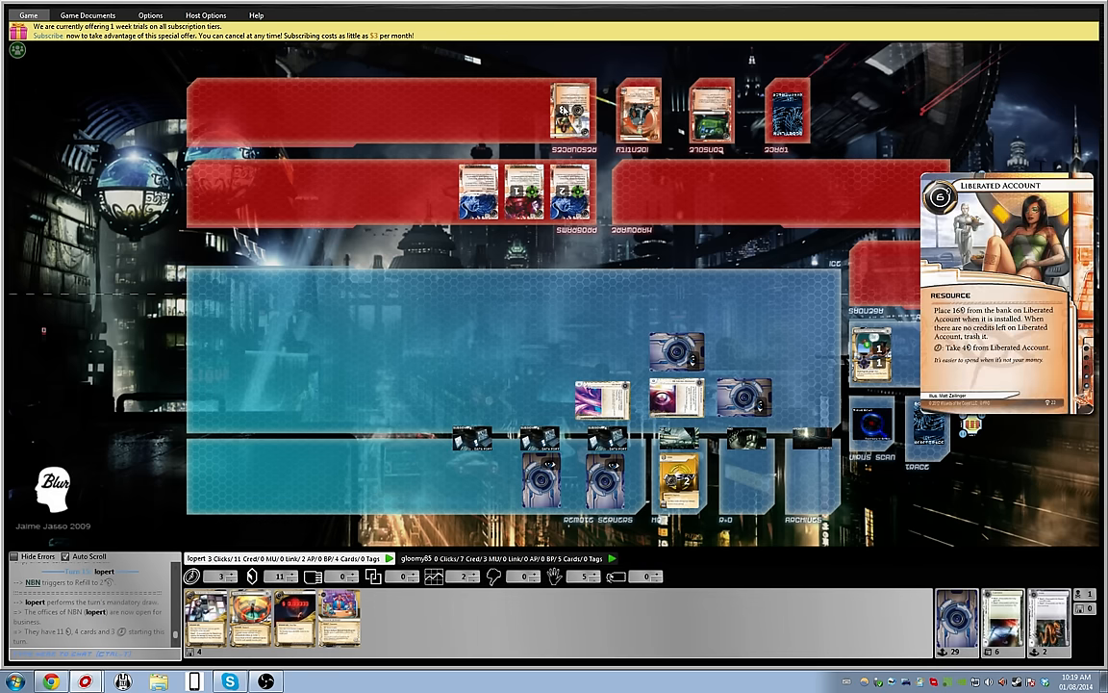
mouse_move(416, 182)
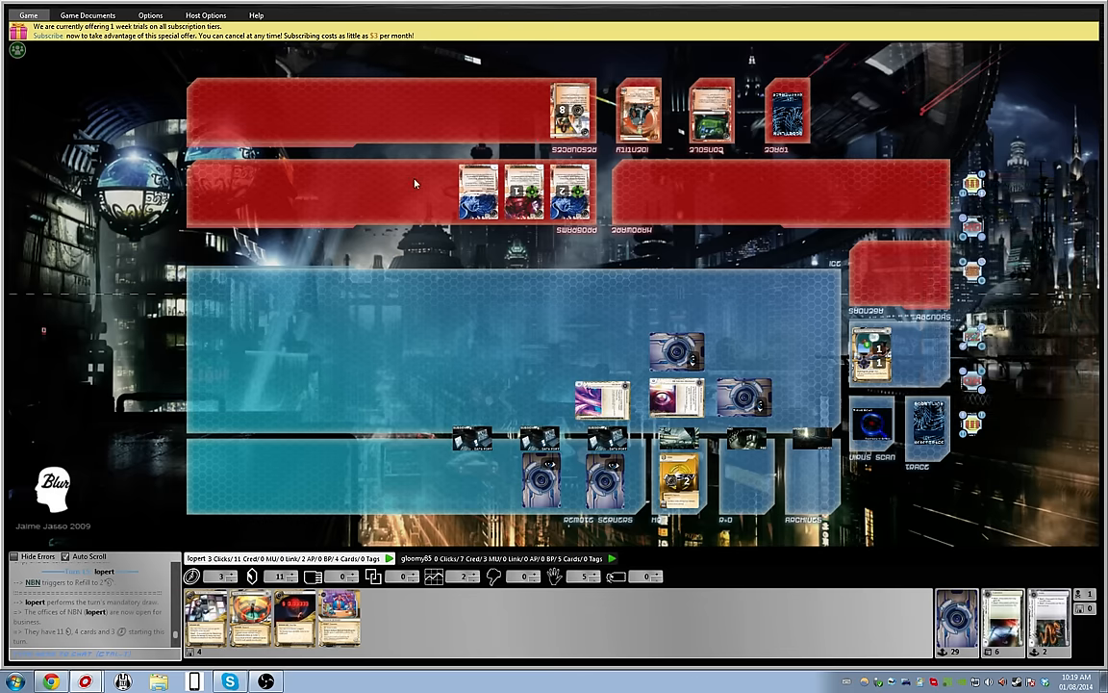
mouse_move(634, 258)
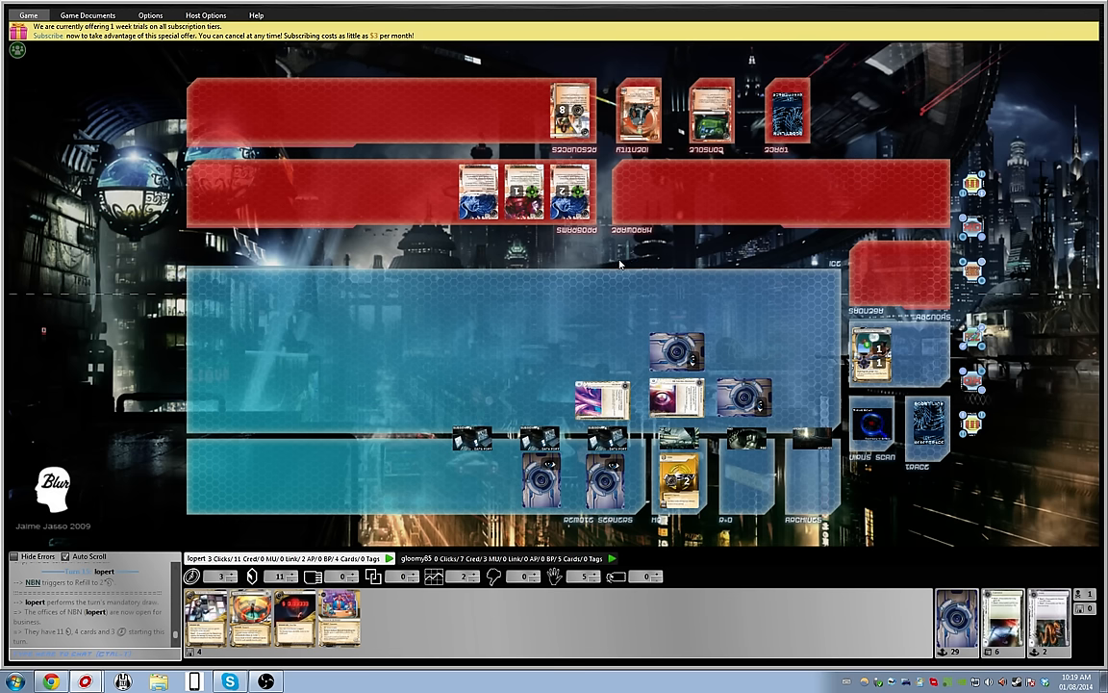
mouse_move(606, 273)
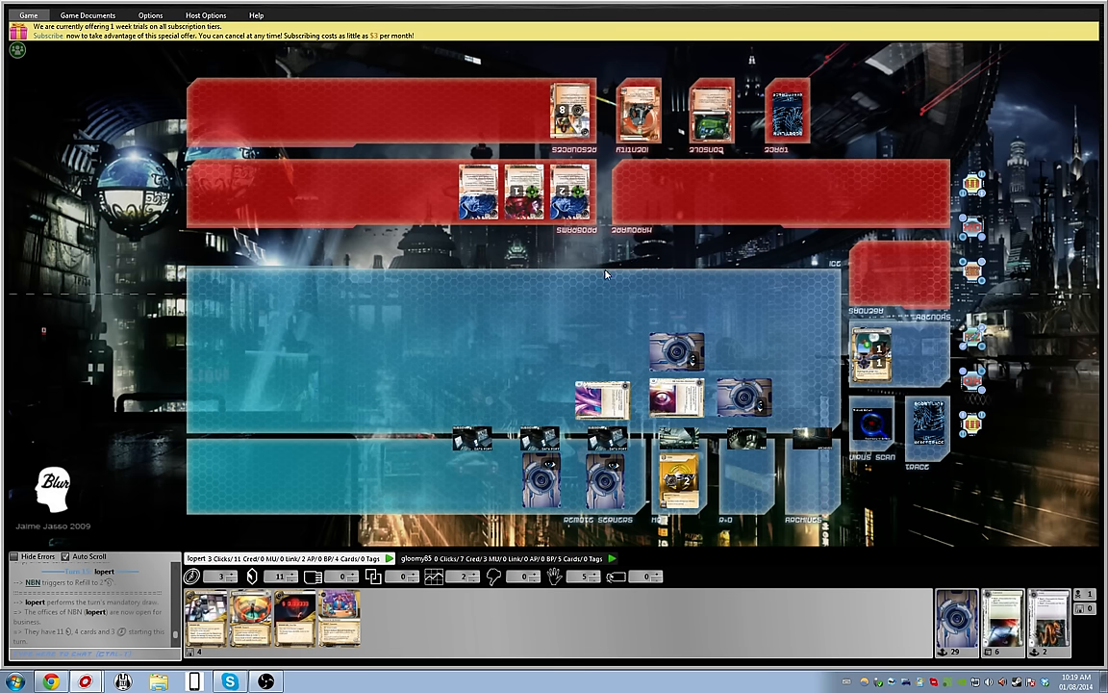
mouse_move(622, 300)
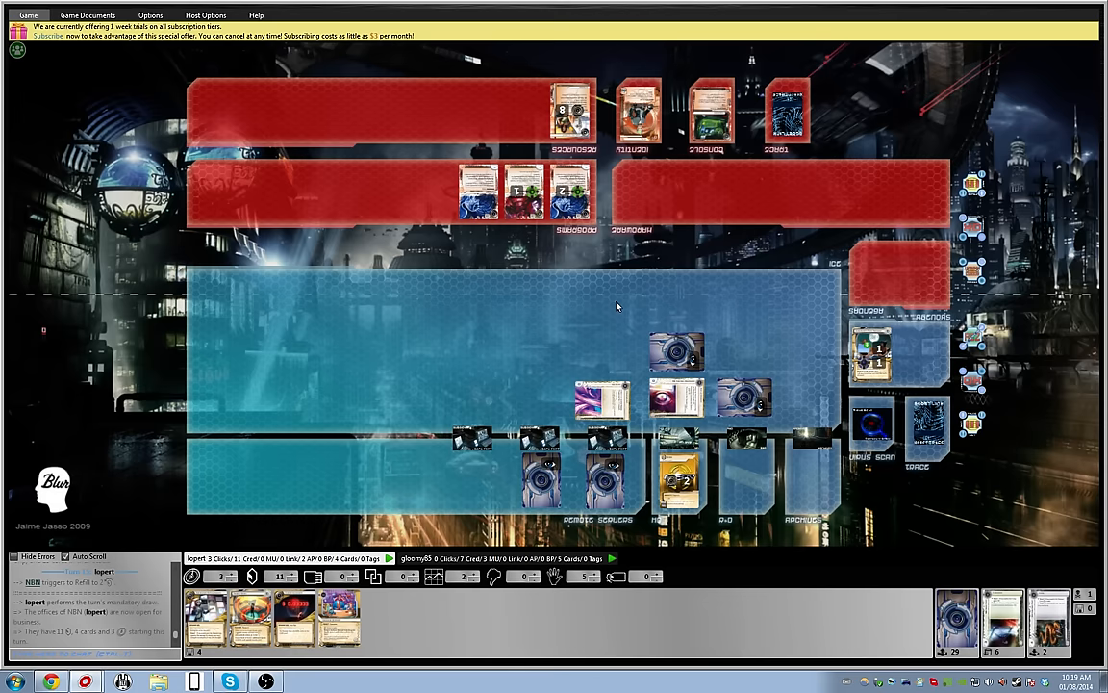
mouse_move(603, 178)
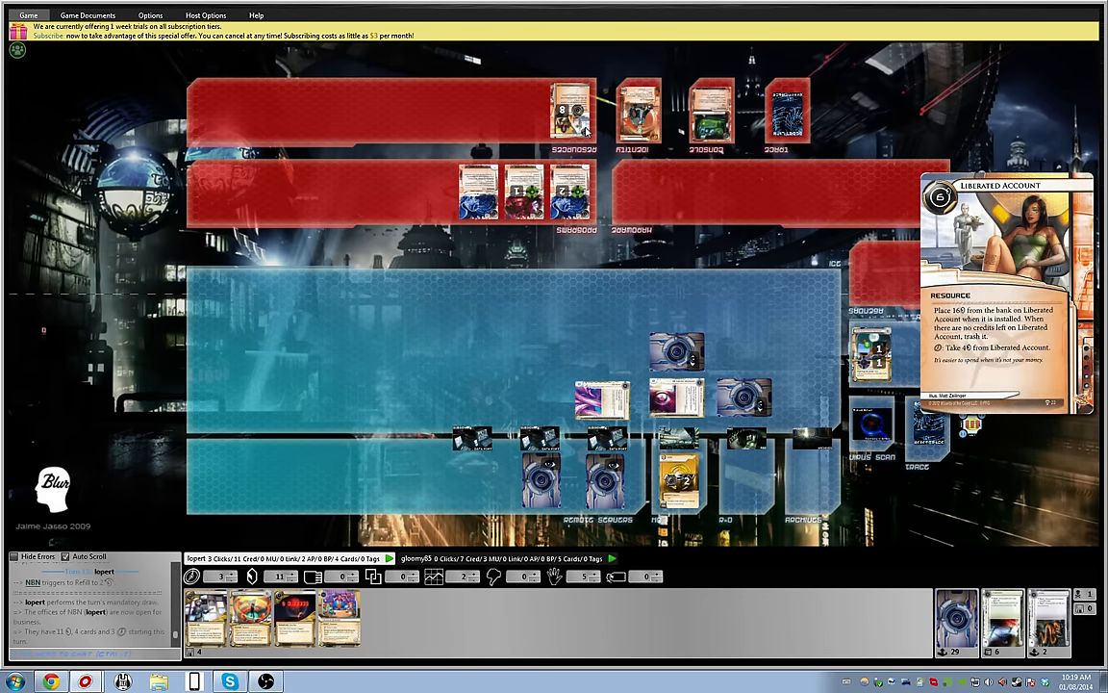
mouse_move(640, 288)
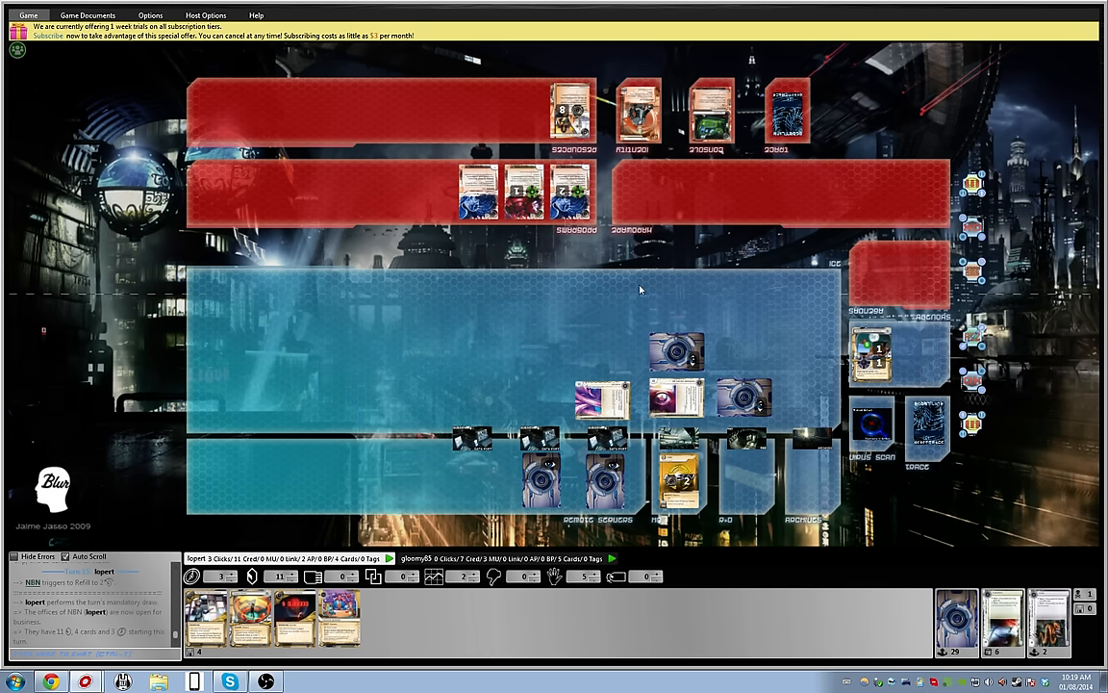
mouse_move(572, 108)
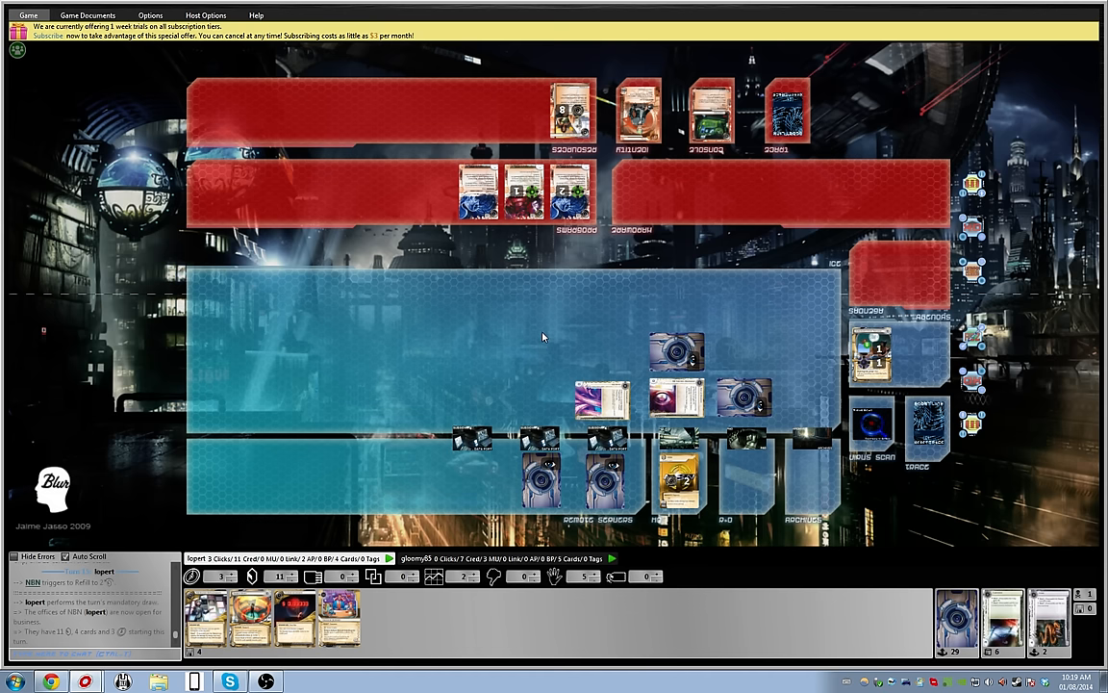
mouse_move(538, 358)
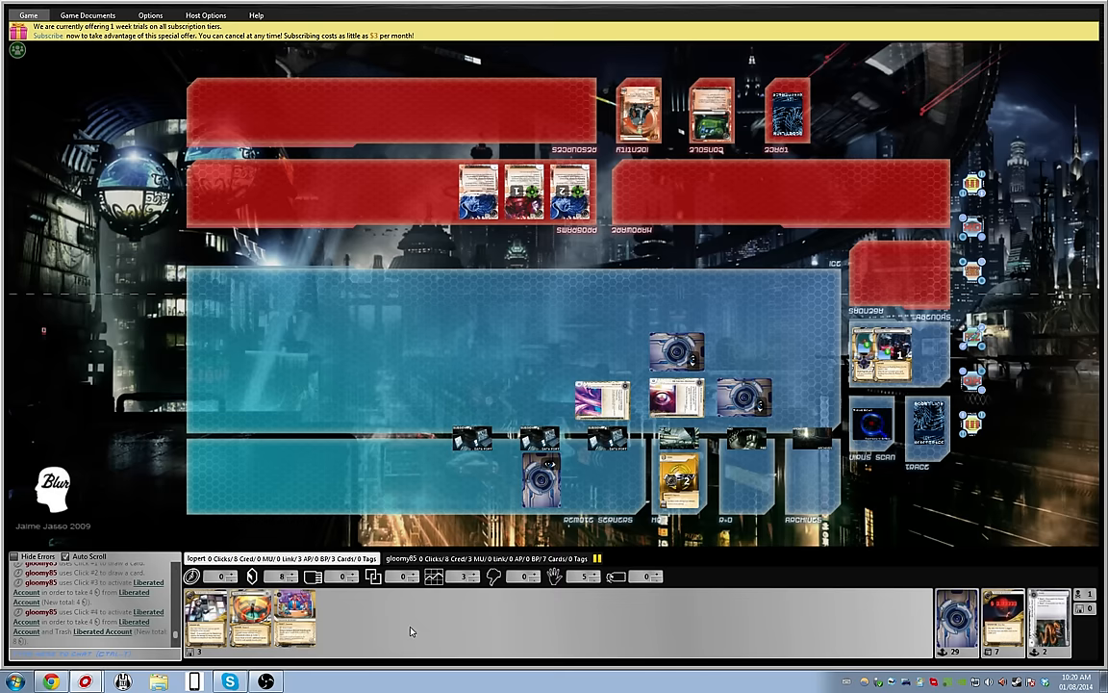
mouse_move(404, 634)
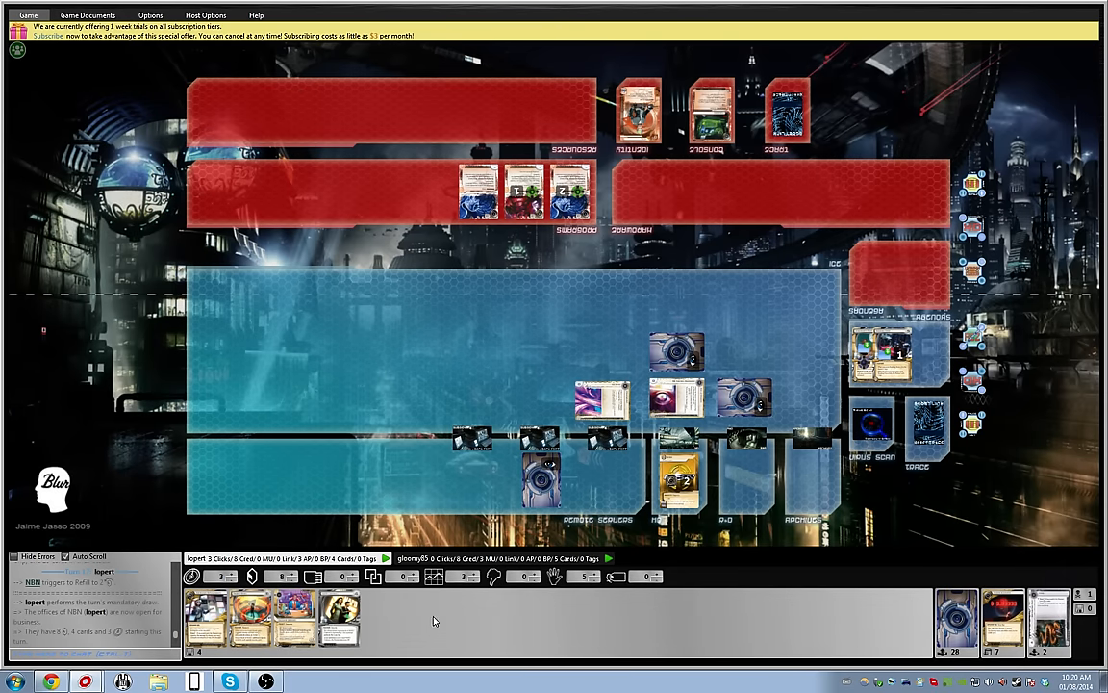
mouse_move(428, 621)
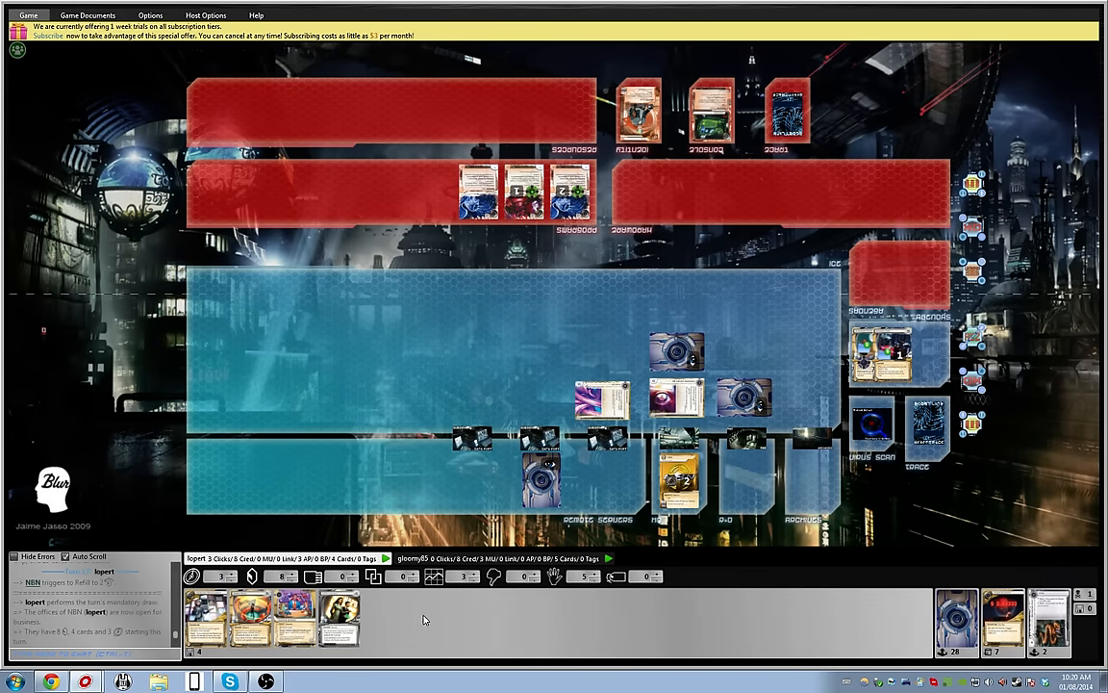
mouse_move(429, 613)
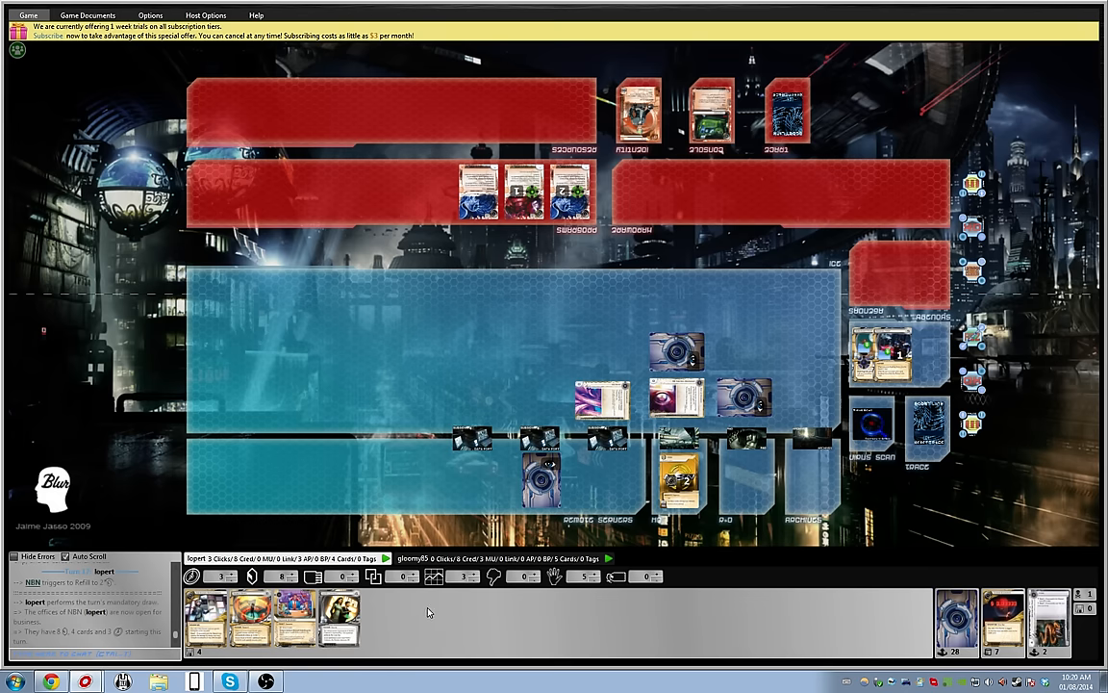
mouse_move(423, 613)
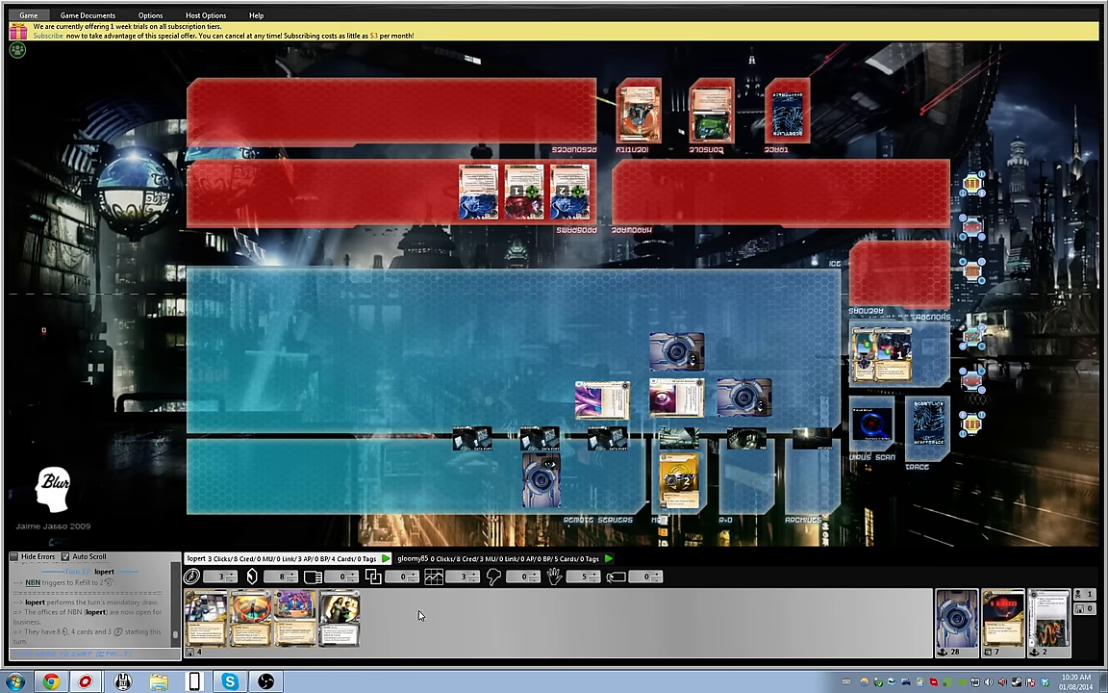
mouse_move(455, 626)
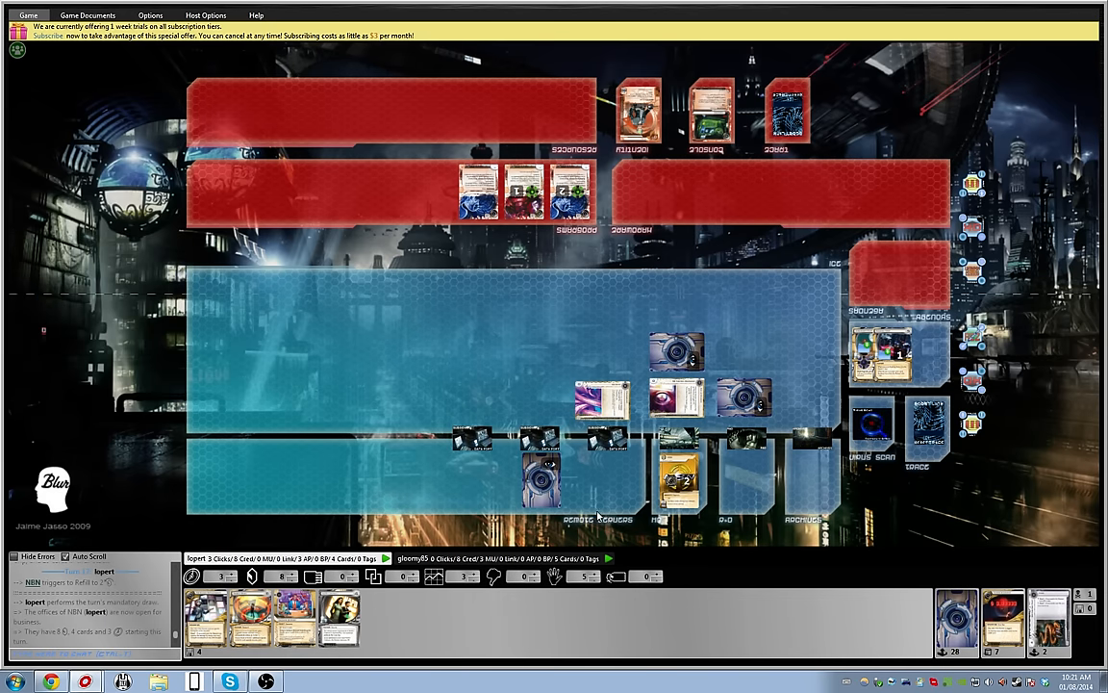
mouse_move(476, 632)
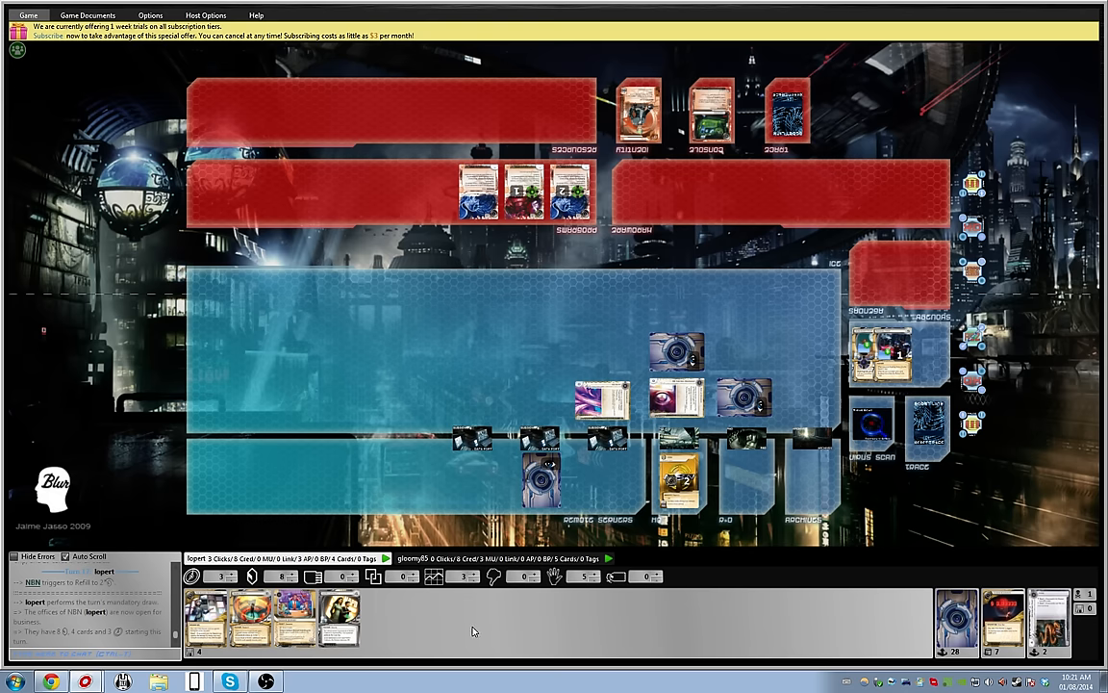
mouse_move(466, 622)
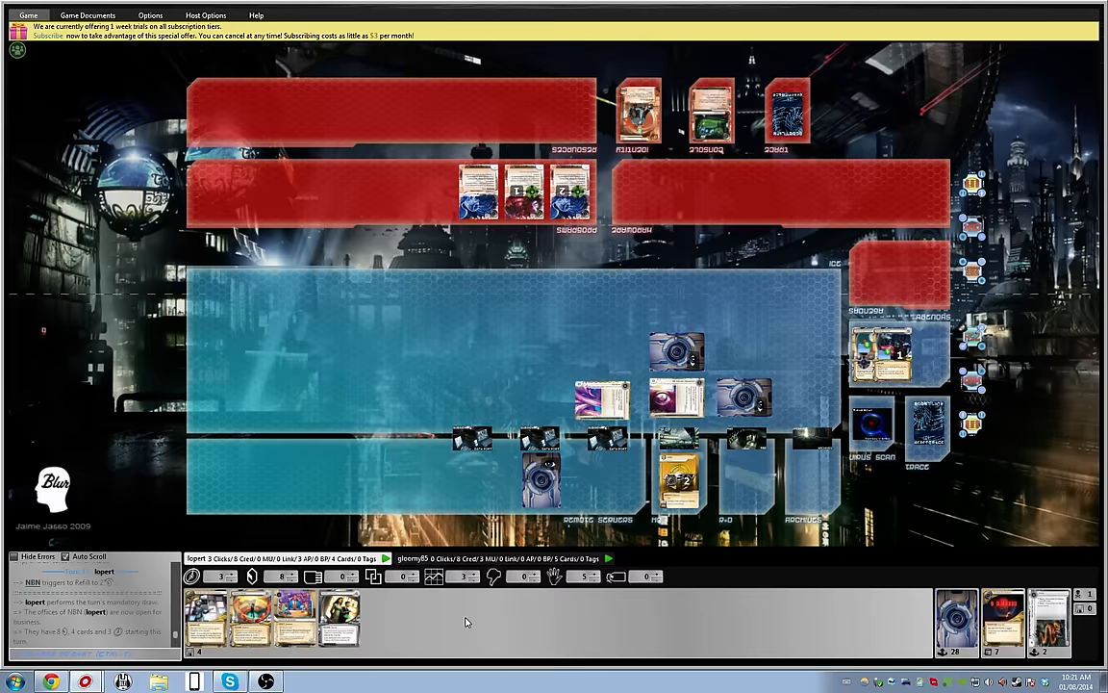
mouse_move(468, 614)
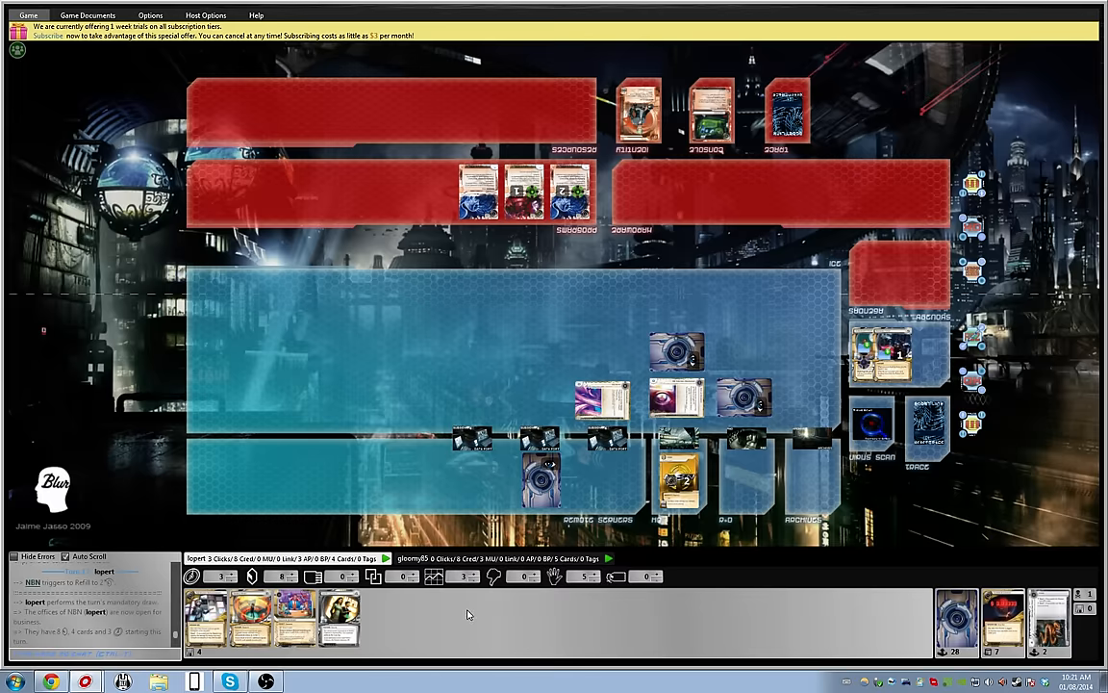
mouse_move(481, 626)
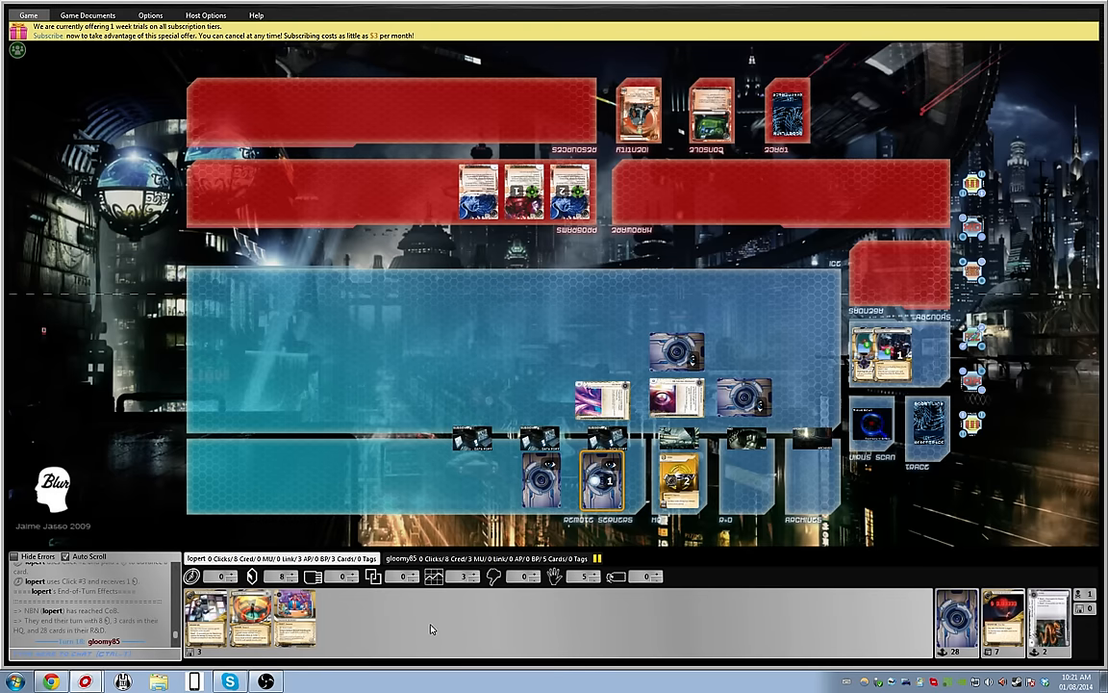
mouse_move(432, 624)
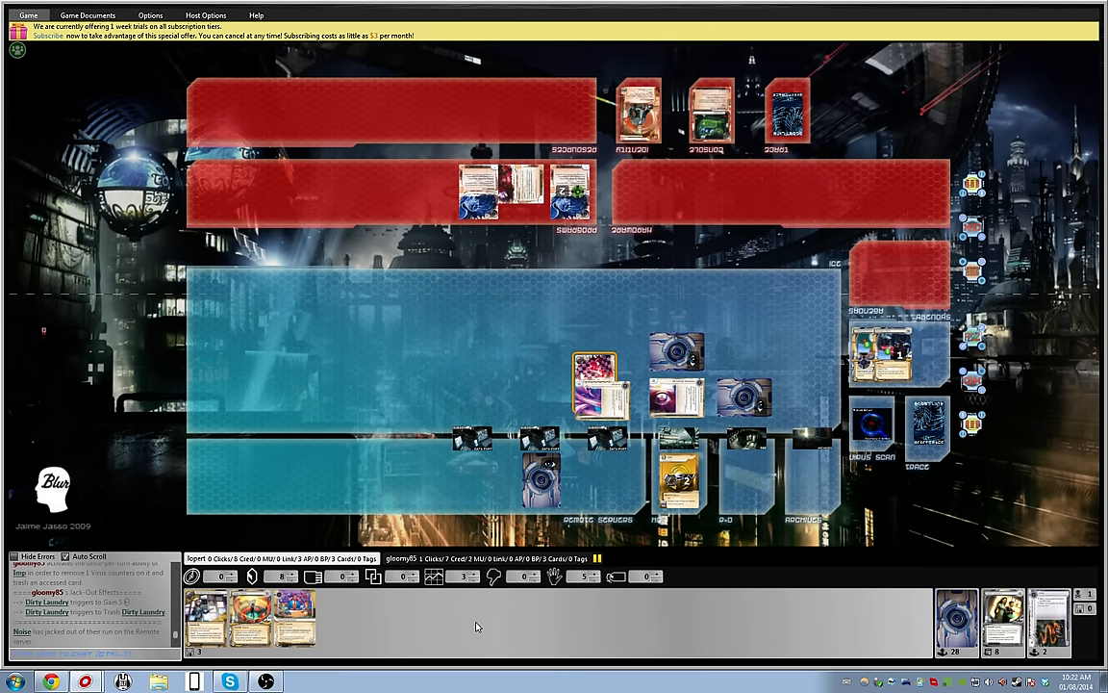
mouse_move(473, 626)
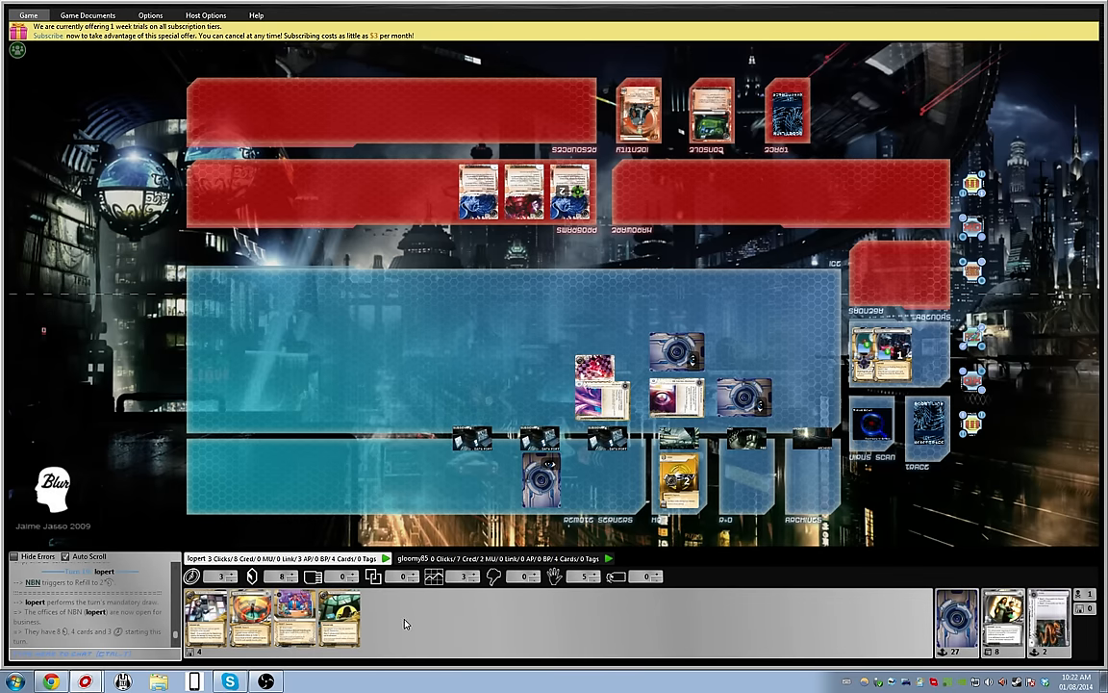
mouse_move(296, 611)
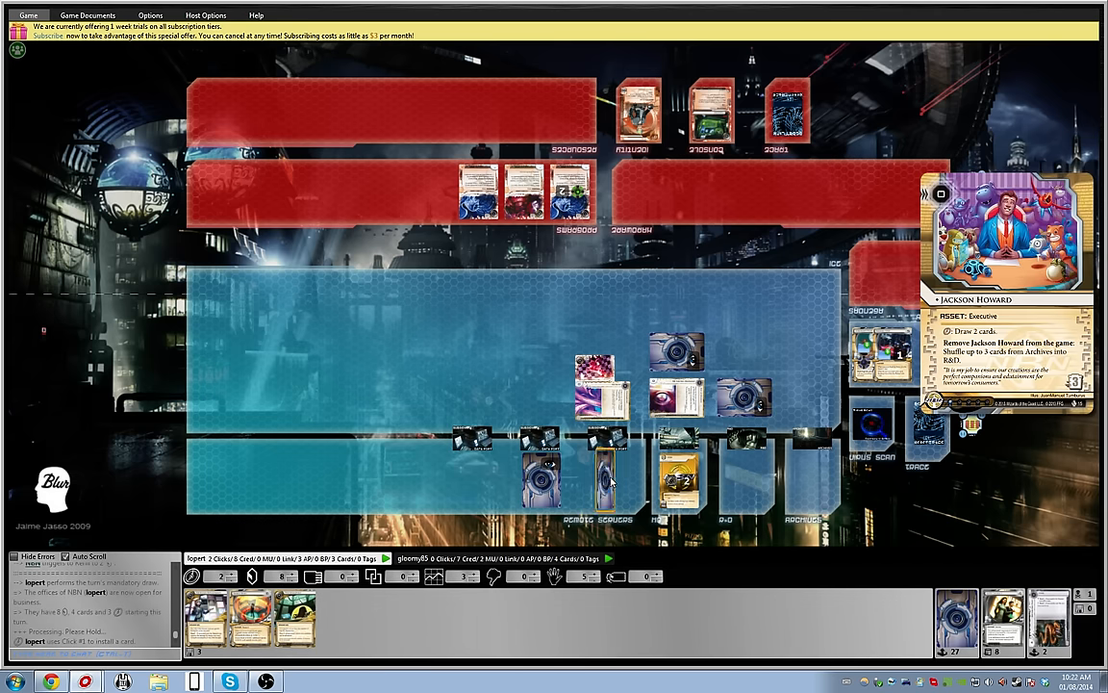
- Install Jackson Howard in NBN's second remote server
left_click(604, 478)
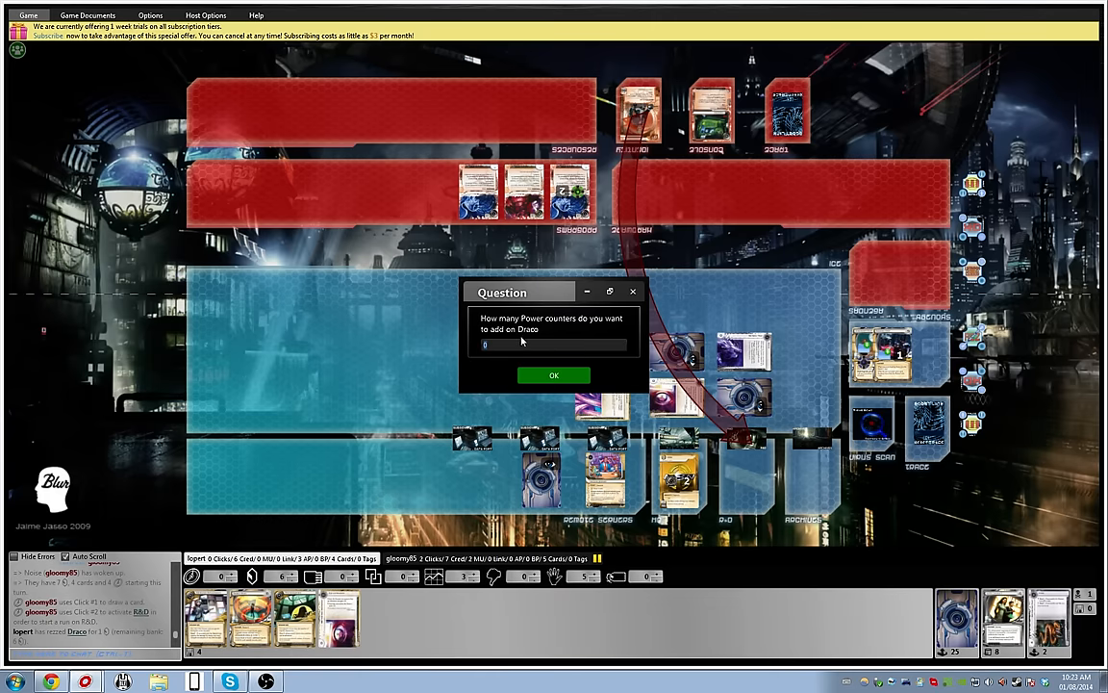
mouse_move(535, 357)
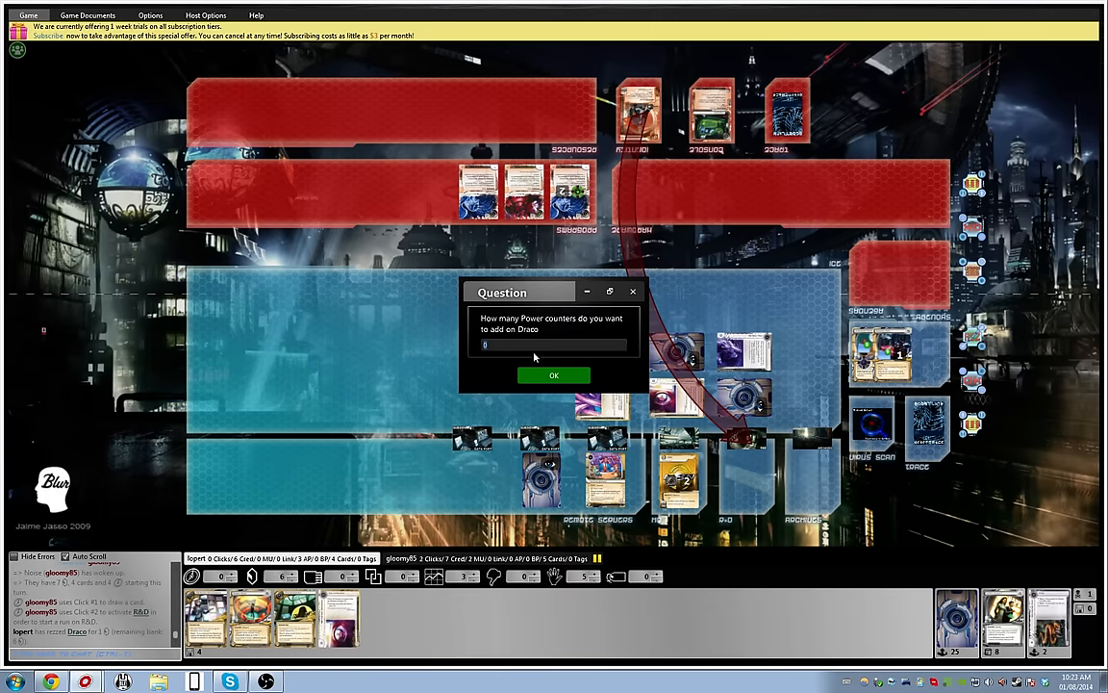
- Rez Draco with 0 power counters and boost its trace by 2
left_click(553, 375)
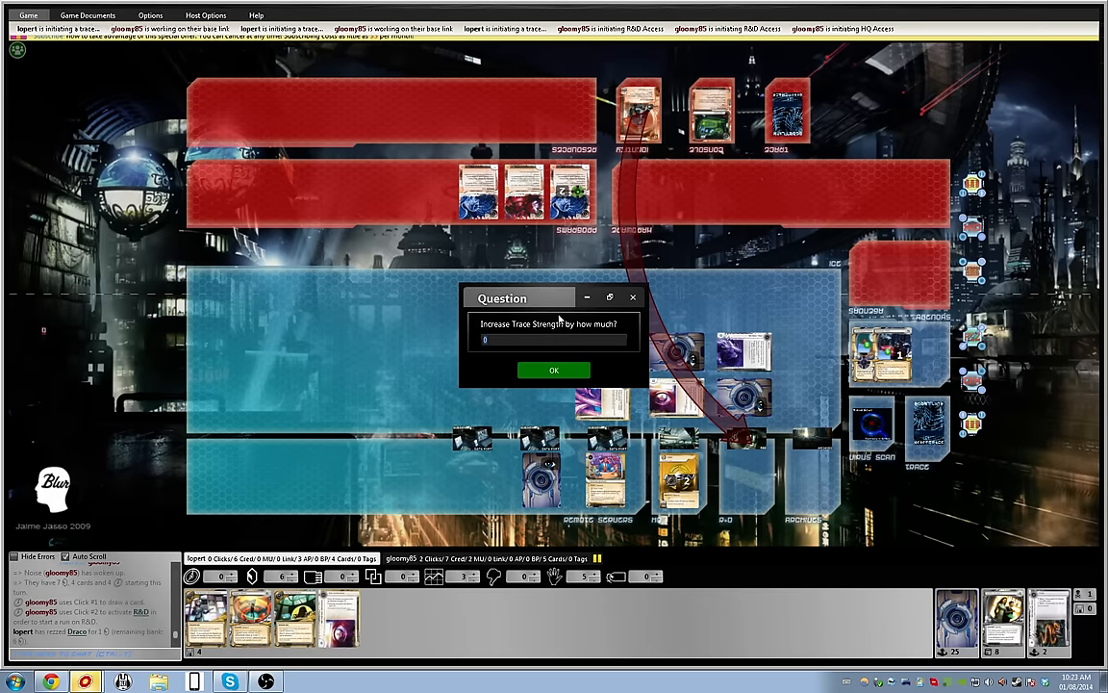
left_click(553, 370)
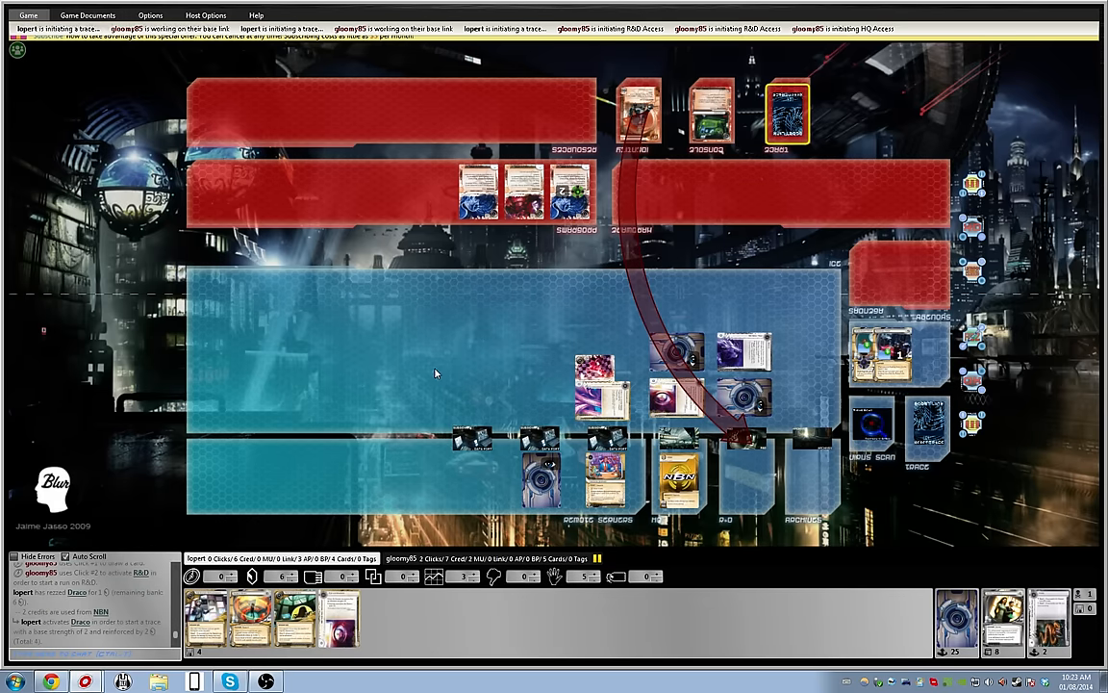
mouse_move(484, 615)
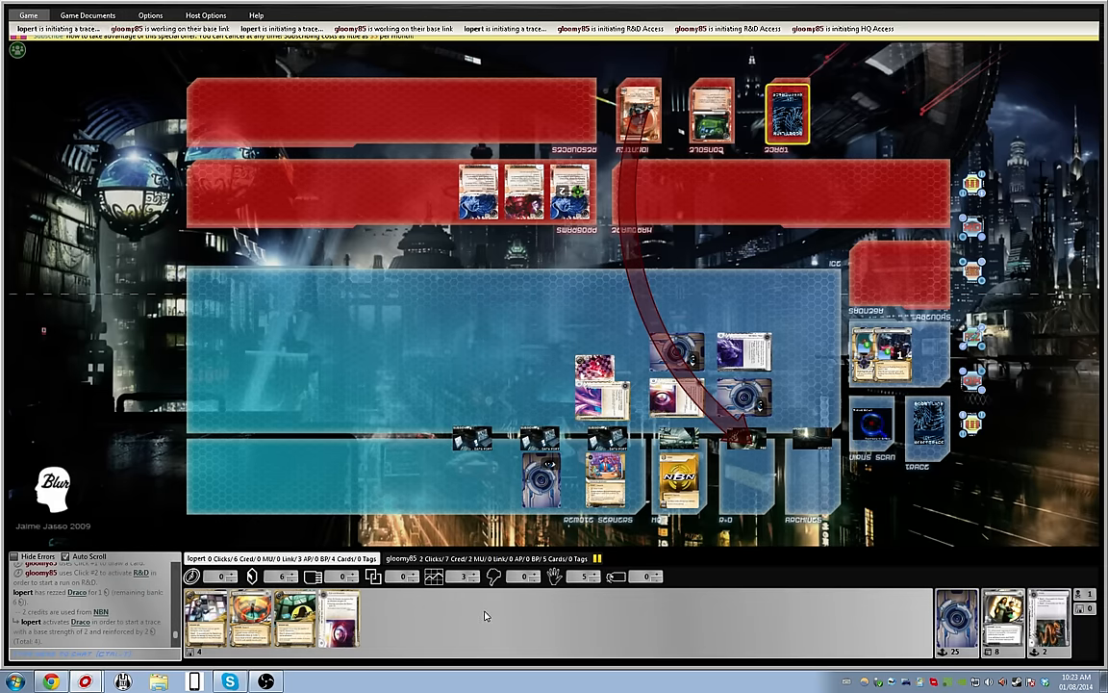
mouse_move(490, 617)
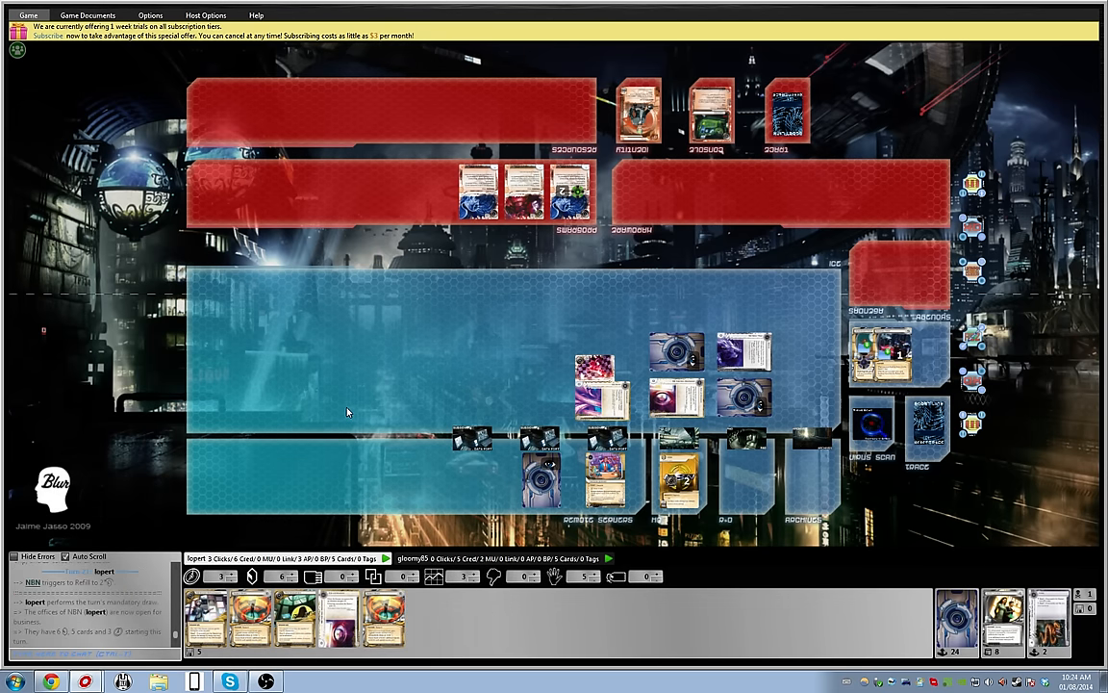
mouse_move(577, 526)
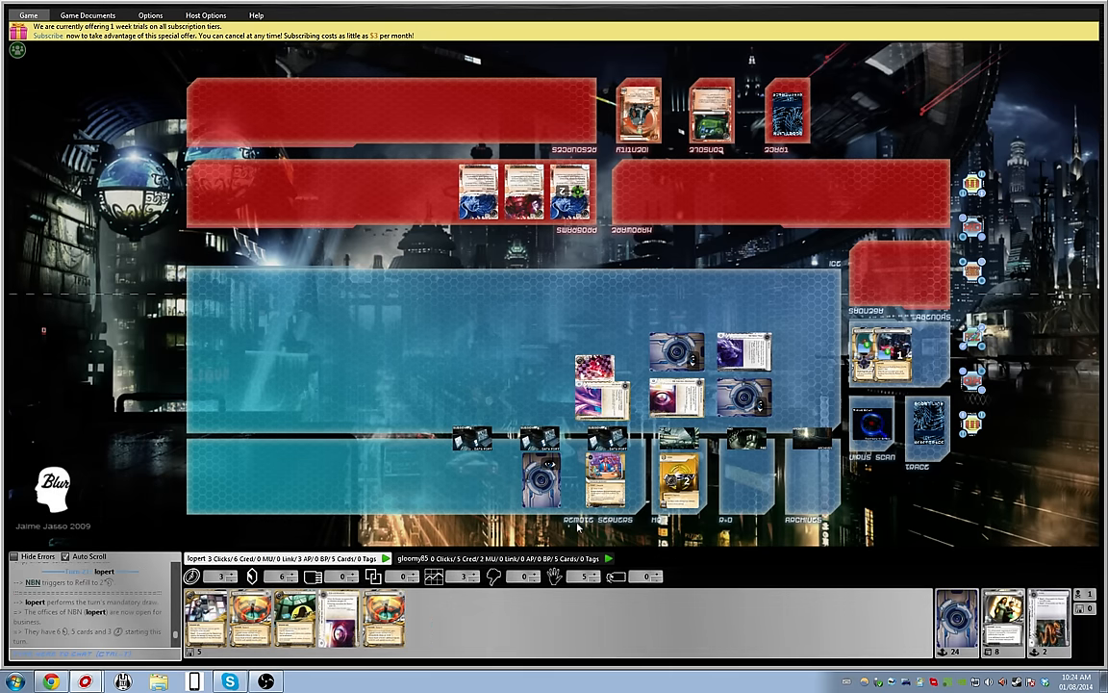
mouse_move(566, 503)
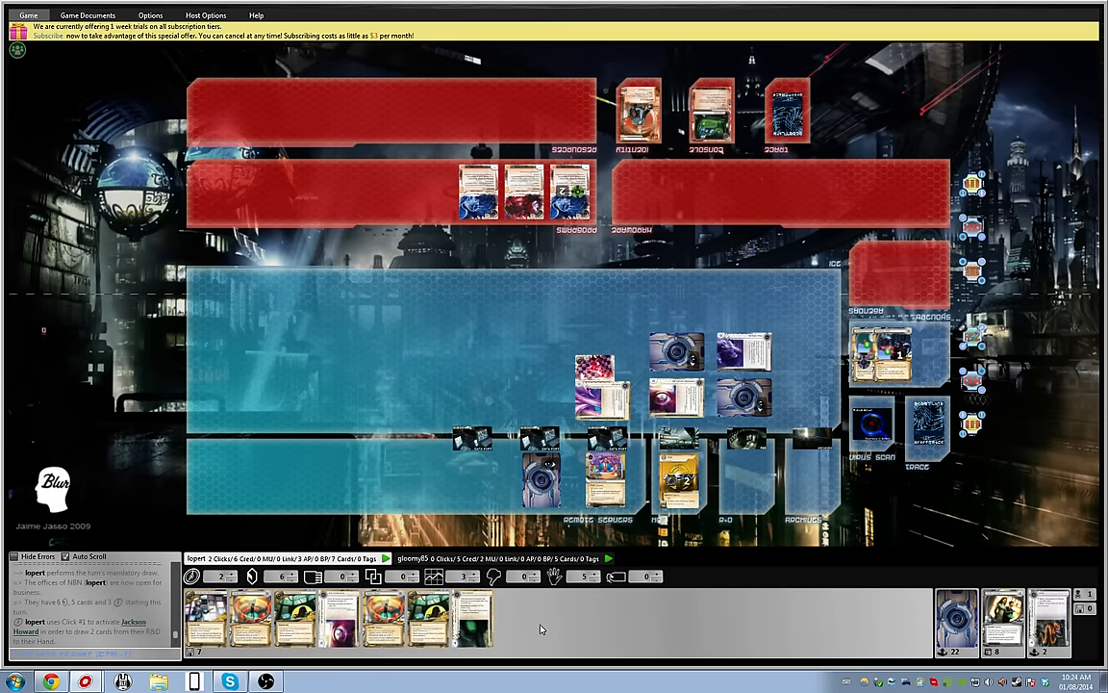
mouse_move(547, 625)
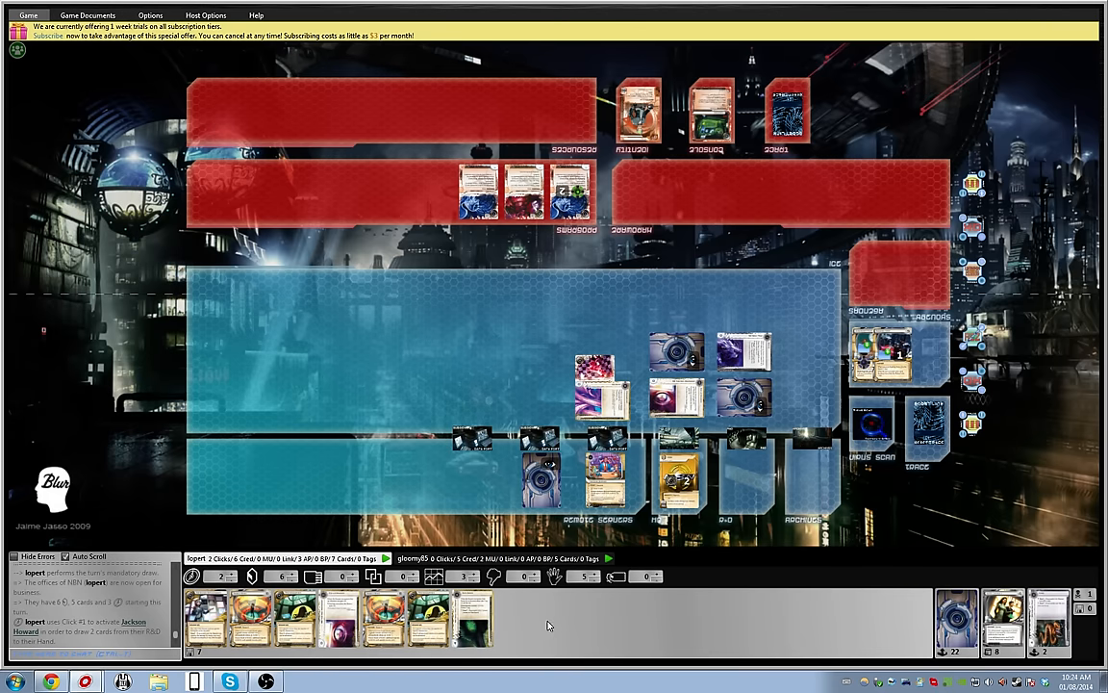
mouse_move(541, 630)
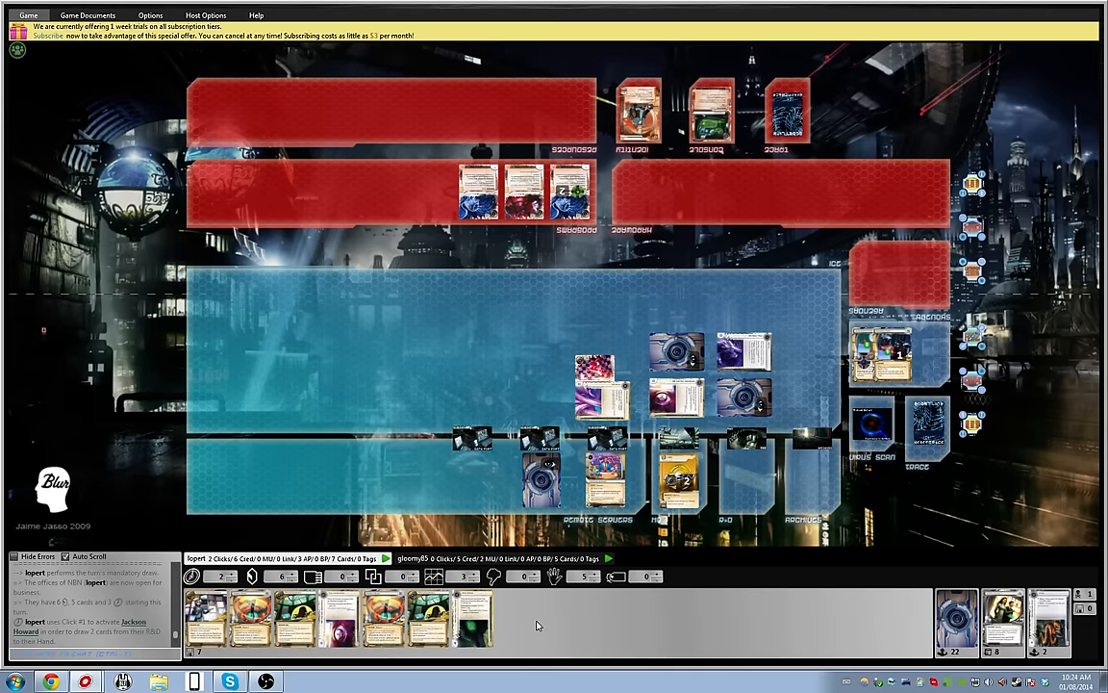
mouse_move(509, 632)
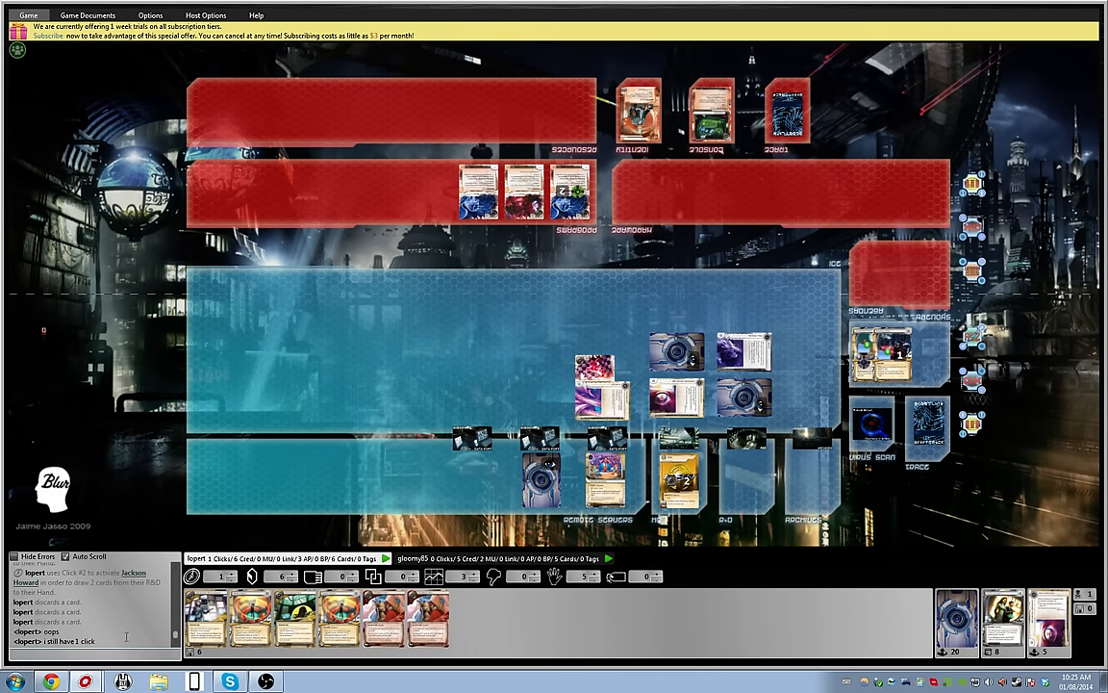
mouse_move(370, 429)
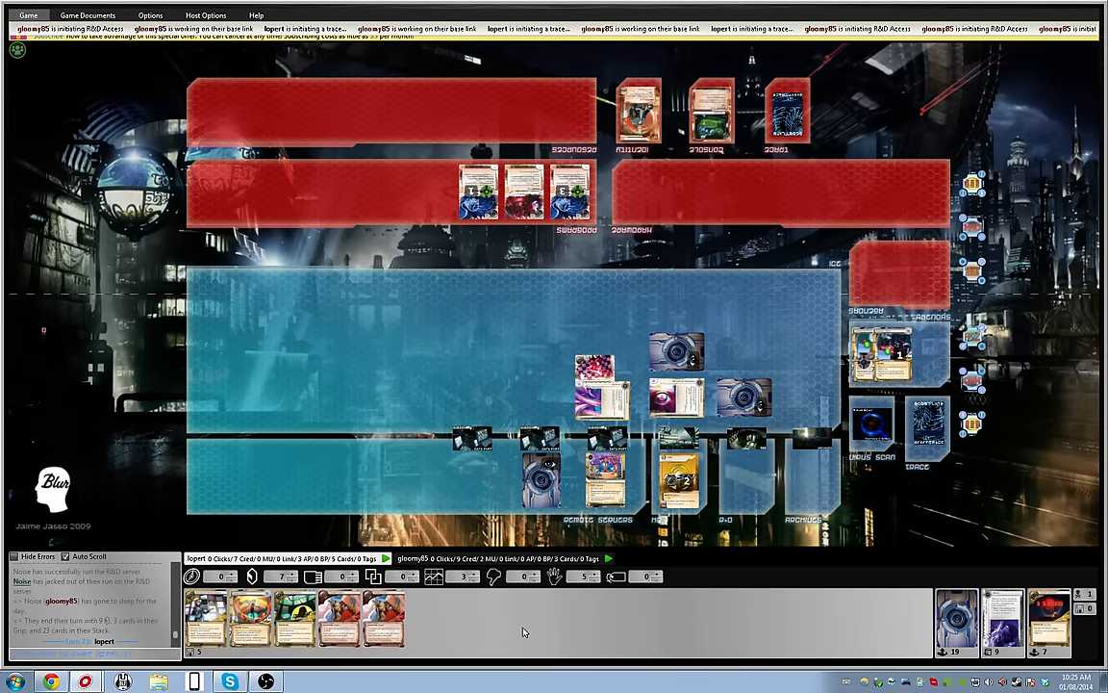
mouse_move(314, 344)
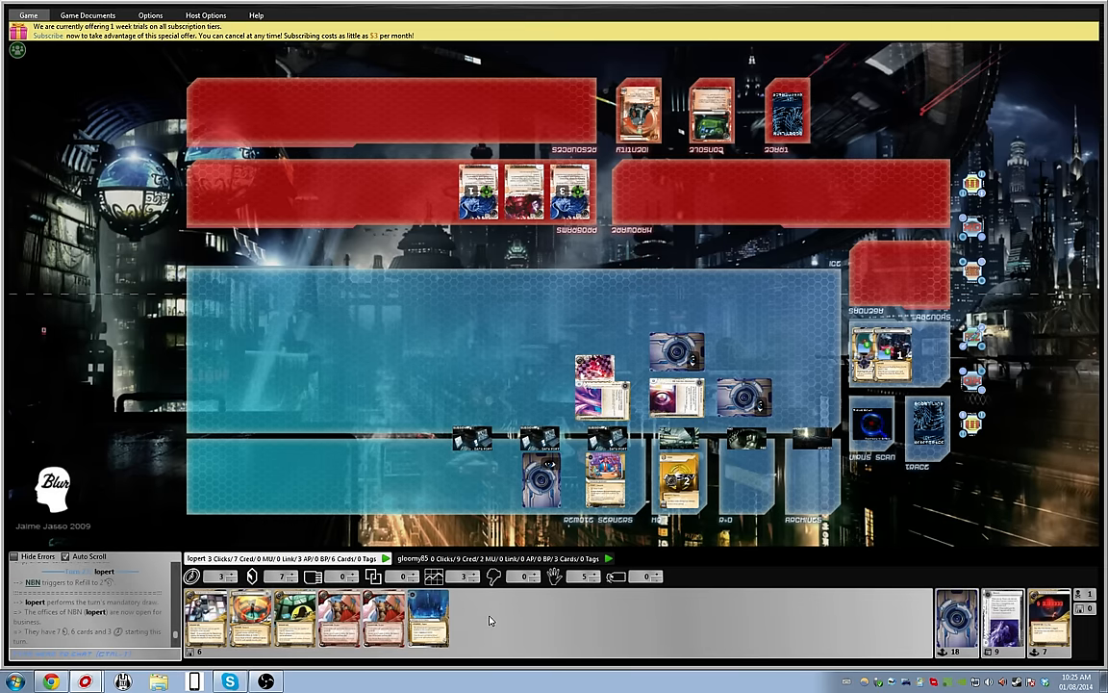
mouse_move(484, 637)
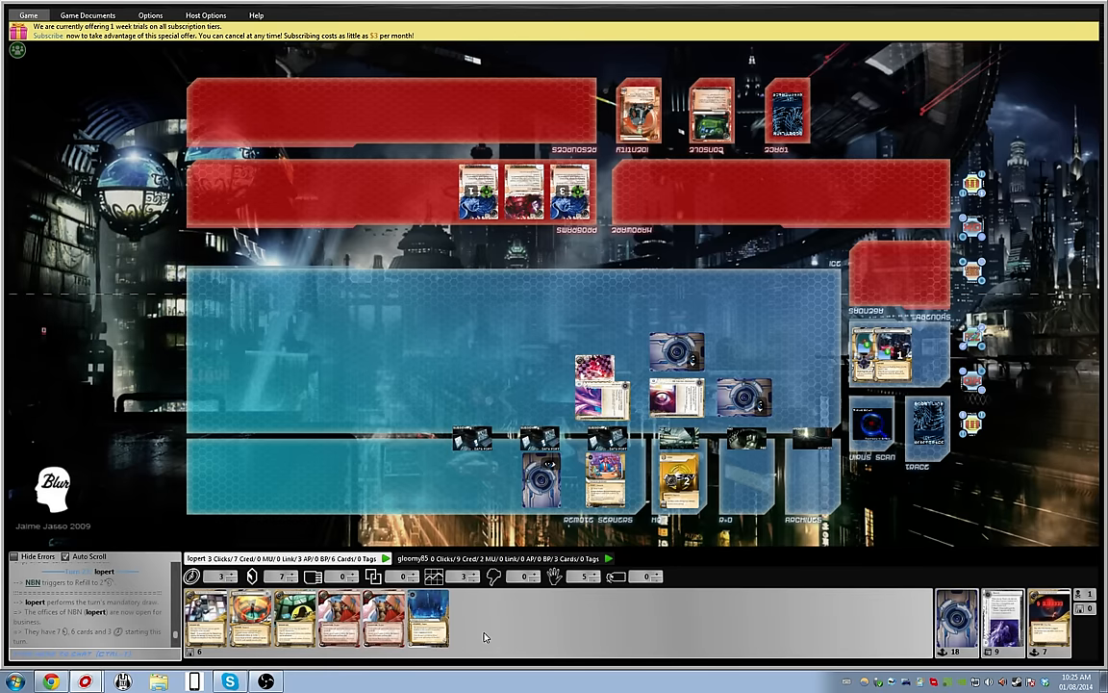
mouse_move(431, 615)
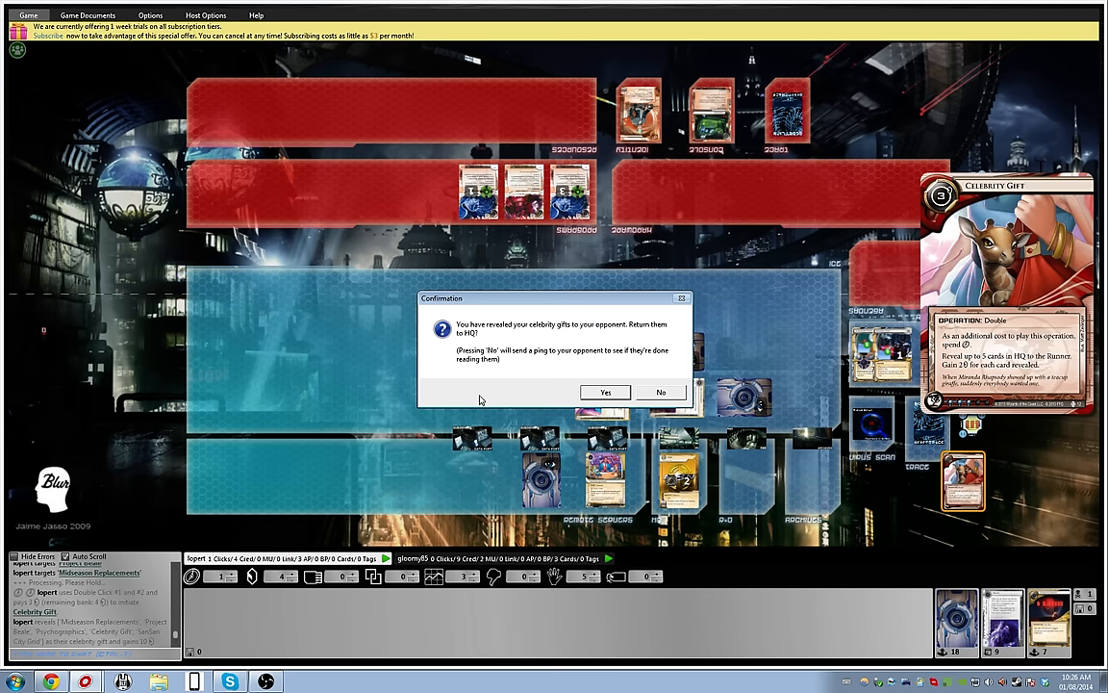
mouse_move(536, 342)
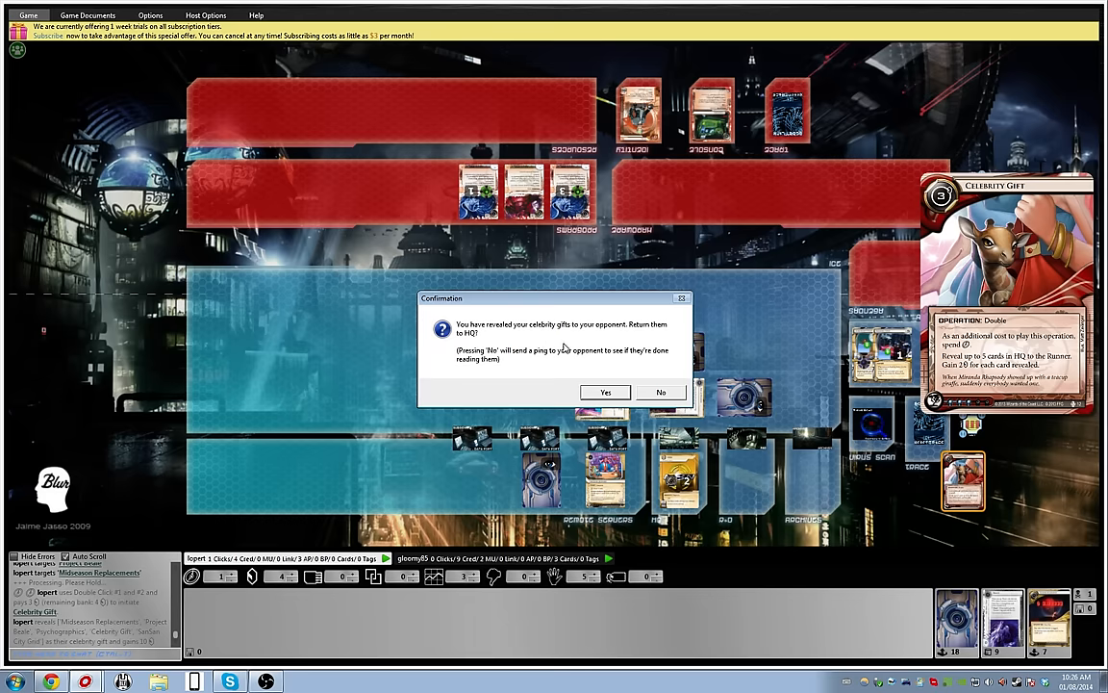
mouse_move(567, 349)
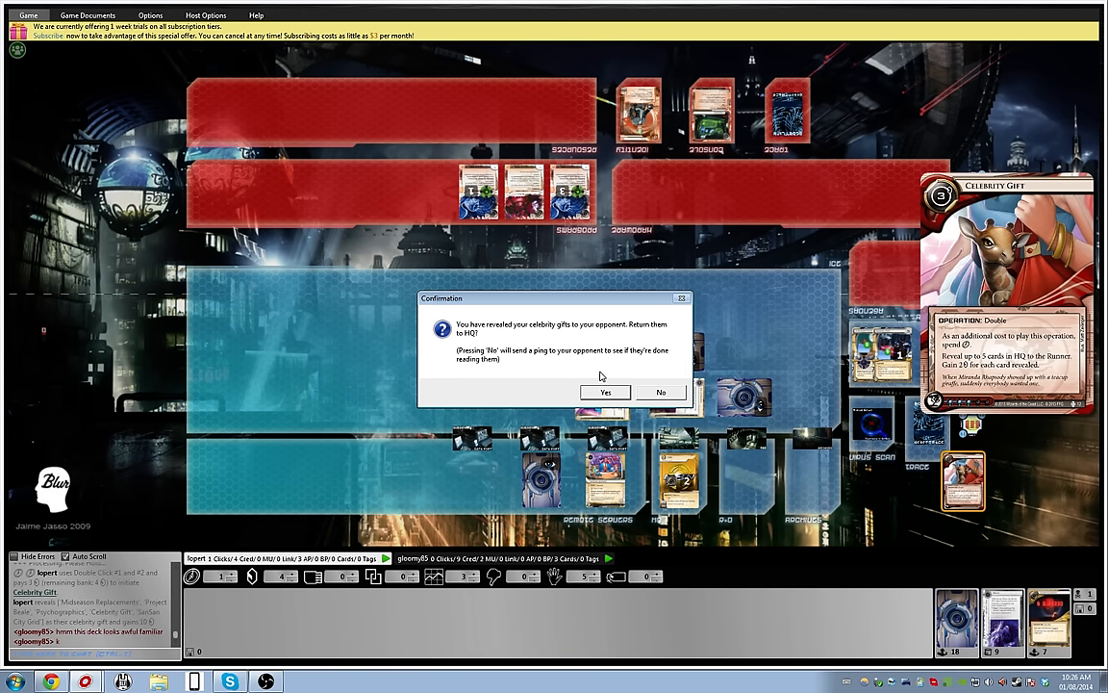
- Return the five cards revealed by Celebrity Gift to HQ
left_click(605, 391)
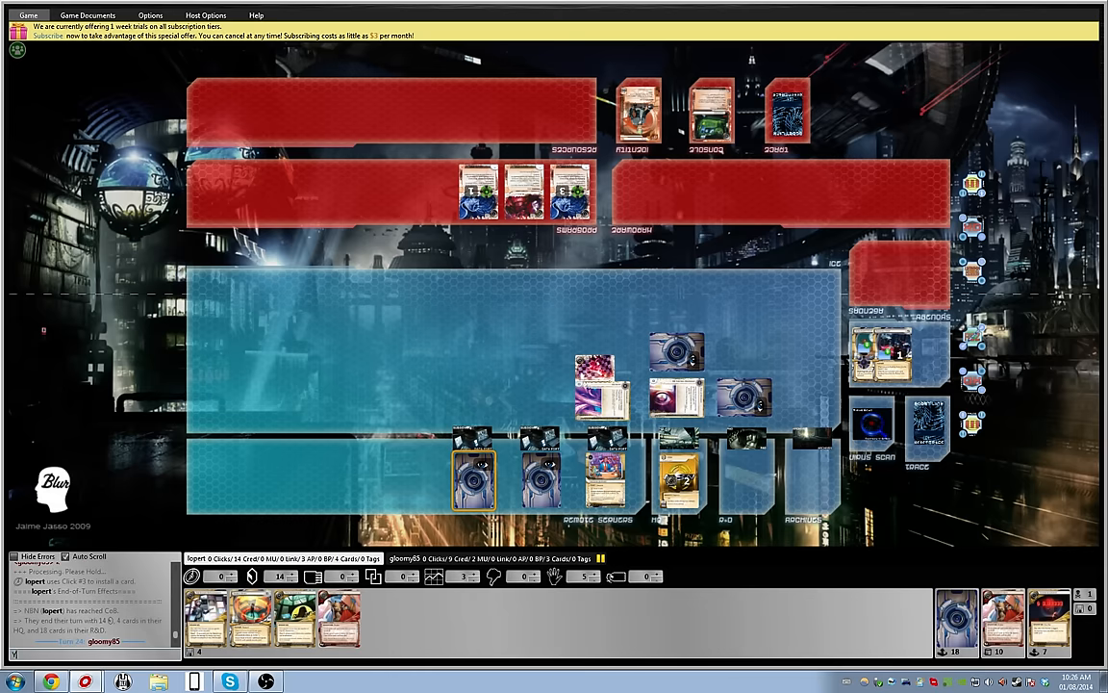
- Type 'Yeah I'm not sur' in the chat while the runner installs Clone Chip and runs R&D
type("Yeah I'm not sur")
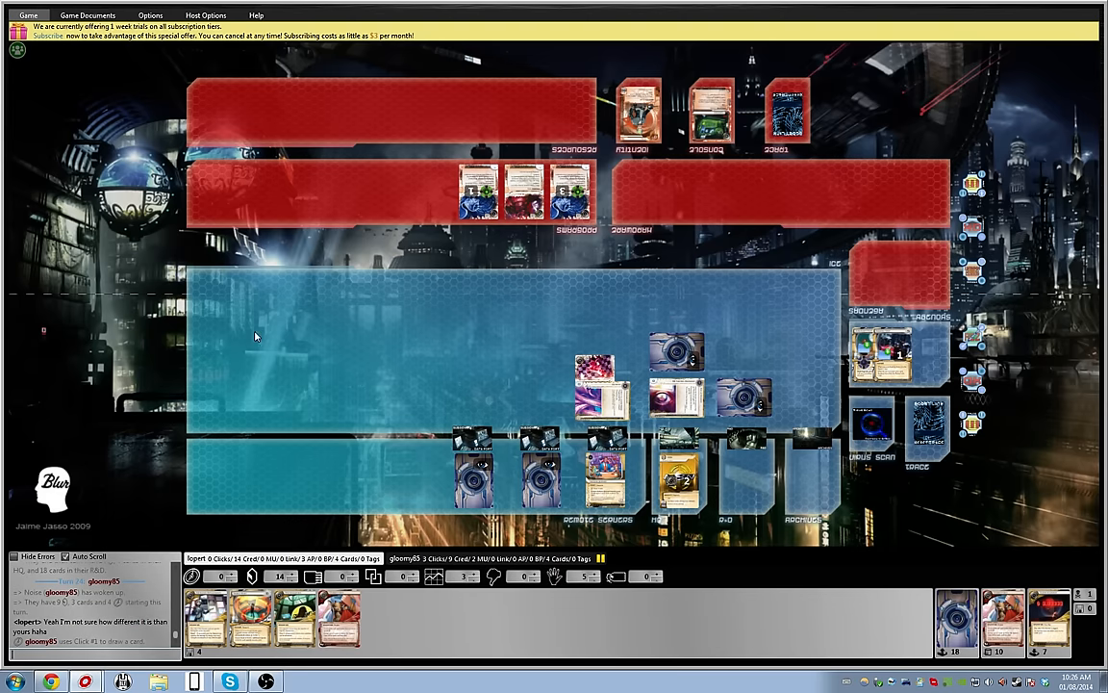
mouse_move(296, 307)
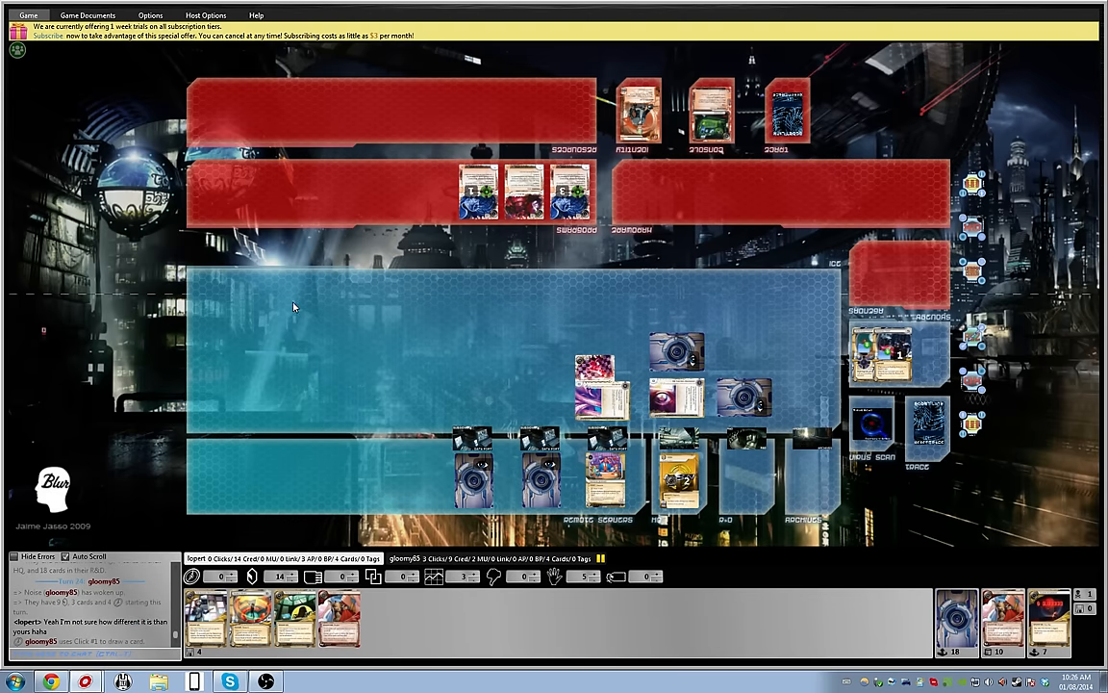
mouse_move(287, 420)
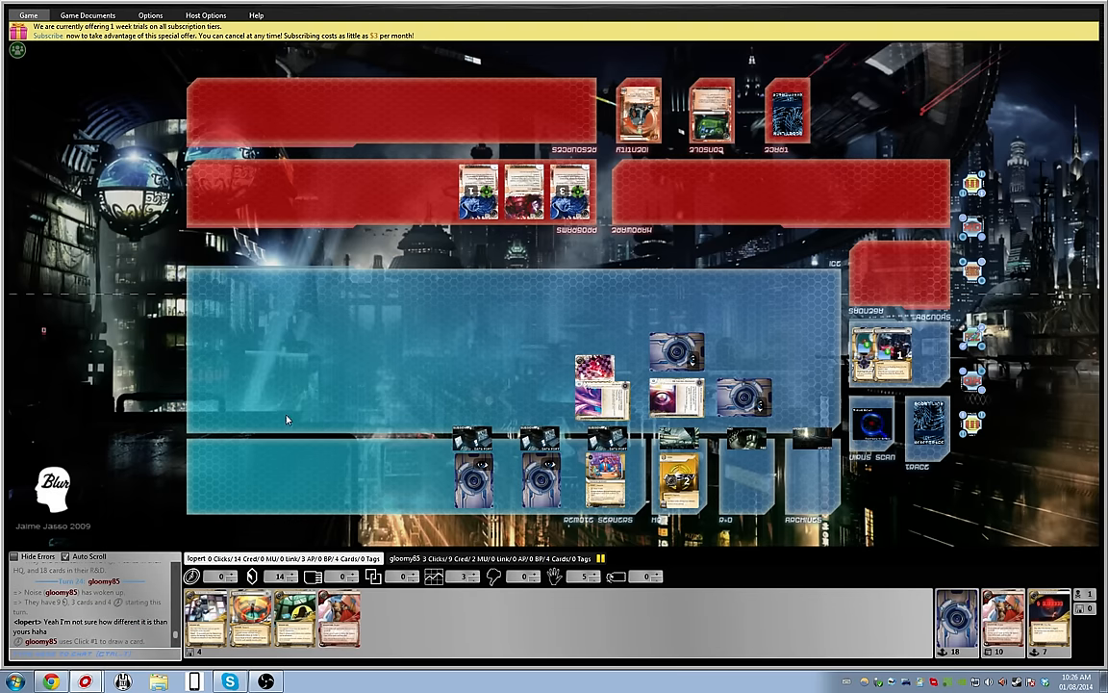
mouse_move(343, 613)
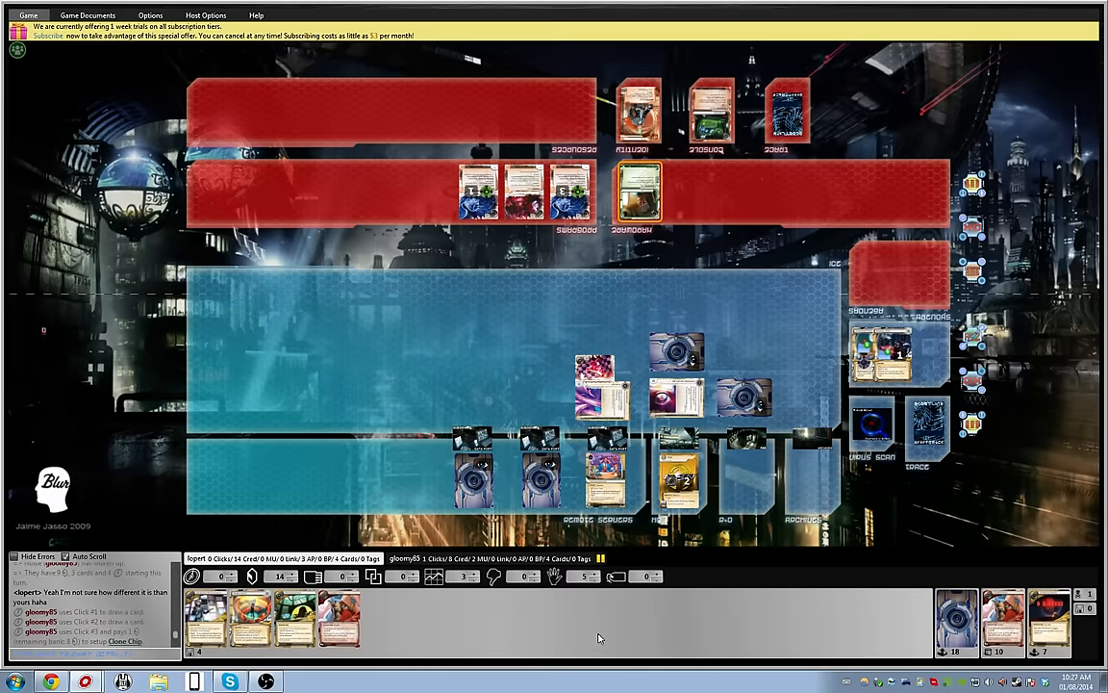
mouse_move(593, 639)
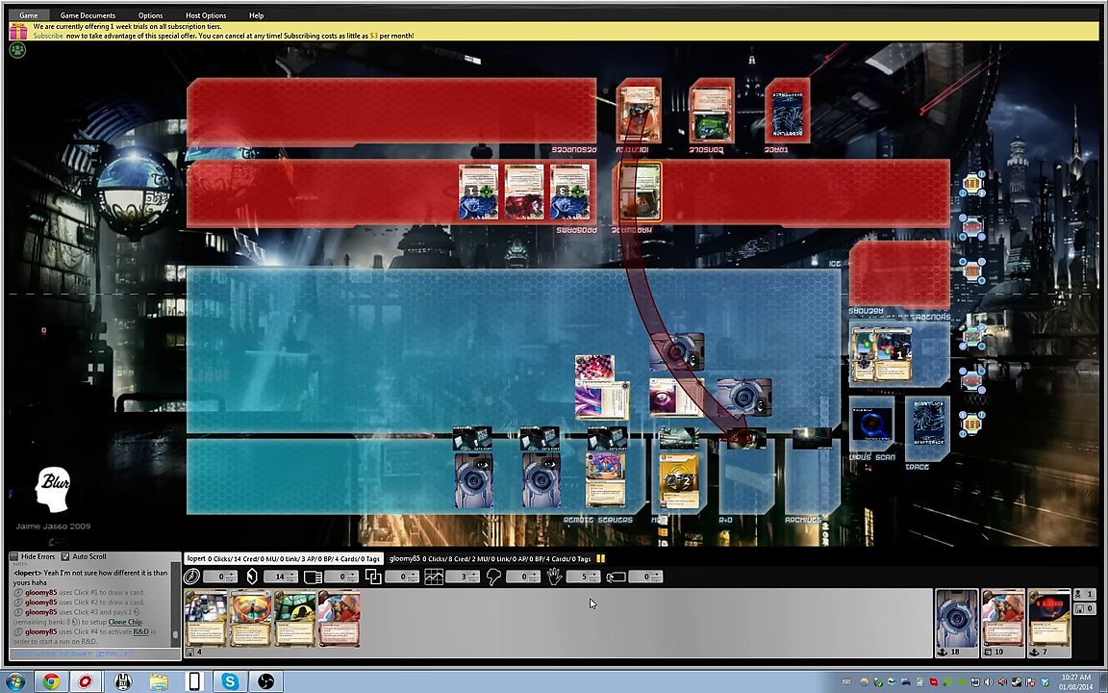
mouse_move(391, 279)
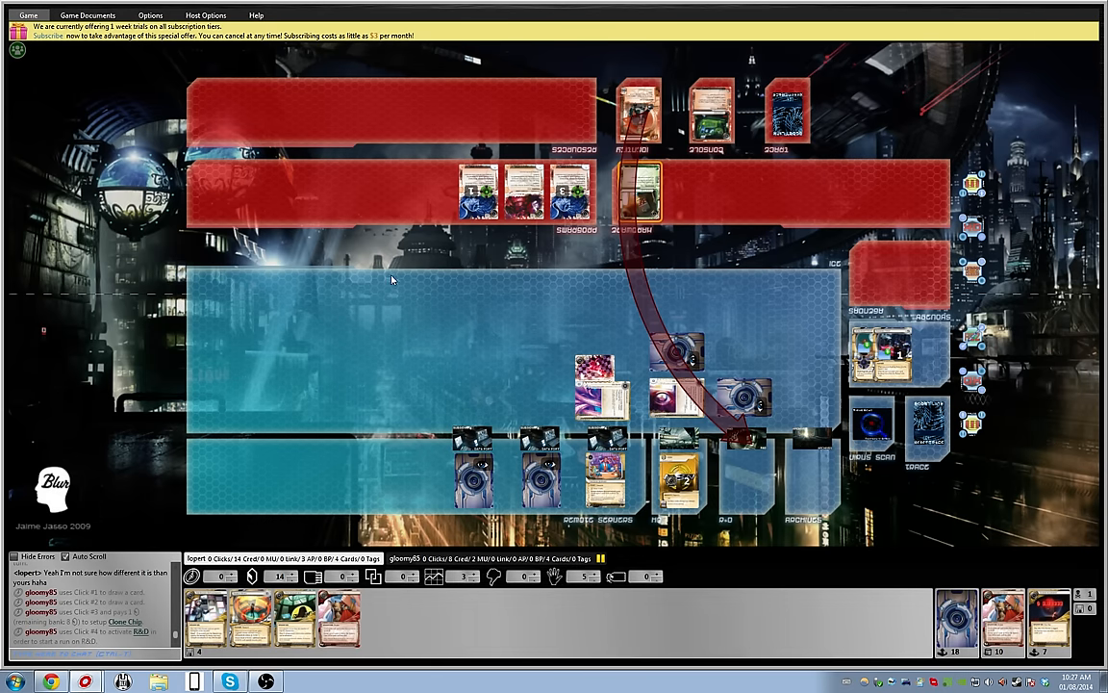
mouse_move(389, 327)
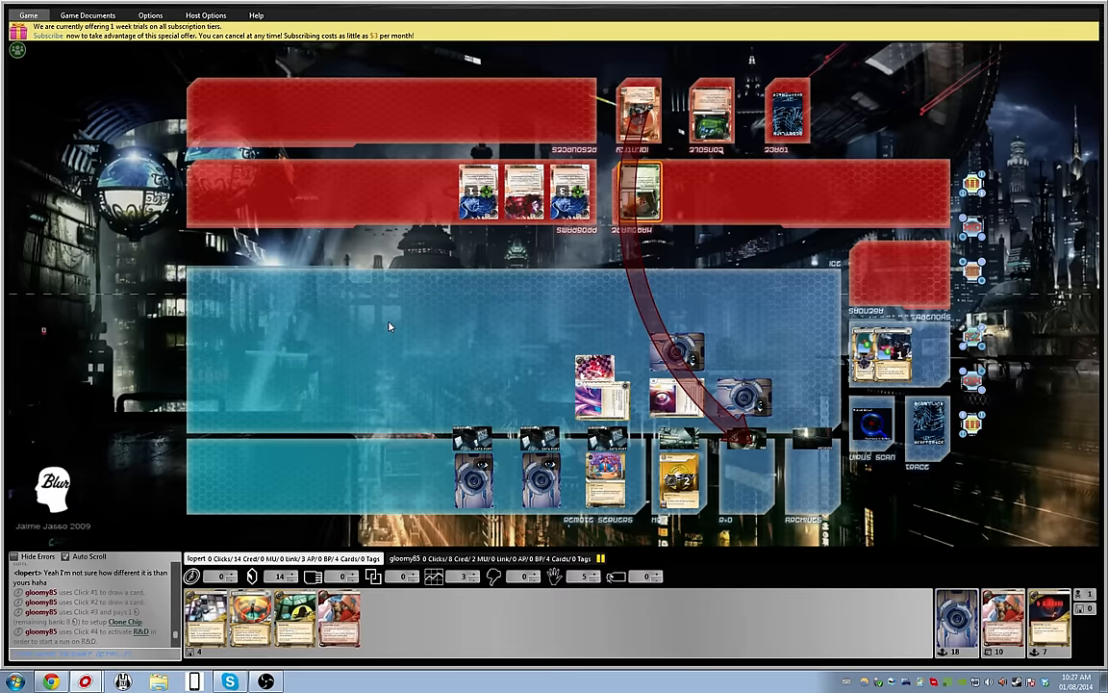
mouse_move(389, 321)
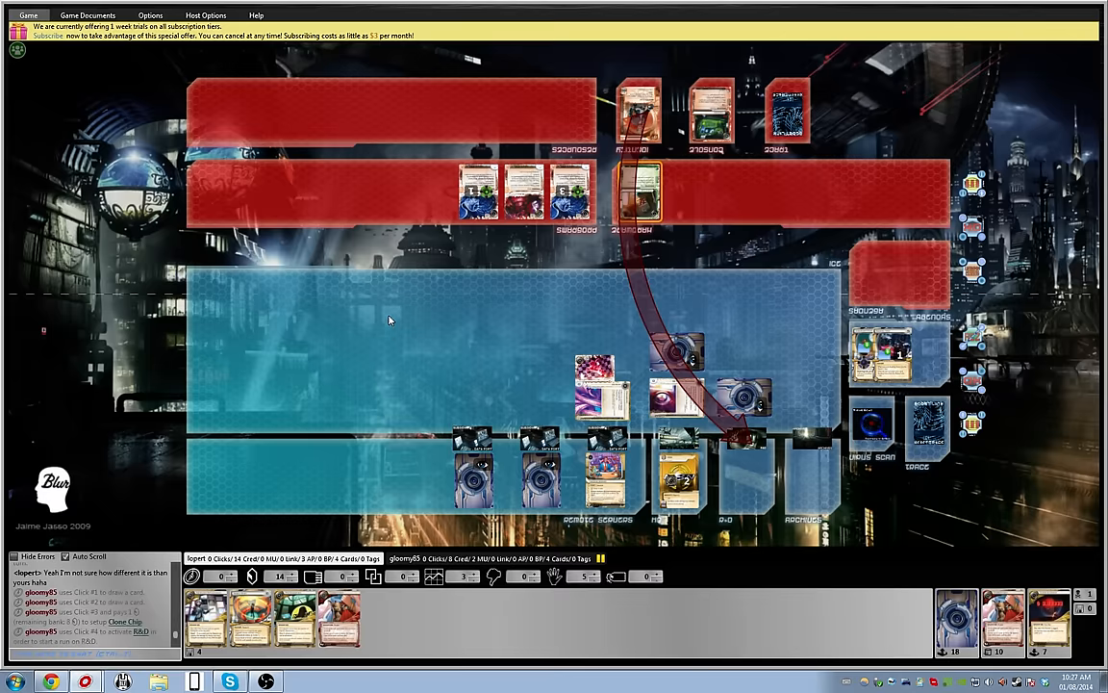
mouse_move(392, 320)
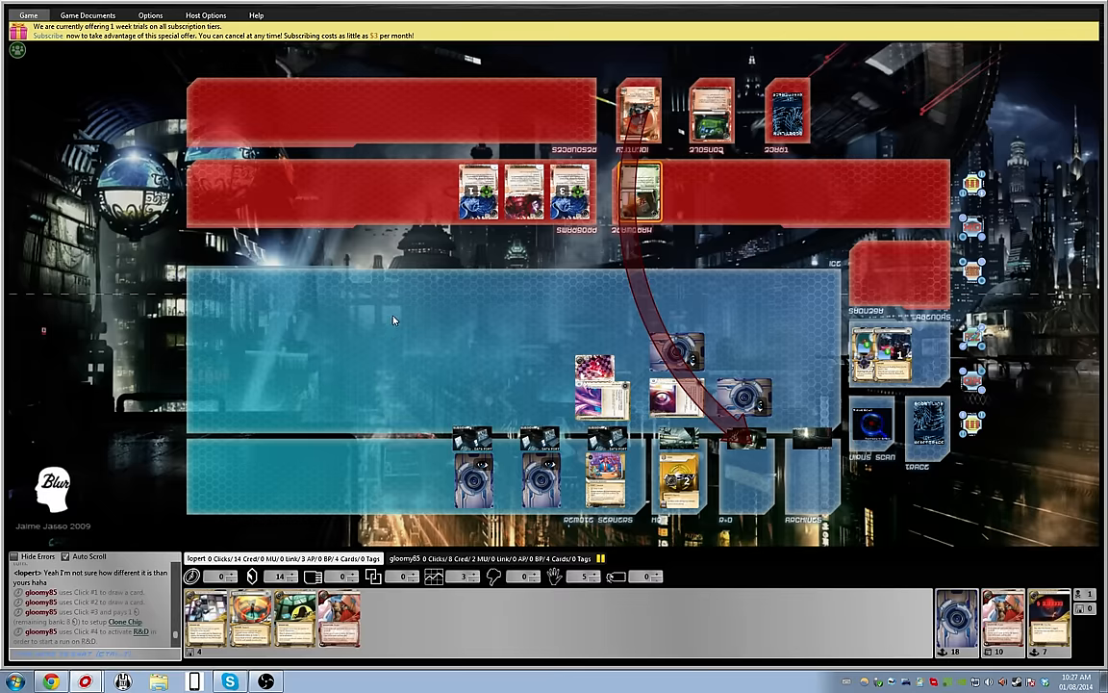
mouse_move(365, 343)
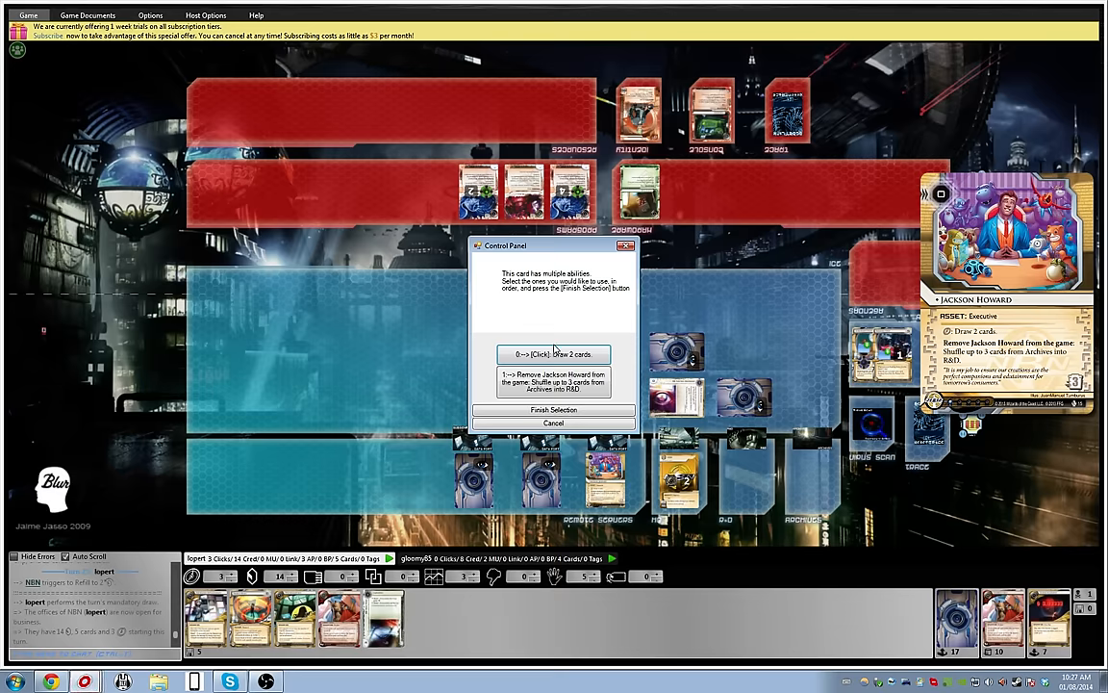
- Draw two cards with Jackson Howard, then return Celebrity Gift's revealed cards to HQ
left_click(553, 353)
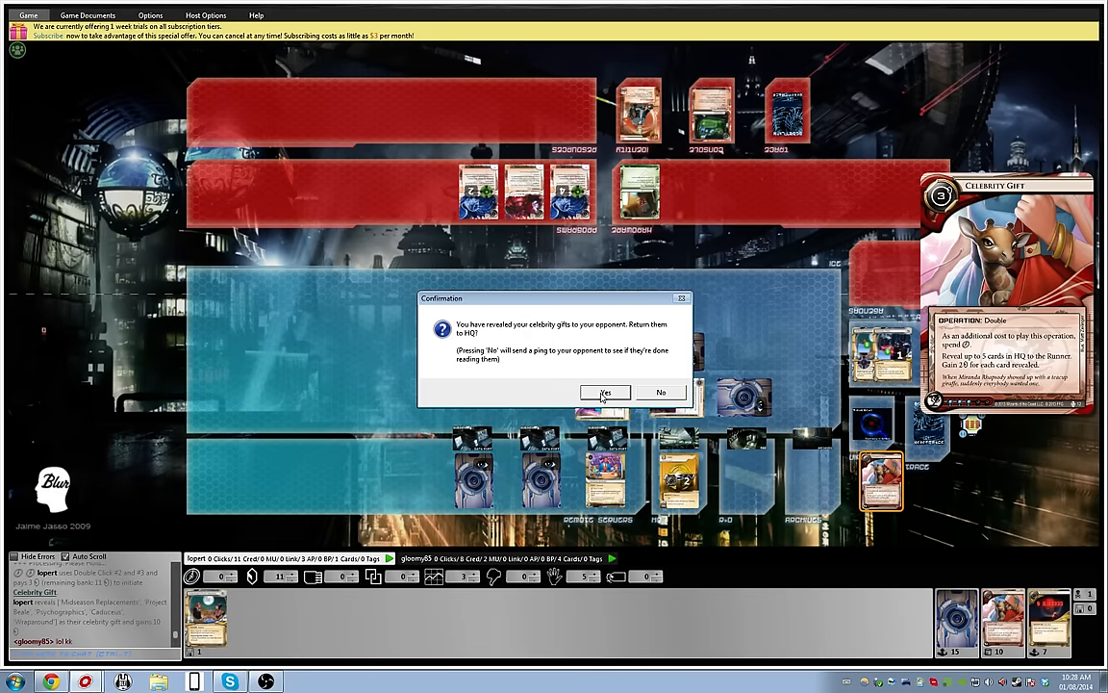
left_click(605, 392)
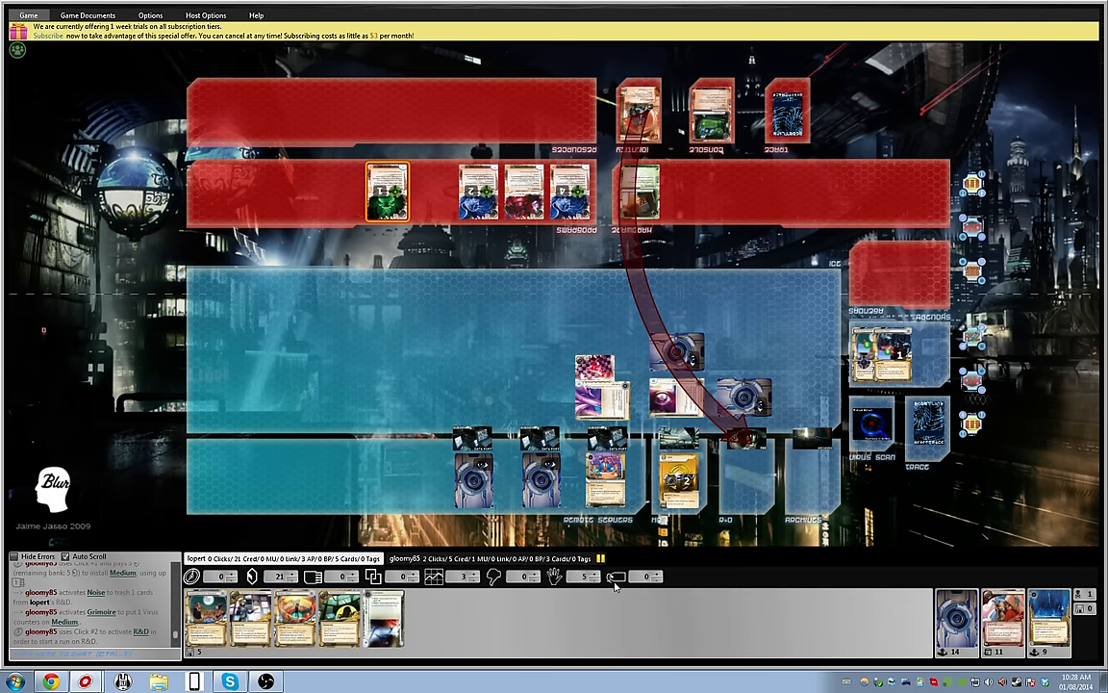
mouse_move(741, 395)
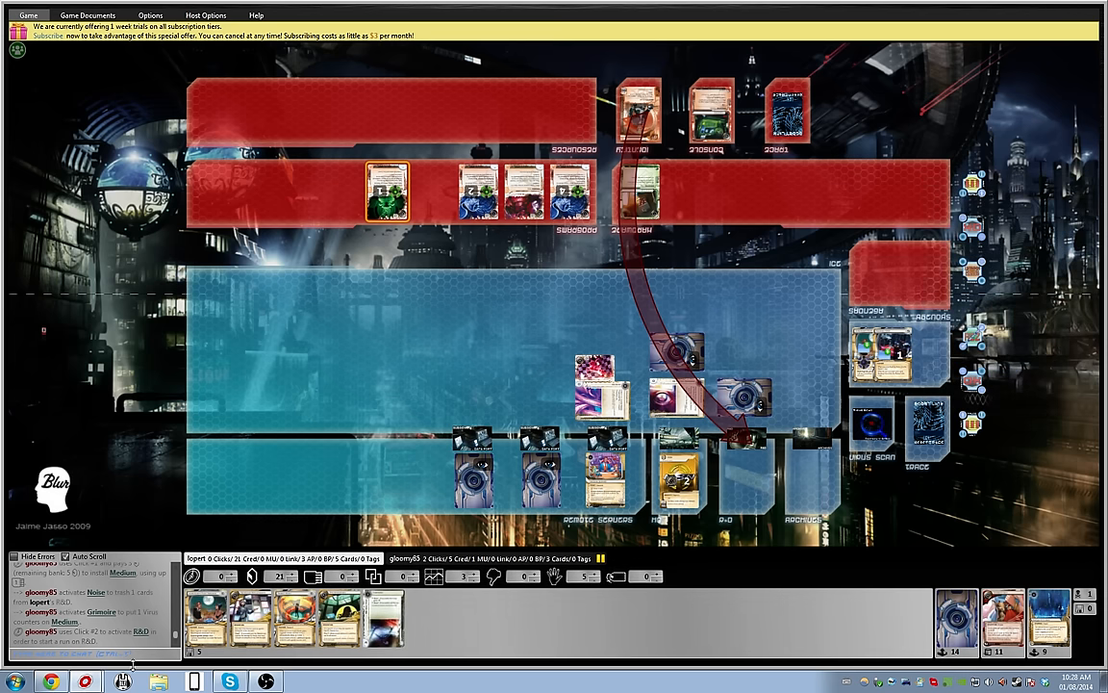
mouse_move(756, 414)
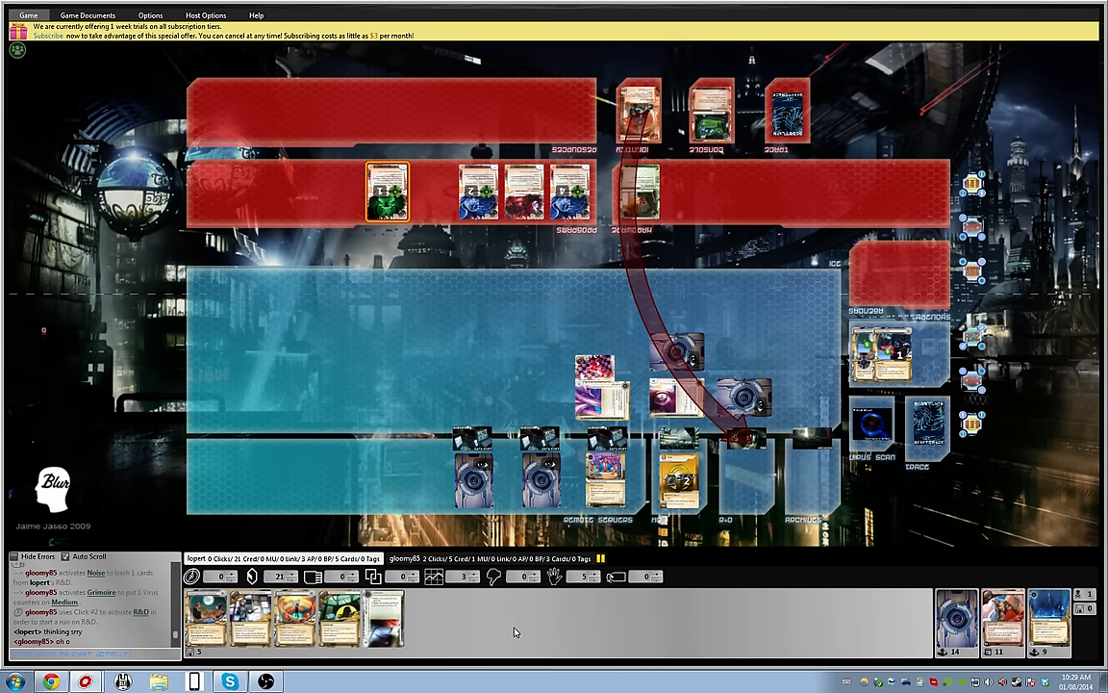
mouse_move(516, 625)
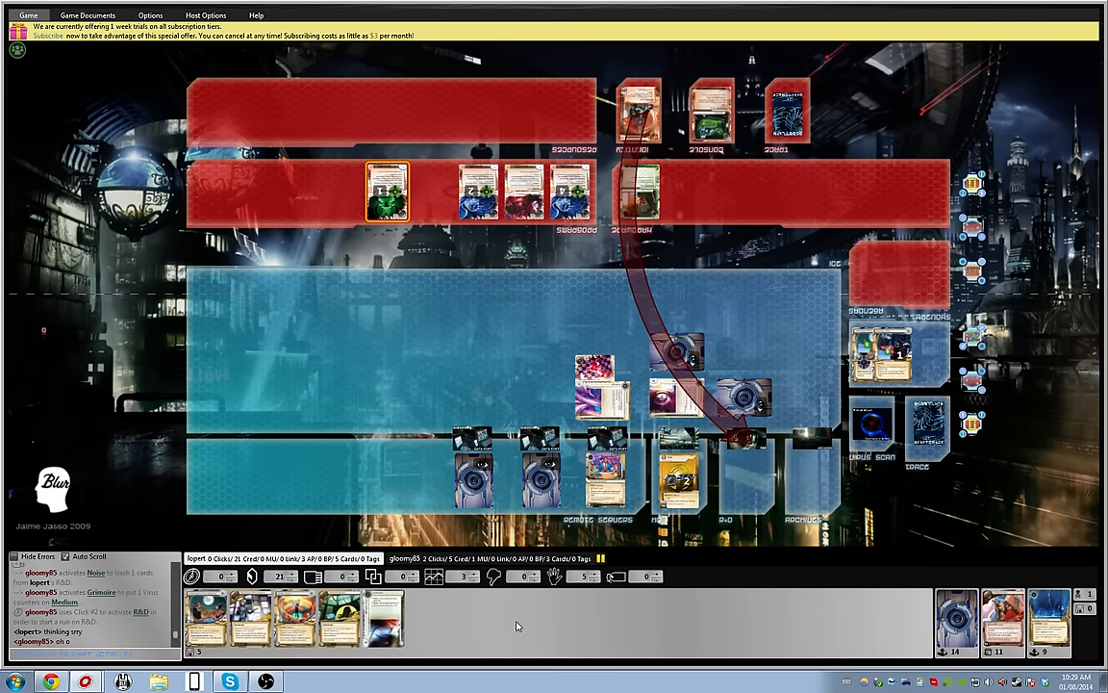
mouse_move(784, 633)
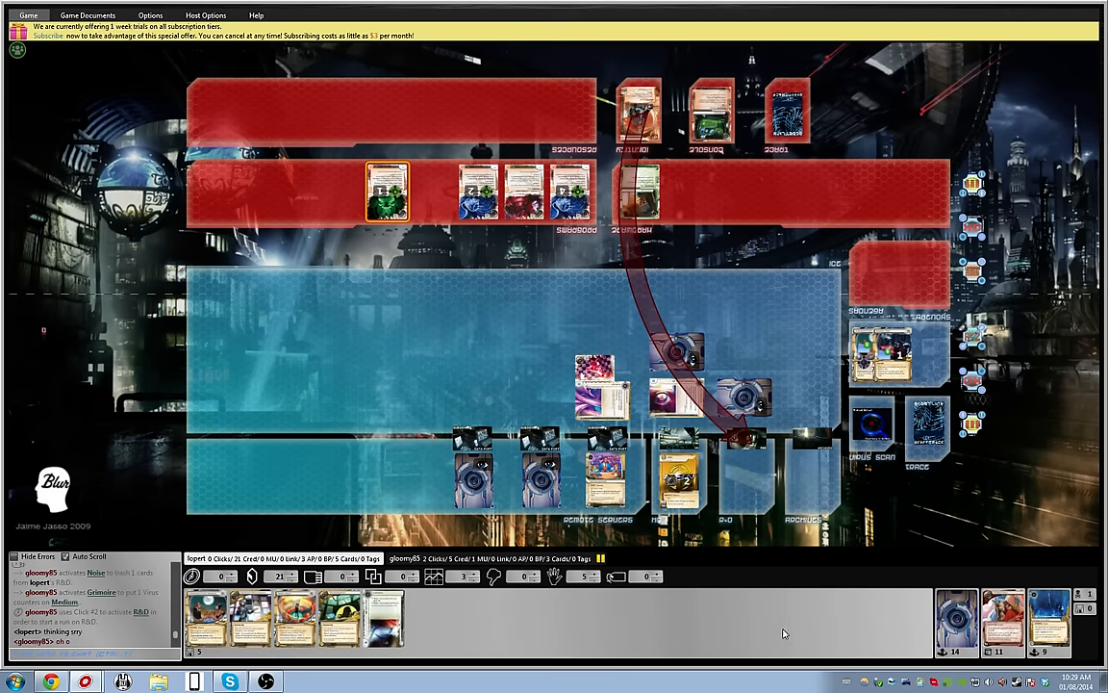
mouse_move(800, 632)
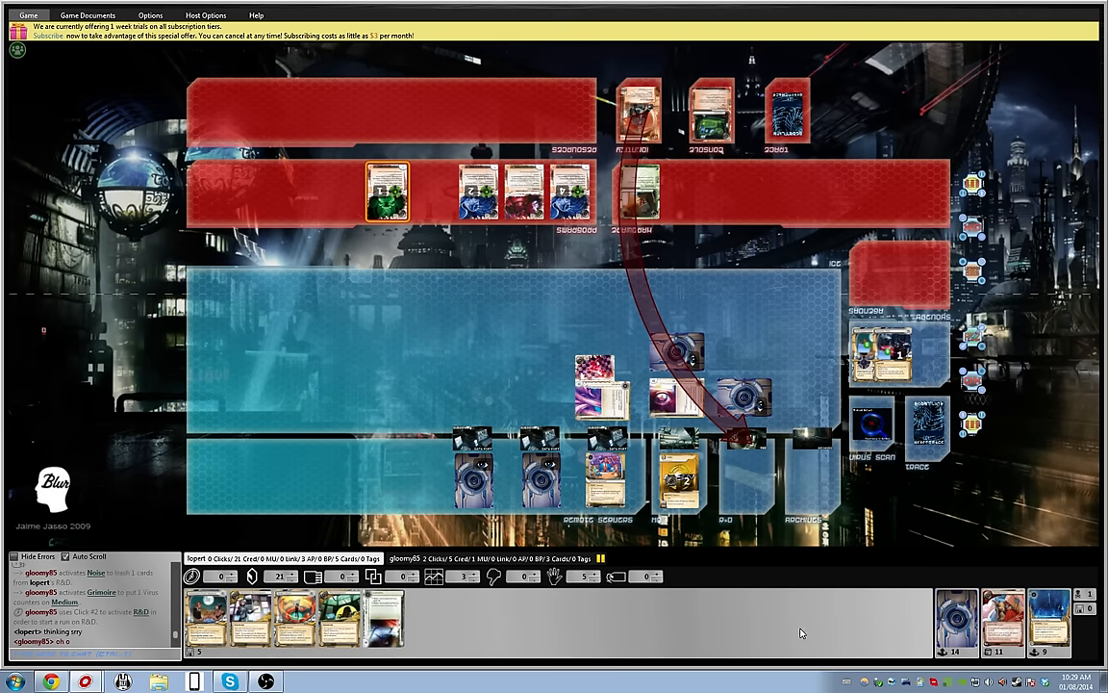
mouse_move(1052, 616)
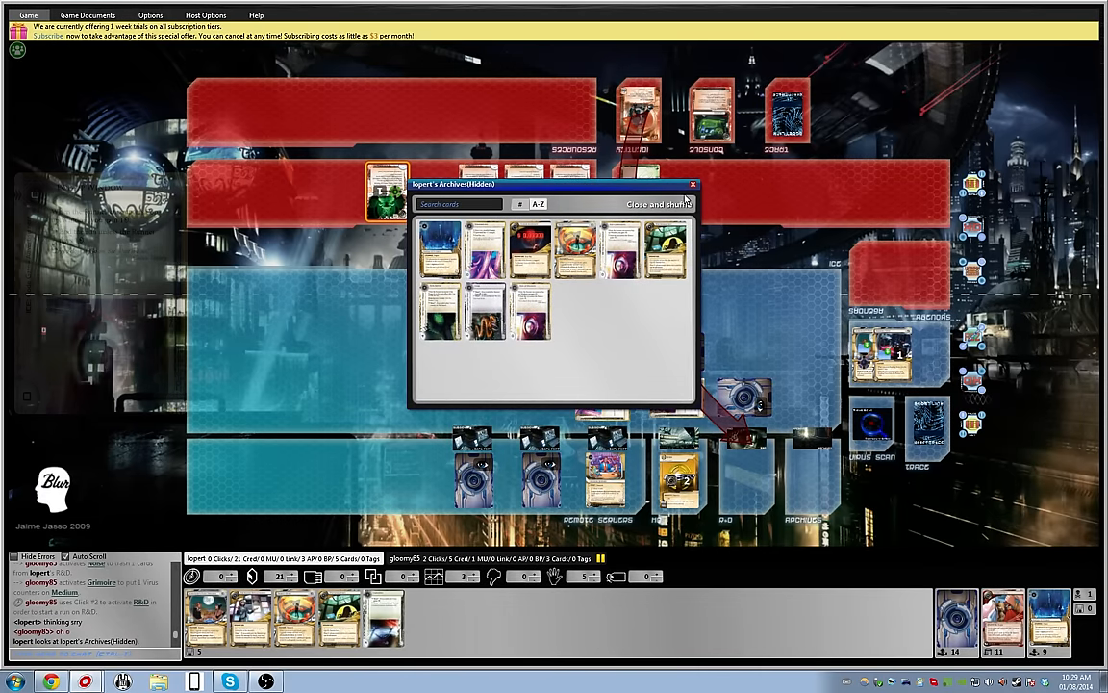
- Stop viewing the nine cards in the hidden Archives pile
left_click(657, 204)
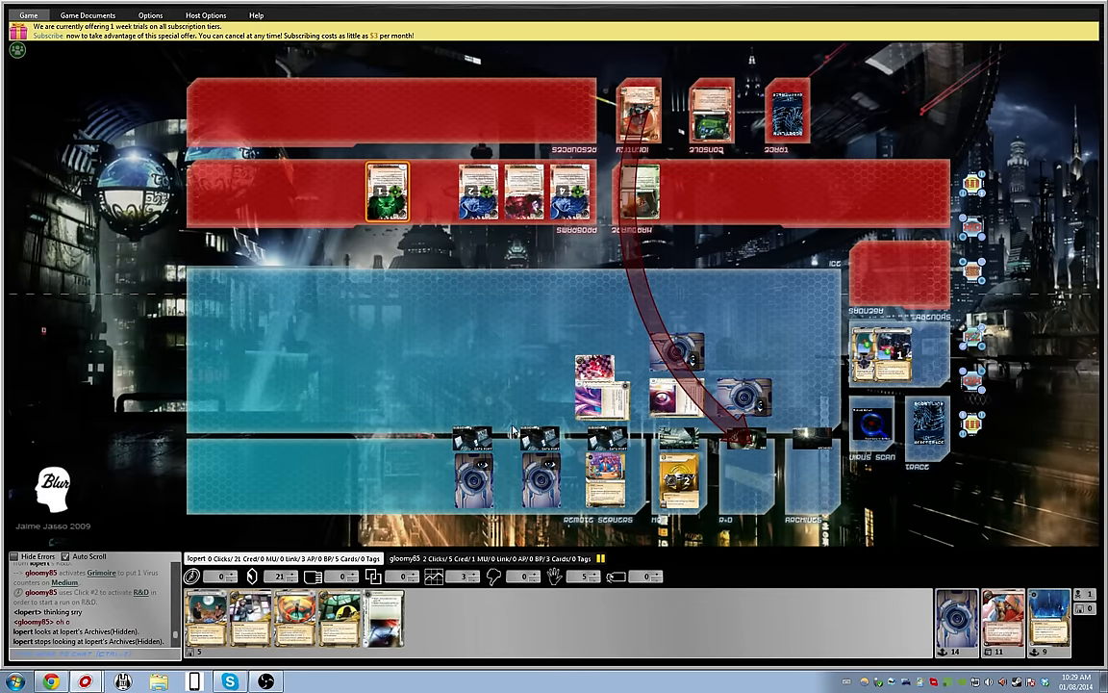
mouse_move(430, 349)
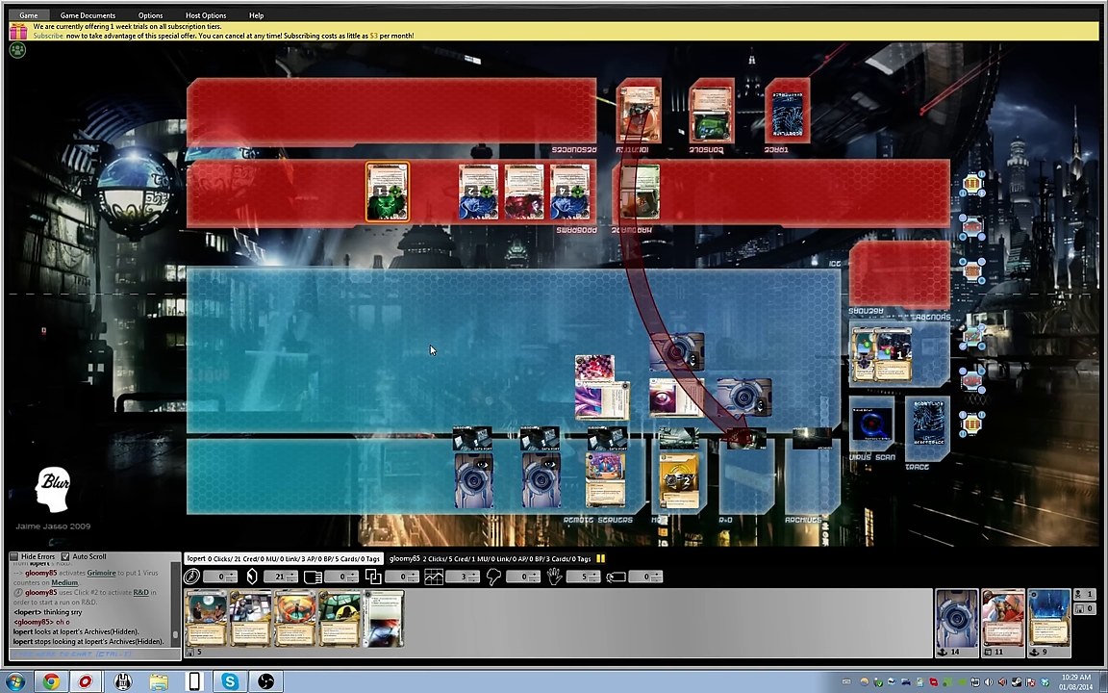
mouse_move(432, 349)
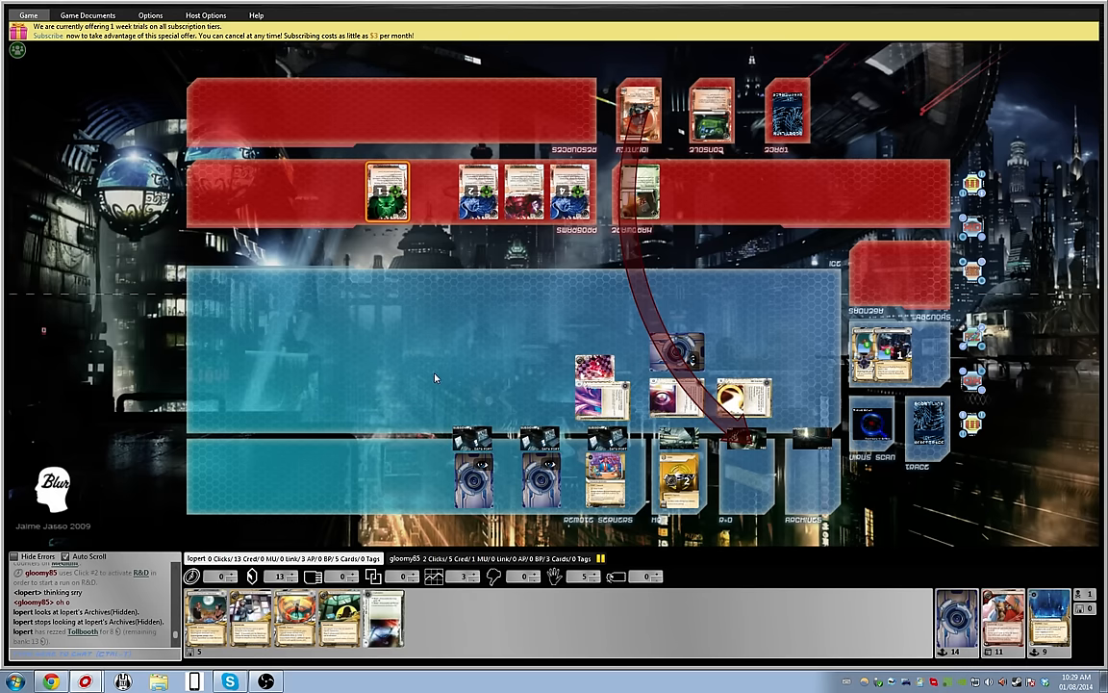
mouse_move(472, 627)
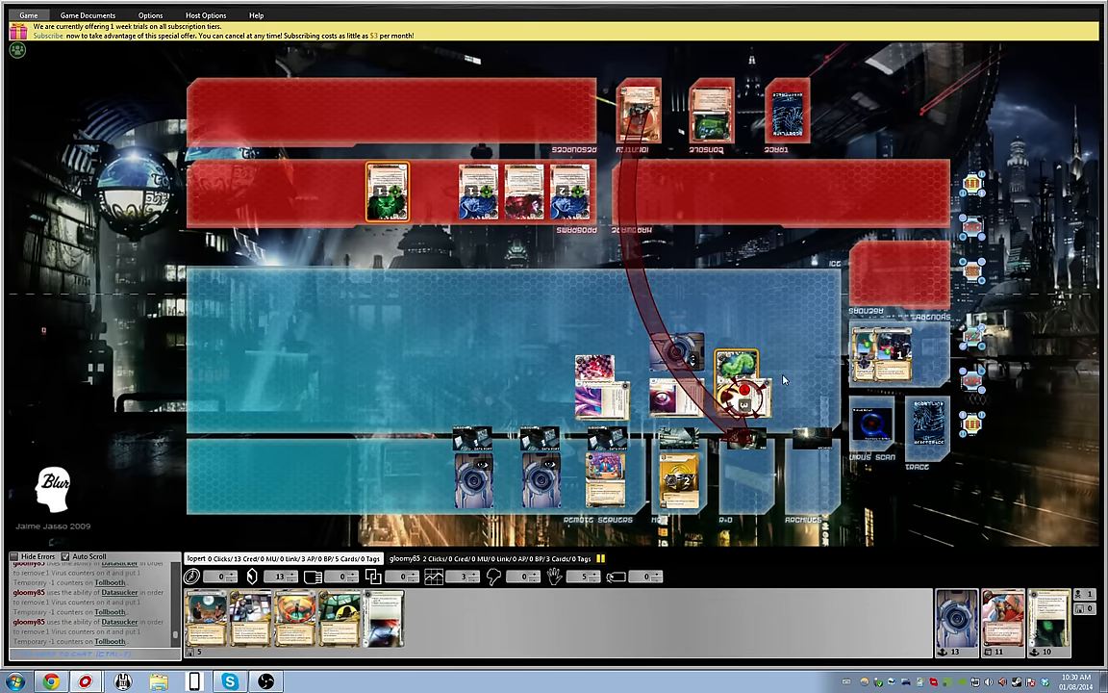
mouse_move(750, 394)
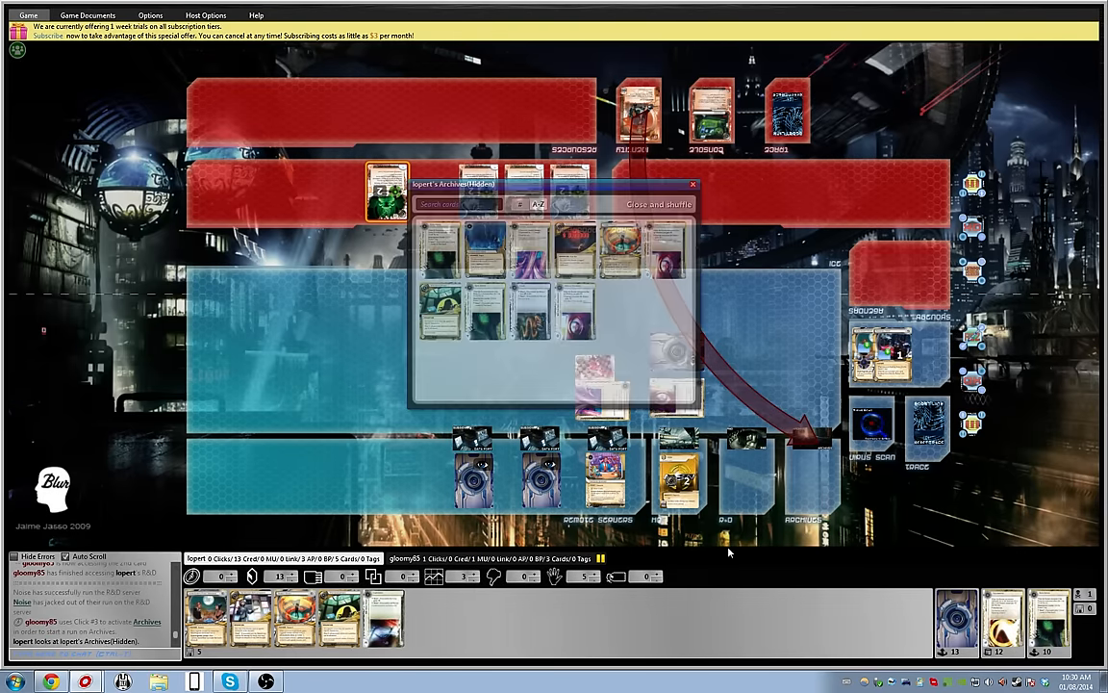
- Close the Archives pile view and wait for Noise's runs
left_click(659, 204)
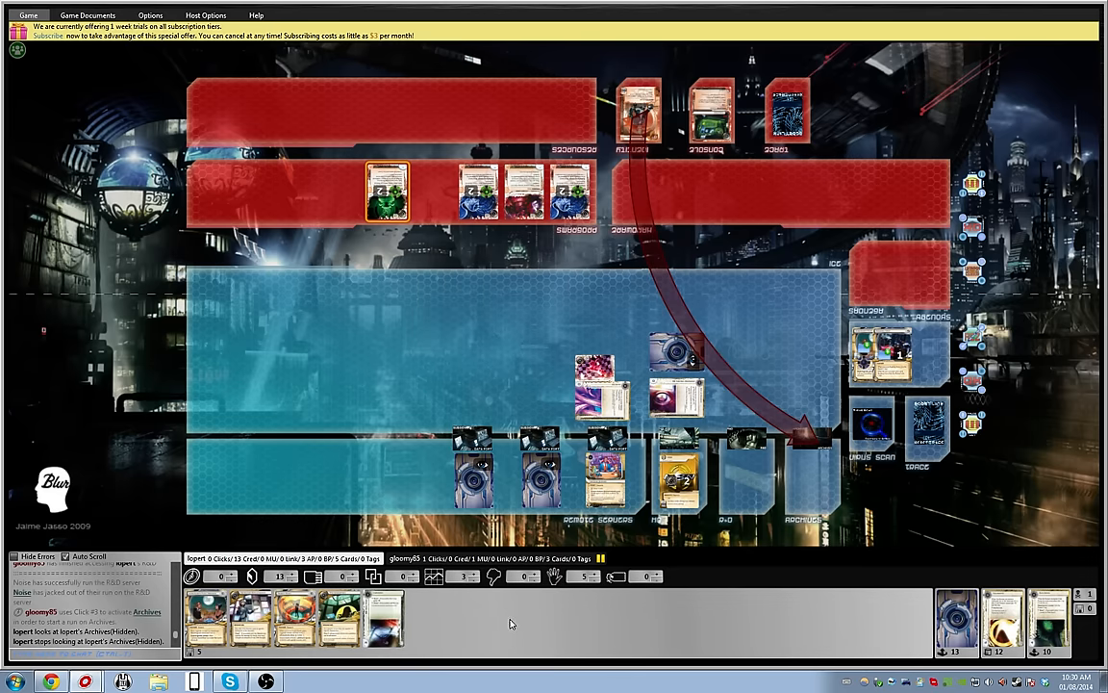
mouse_move(516, 628)
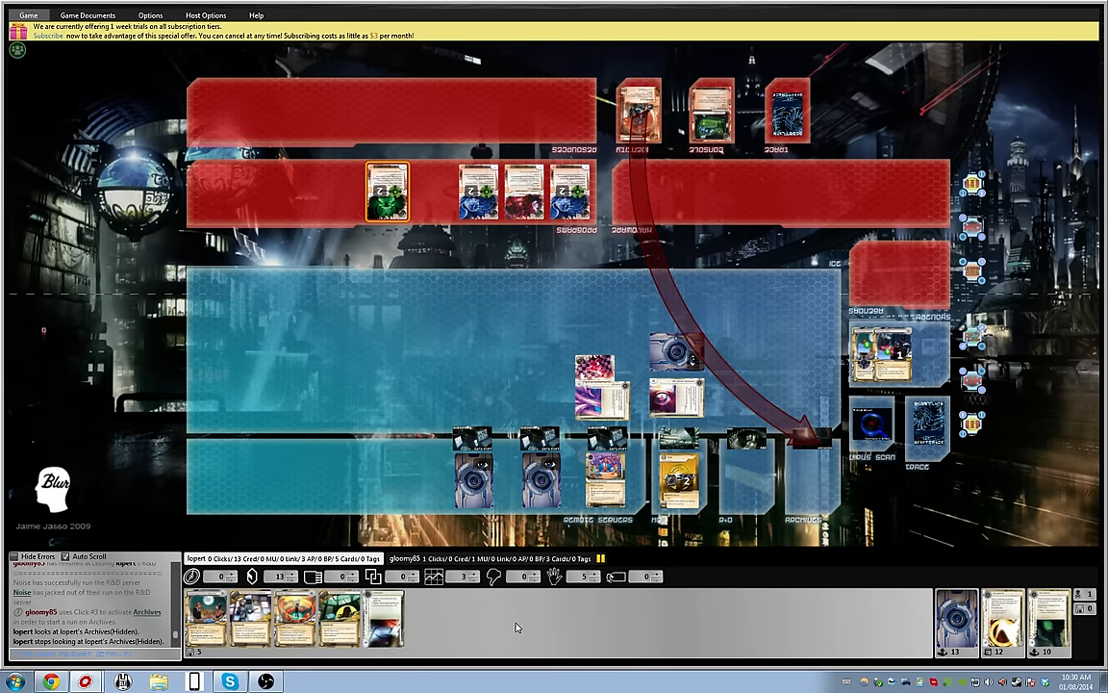
mouse_move(474, 628)
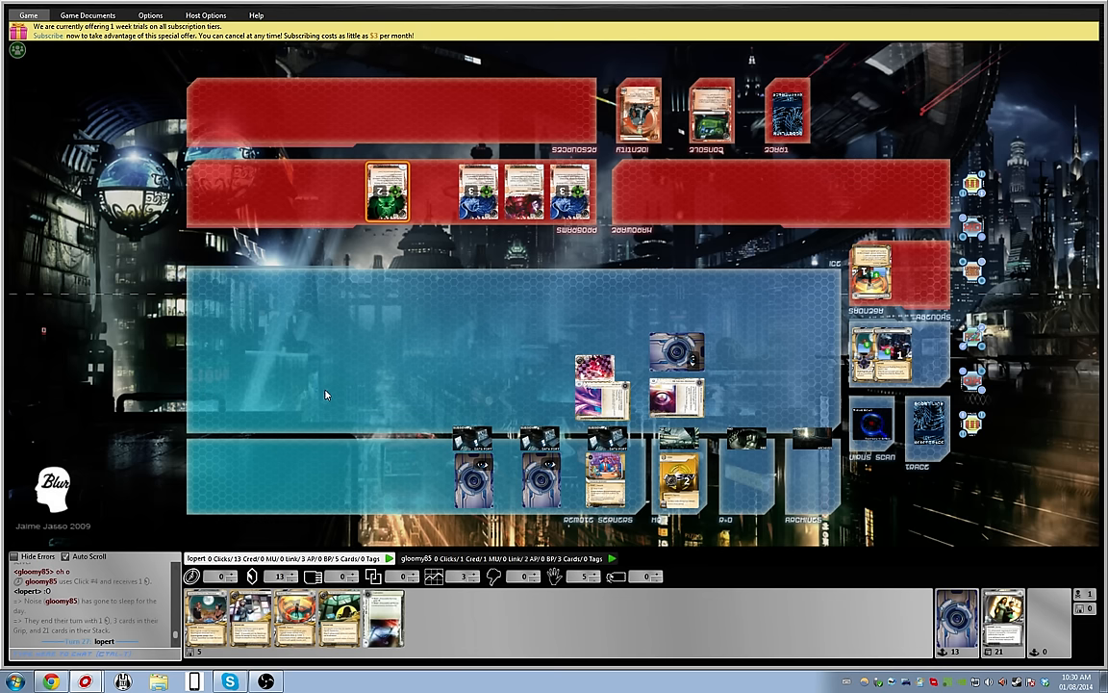
mouse_move(344, 349)
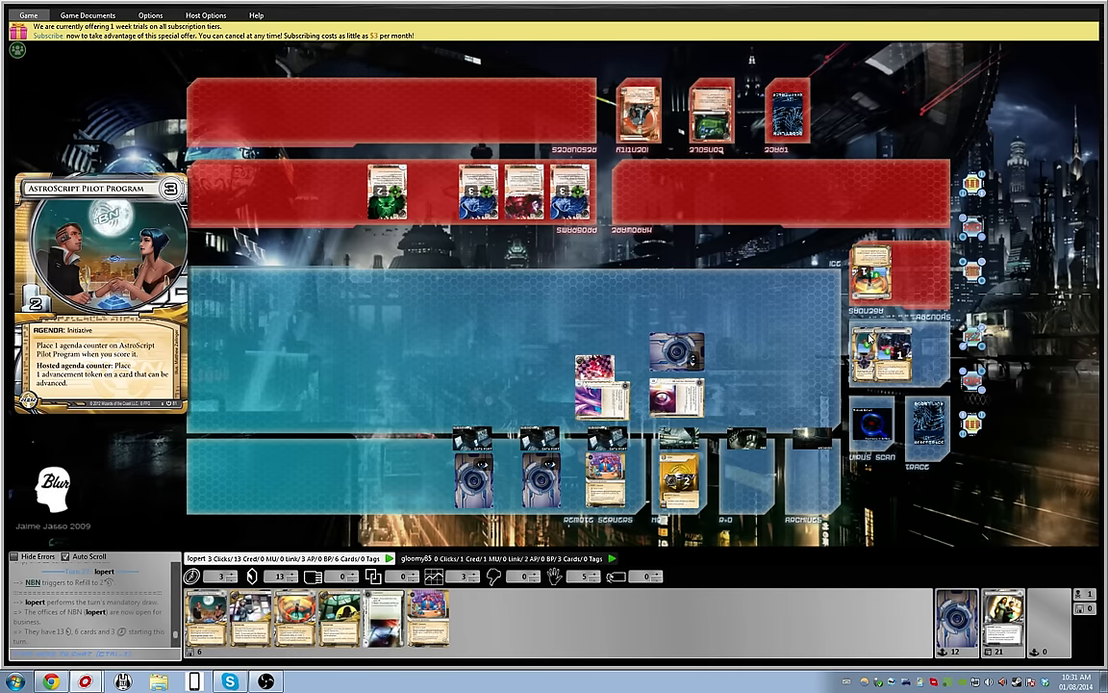
mouse_move(869, 334)
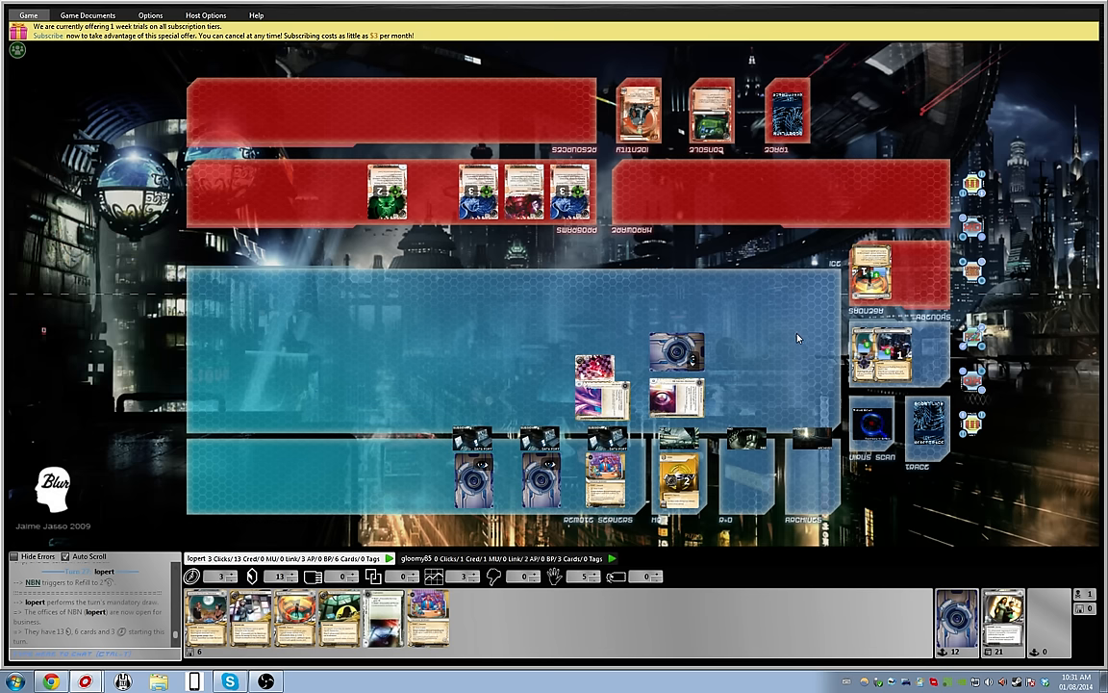
mouse_move(357, 382)
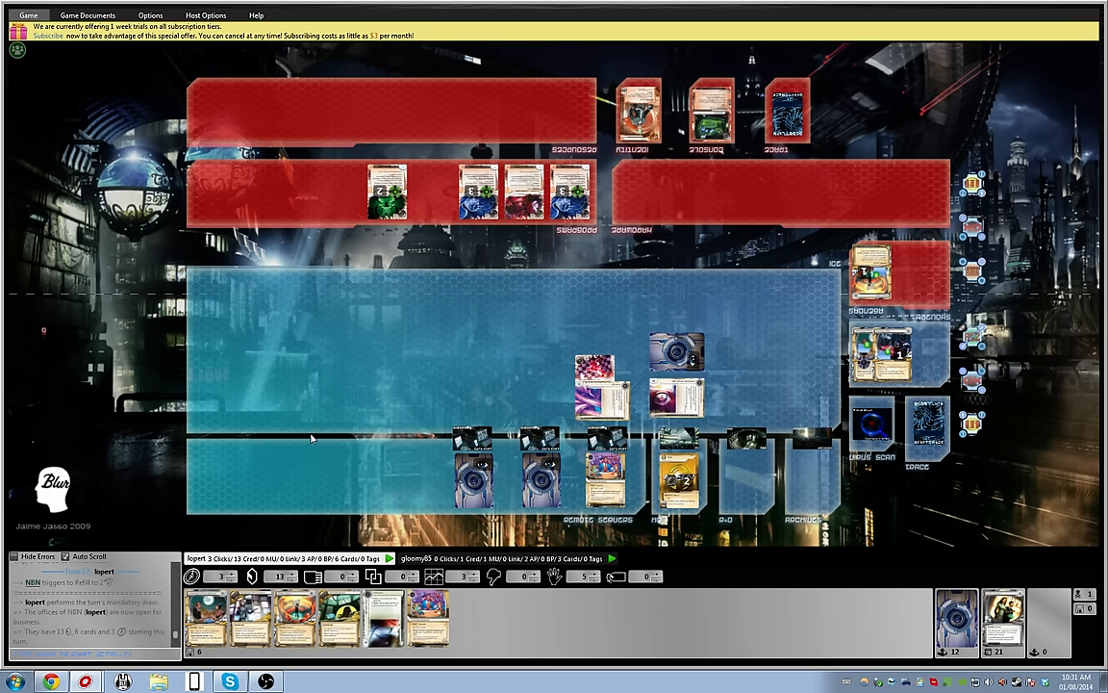
mouse_move(355, 482)
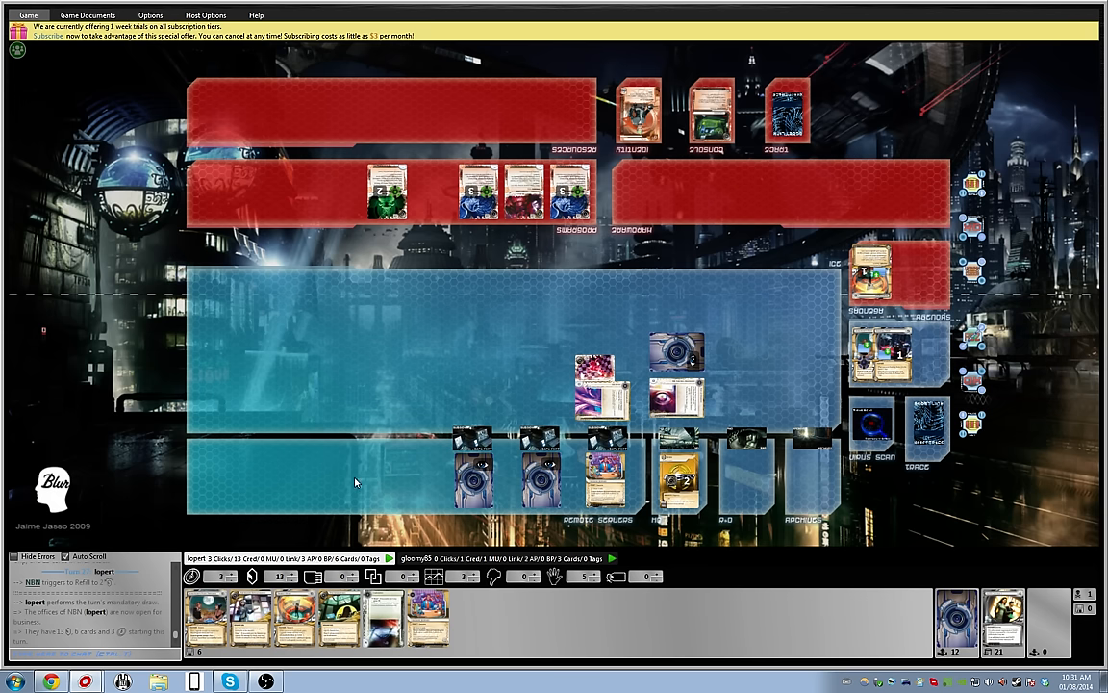
mouse_move(364, 467)
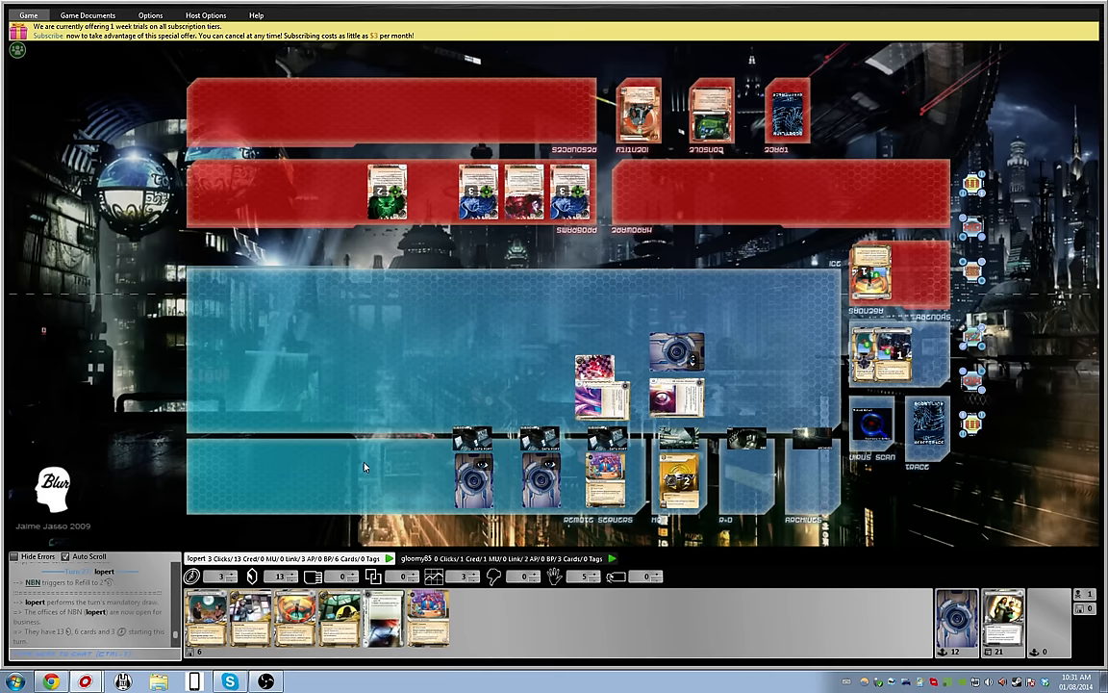
mouse_move(342, 443)
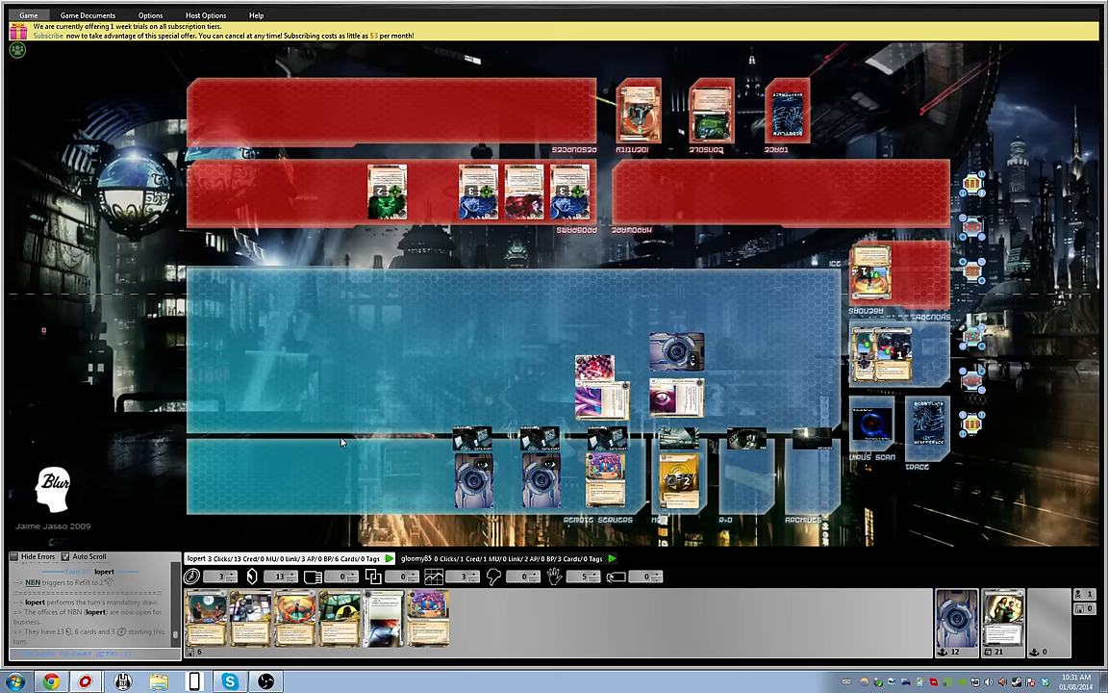
mouse_move(359, 442)
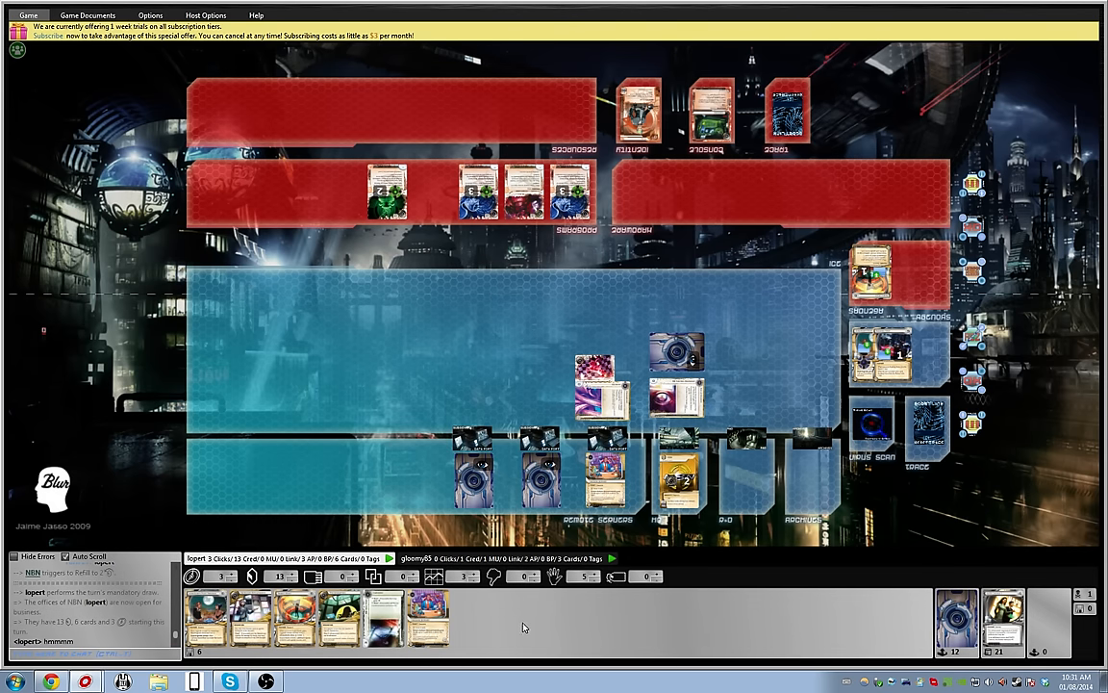
mouse_move(522, 627)
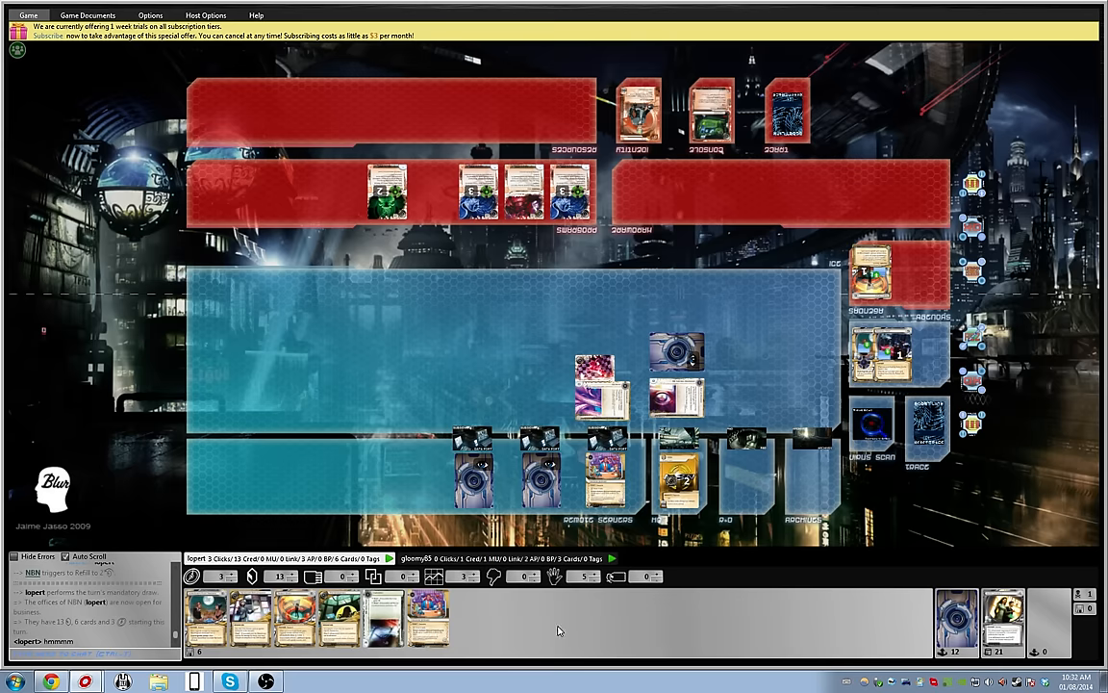
mouse_move(549, 633)
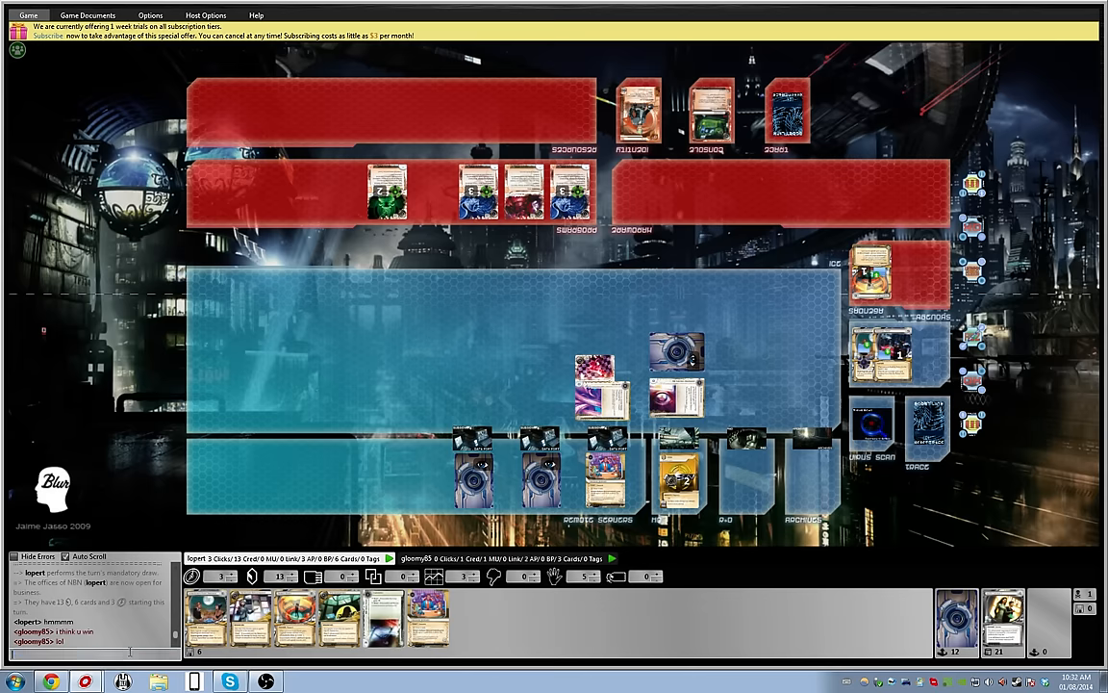
- Chat with the opponent ('depends on', 'I need', '9 no') before playing Midseason Replacements
type("depends on")
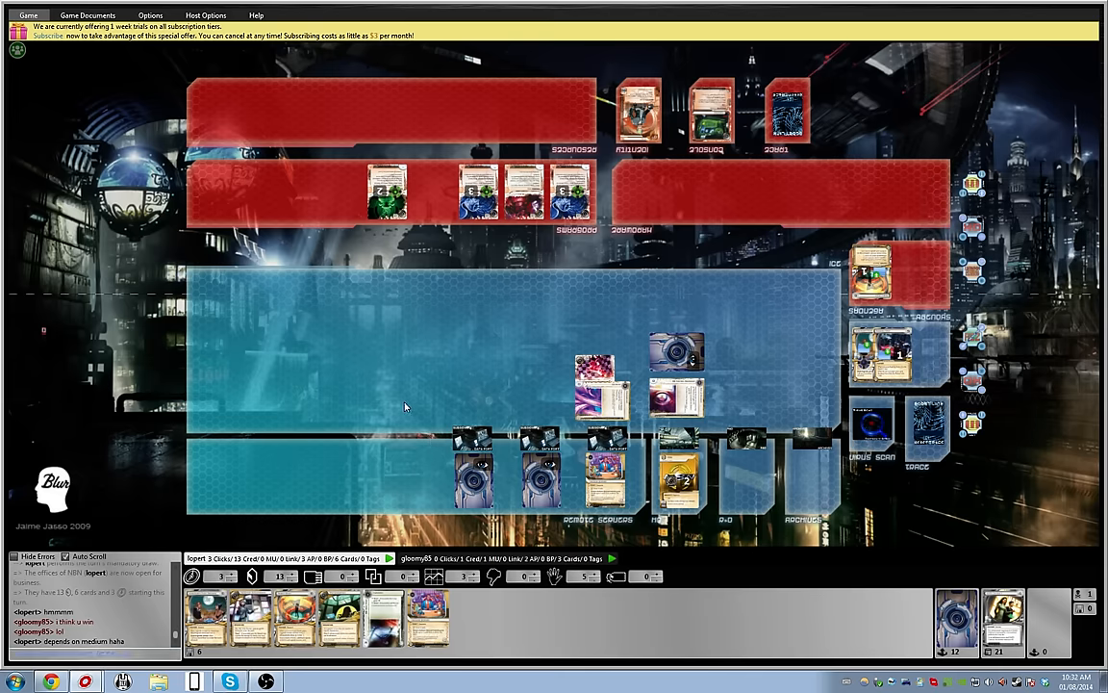
type("i don")
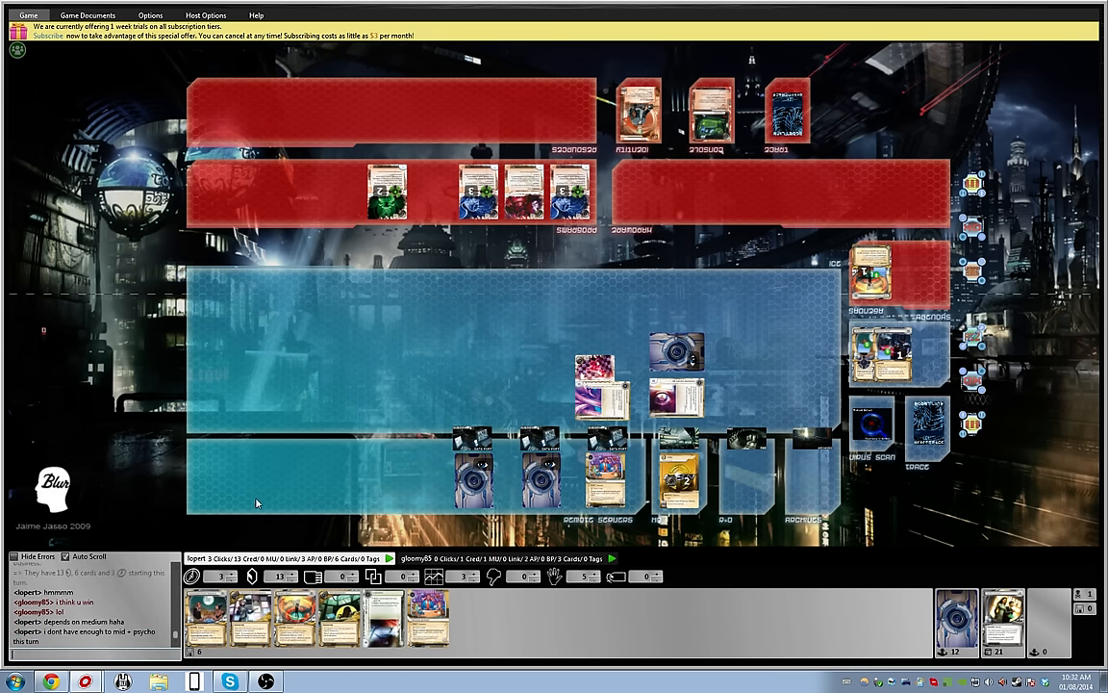
mouse_move(294, 390)
type("cuz")
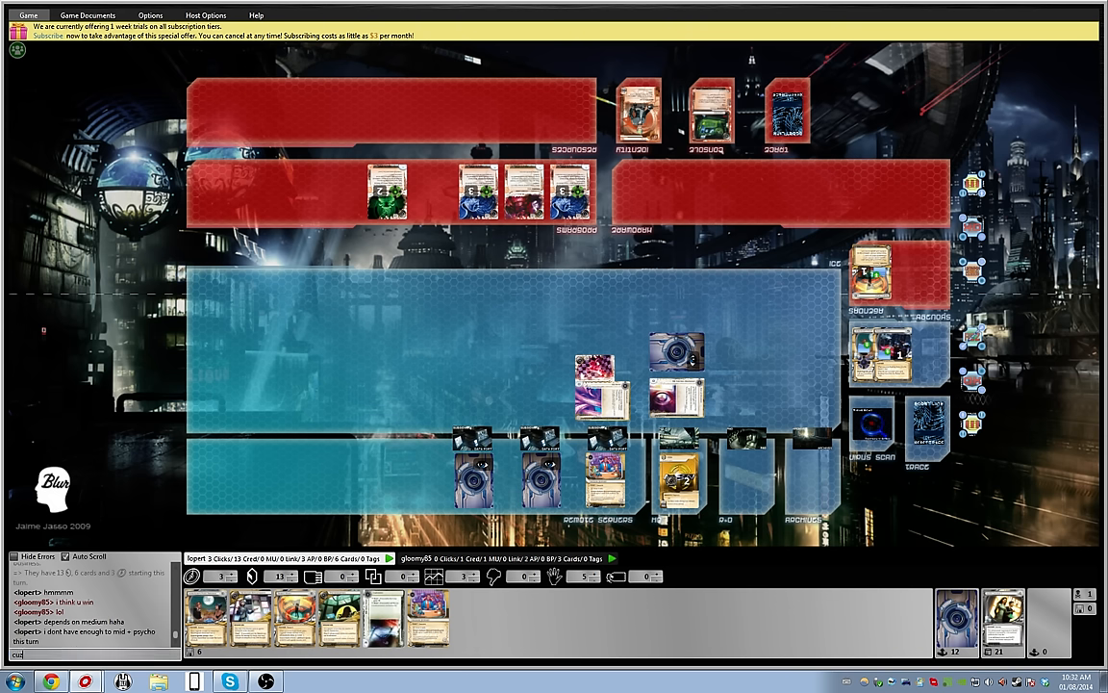
type("I need")
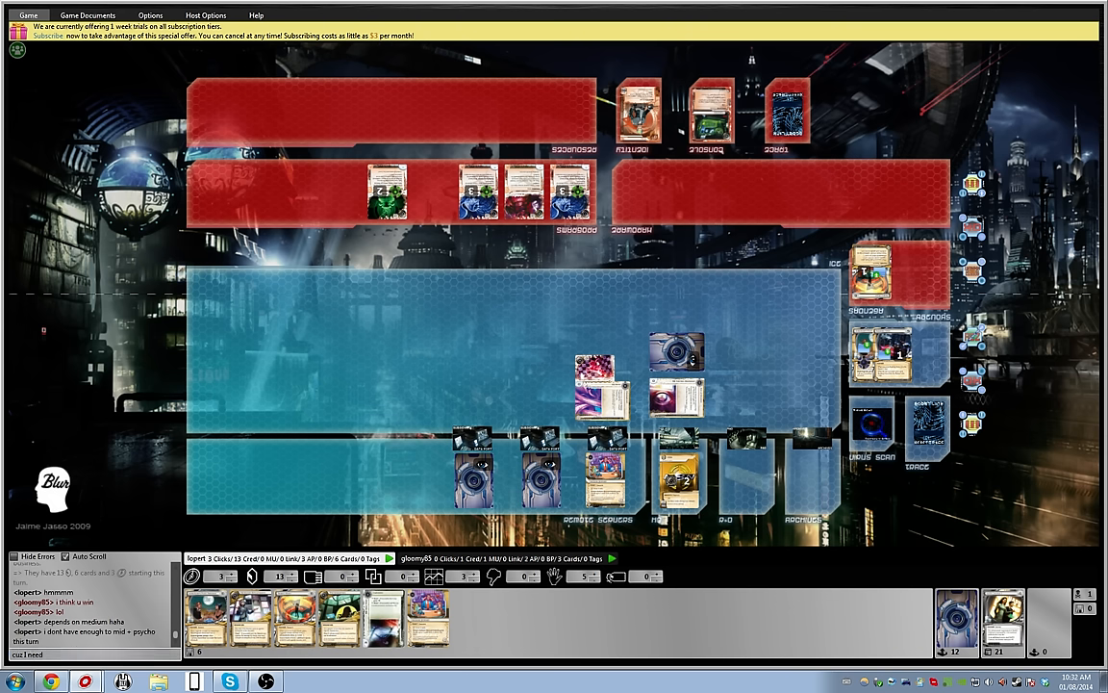
type("9 no")
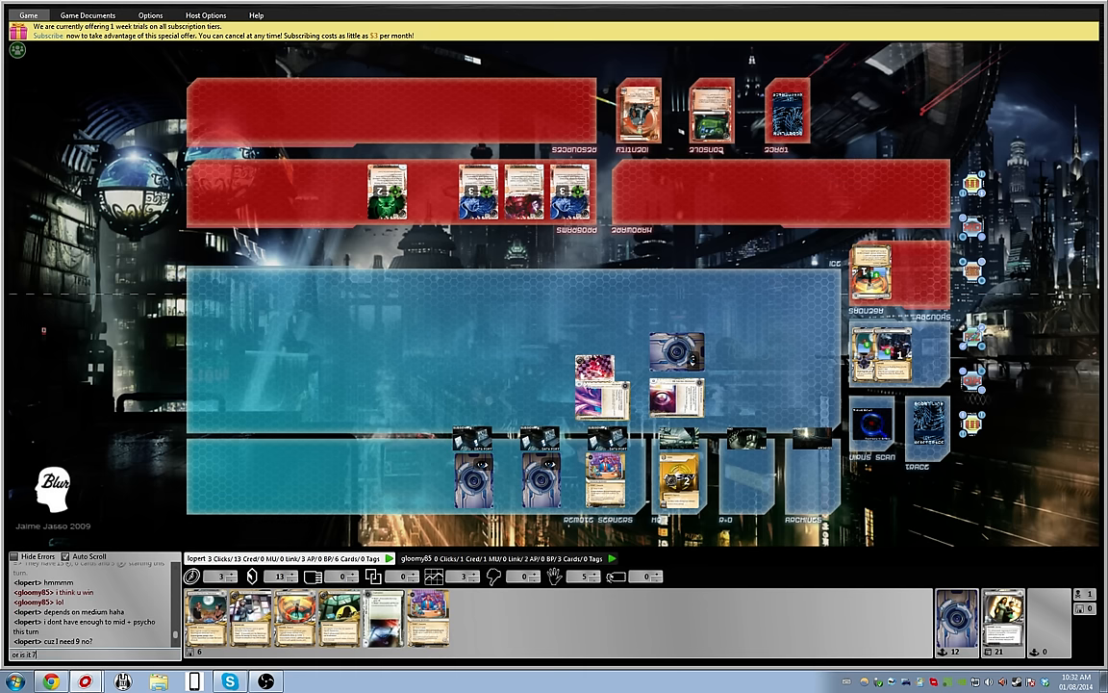
mouse_move(298, 616)
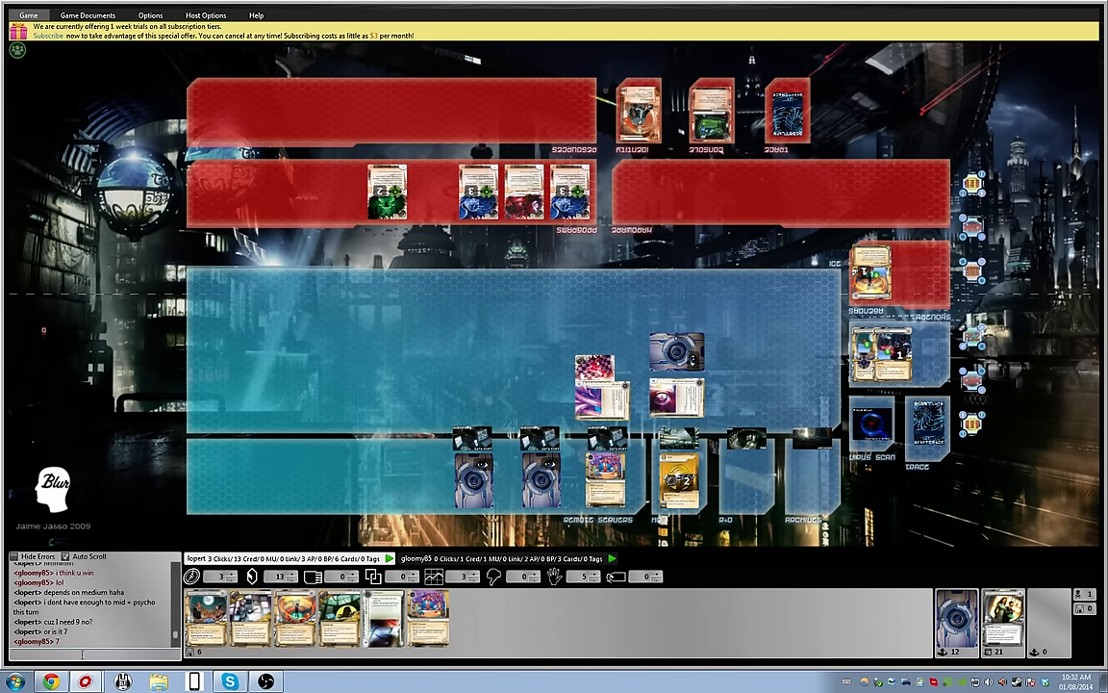
type("i thi")
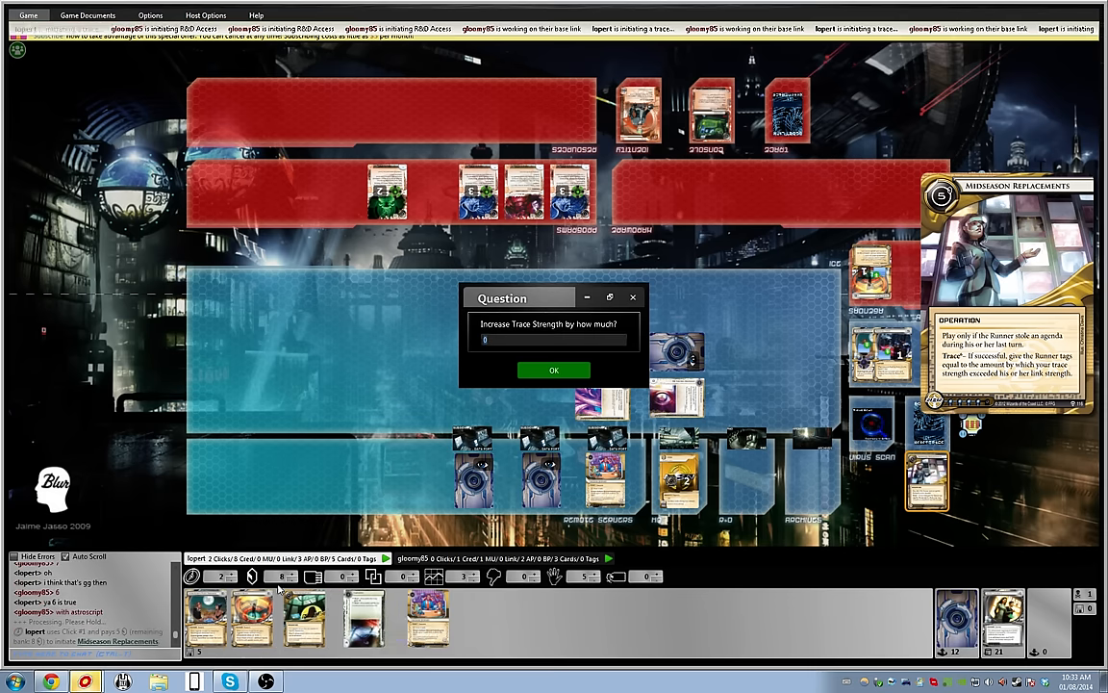
- Confirm the trace strength boost, giving the runner eight tags
left_click(553, 371)
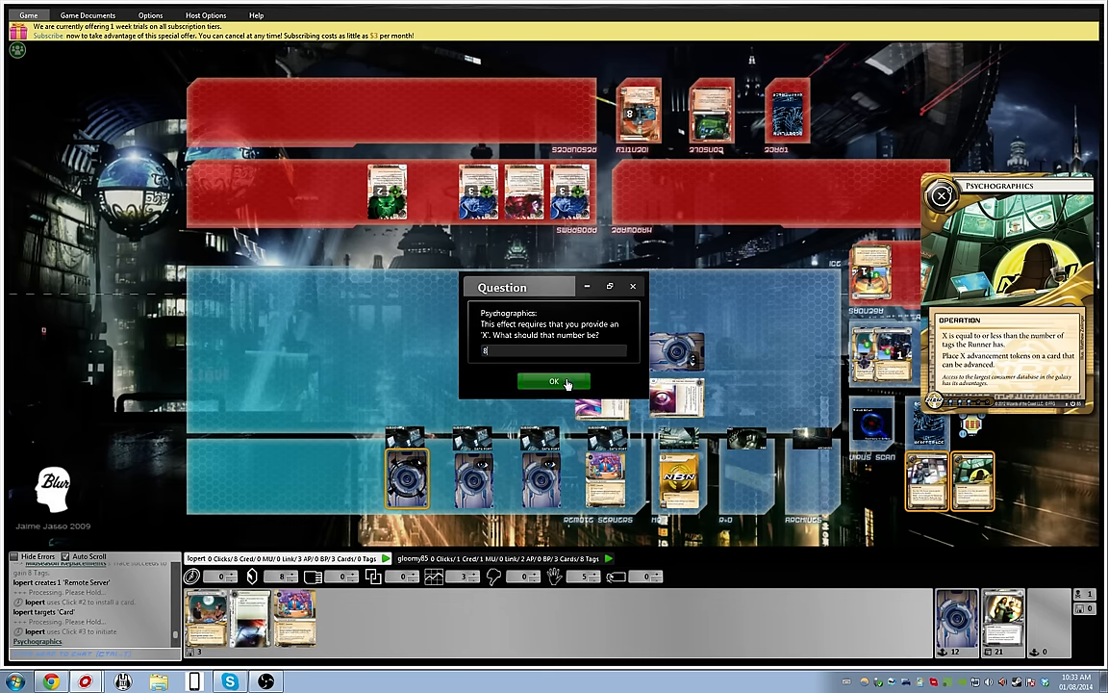
- Confirm X as 8 for Psychographics to advance the remote agenda
left_click(553, 380)
type("yeah i have that problem")
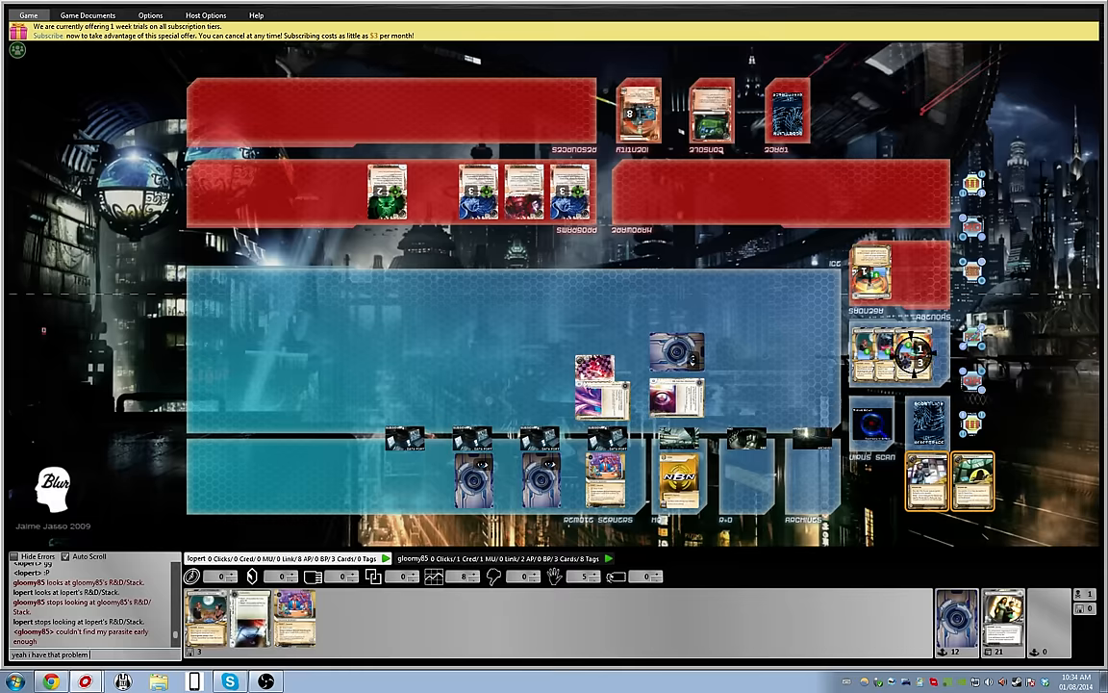
- Reply in chat about having the same problem with Anarch, then start another reply
type("with anarch")
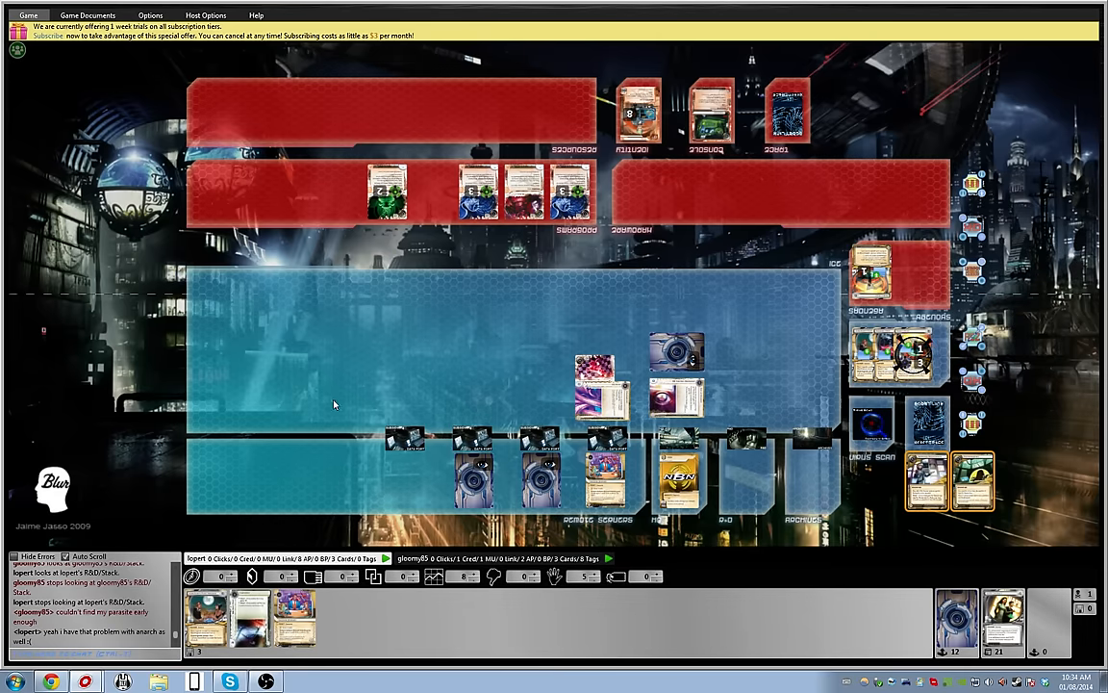
mouse_move(329, 436)
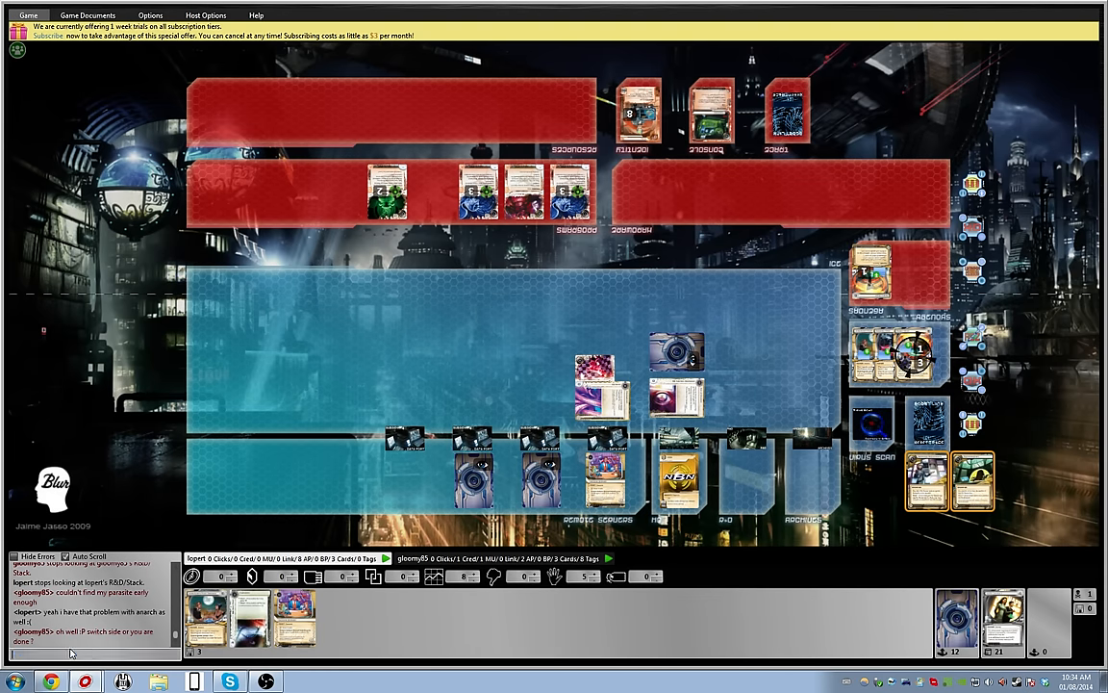
type("yeah let")
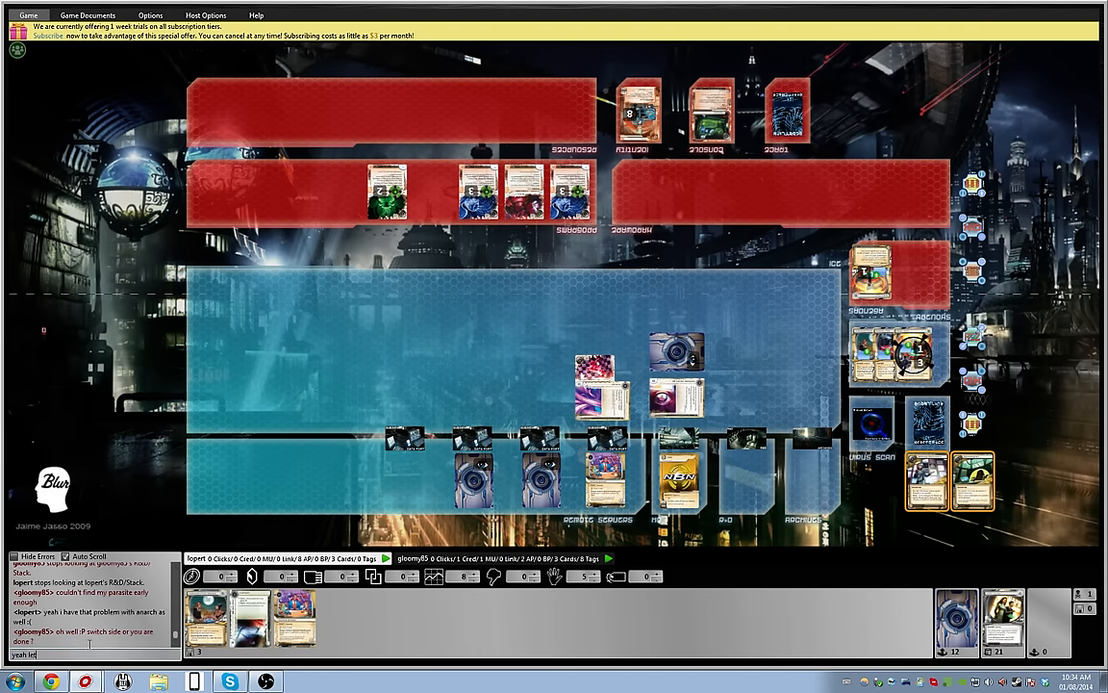